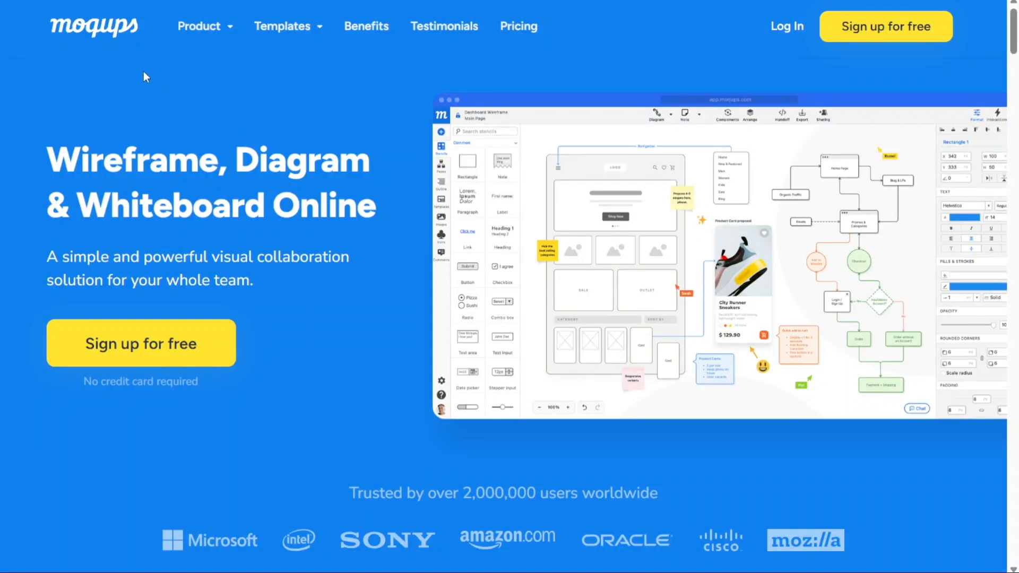
{"action": "mouse_move", "coordinate": [95, 42]}
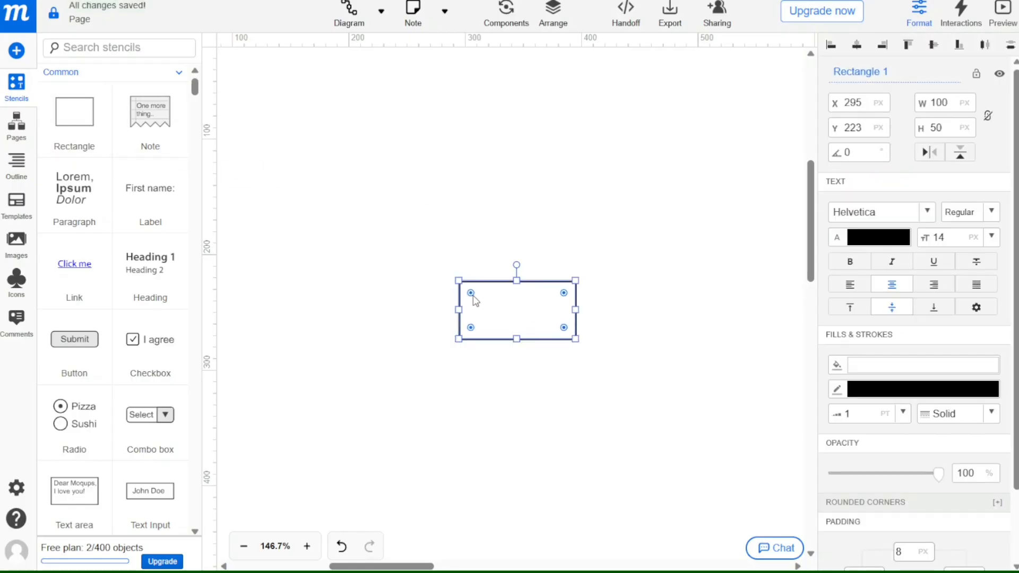
- Search the stencils for 'uml' and place an Actor left of the System Boundary
{"action": "left_click", "coordinate": [448, 309]}
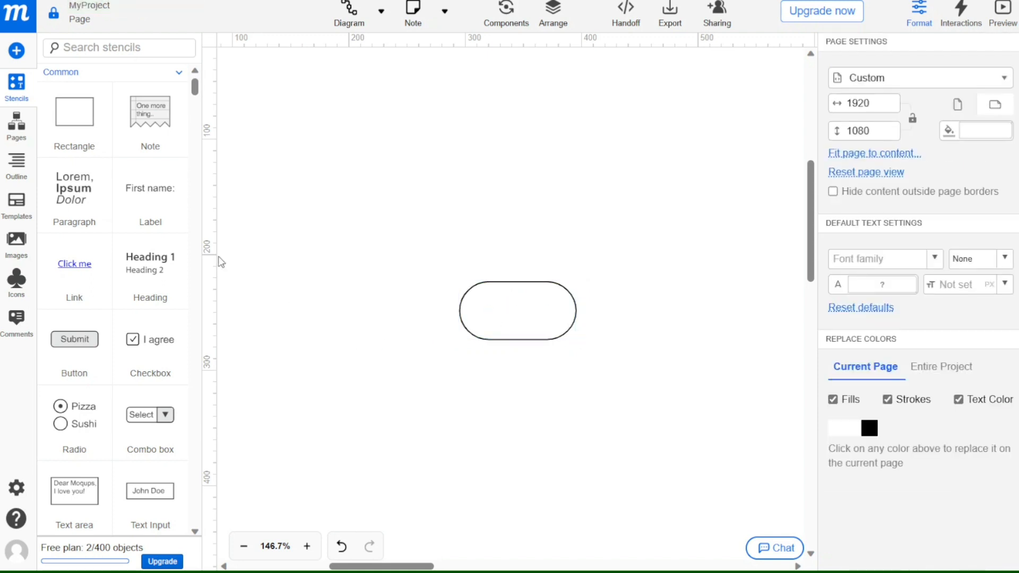
{"action": "left_click", "coordinate": [119, 47]}
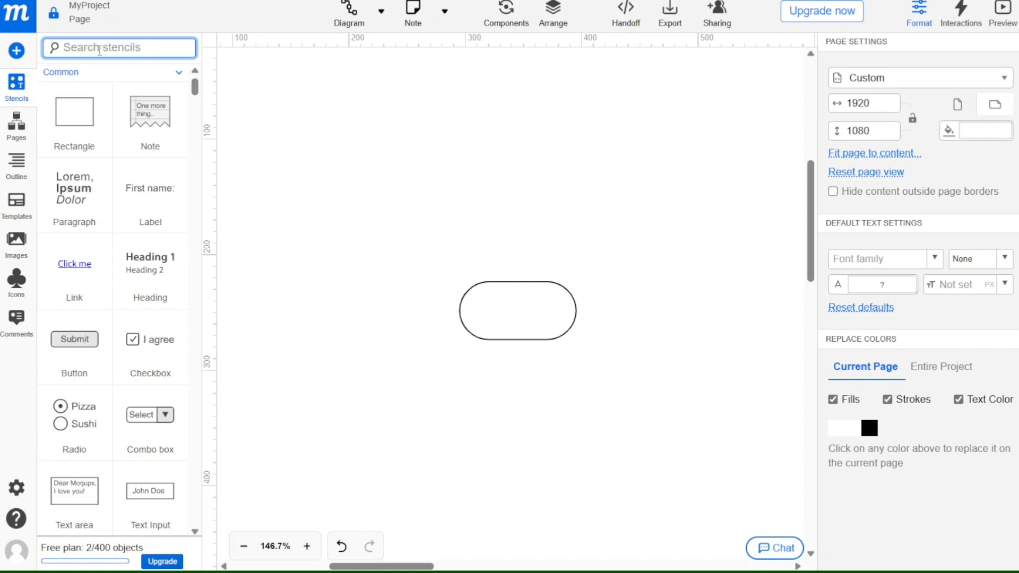
{"action": "type", "text": "uml"}
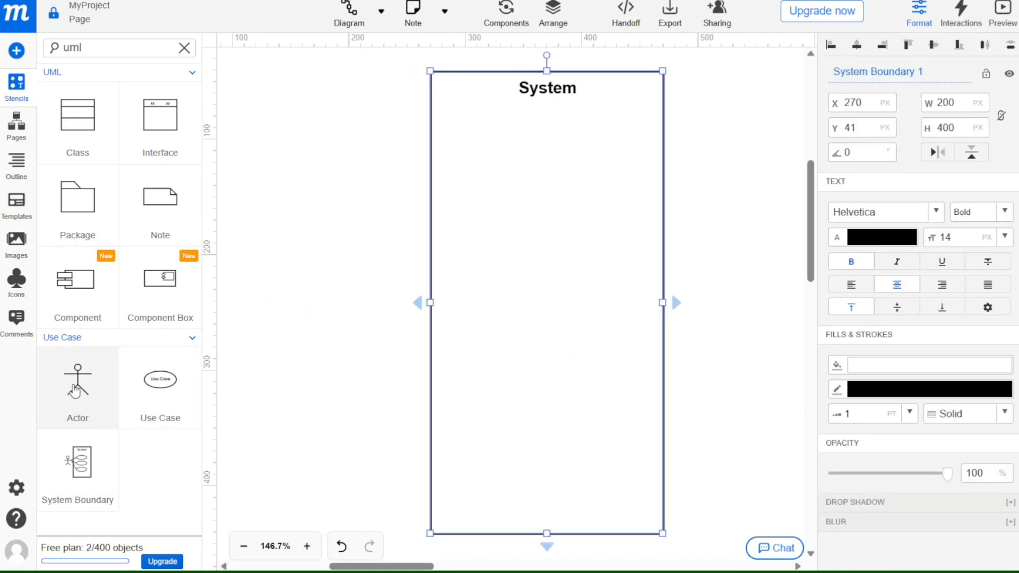
{"action": "left_click_drag", "start_coordinate": [77, 384], "coordinate": [336, 305]}
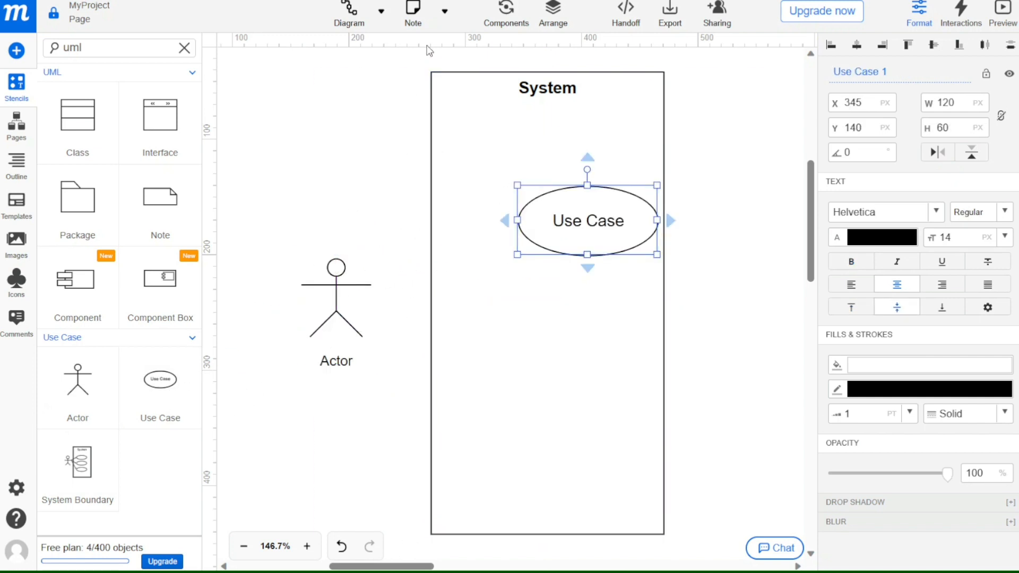
- Draw a straight line linking the actor to the use case, then return home
{"action": "left_click", "coordinate": [348, 12]}
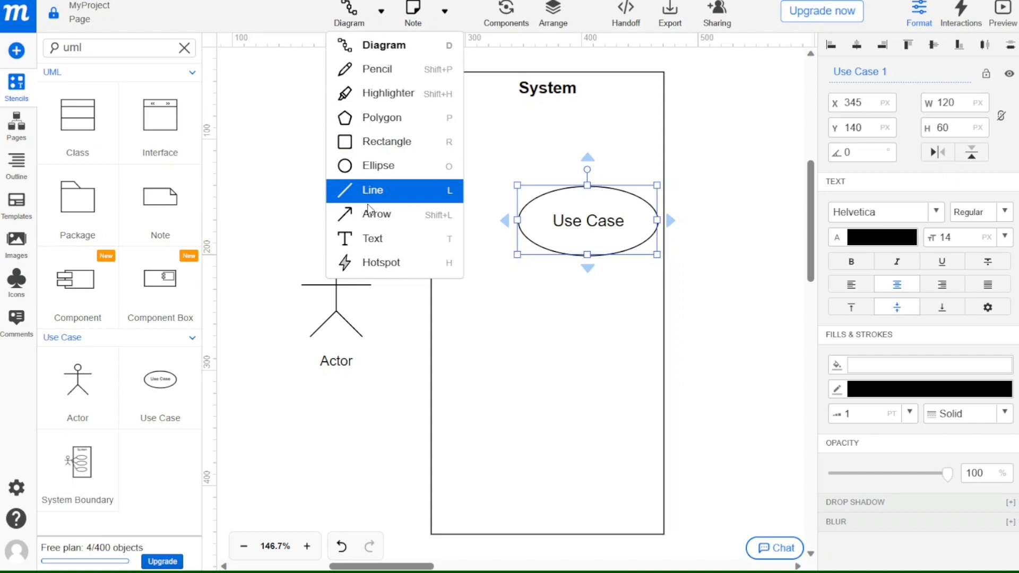
{"action": "left_click", "coordinate": [373, 191]}
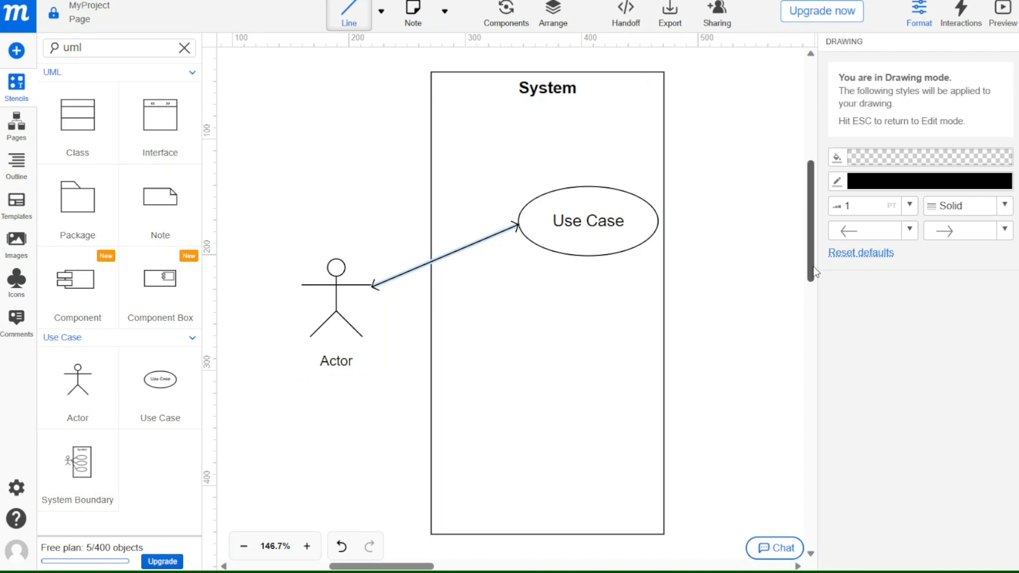
{"action": "left_click", "coordinate": [442, 255]}
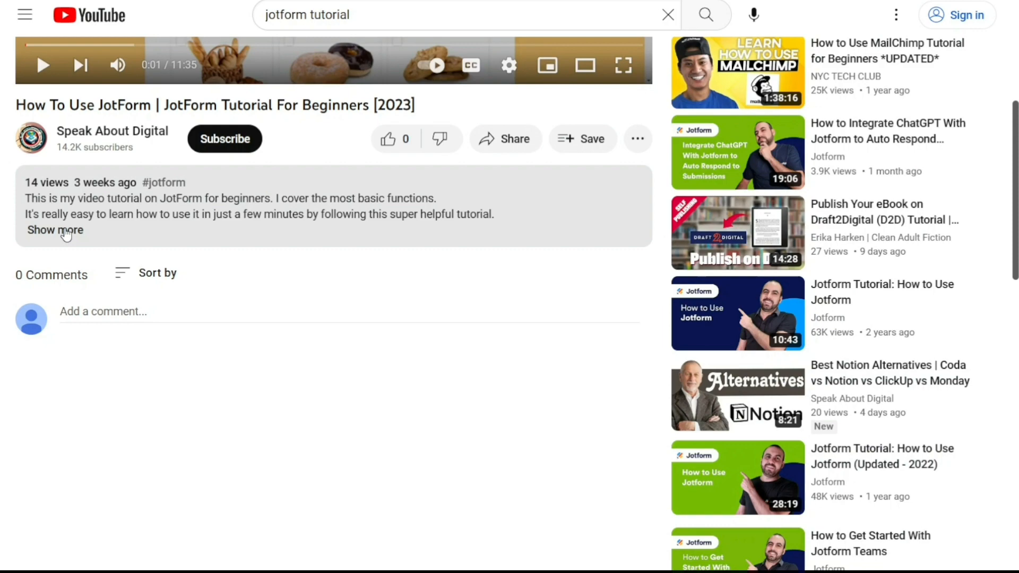
{"action": "left_click", "coordinate": [56, 230]}
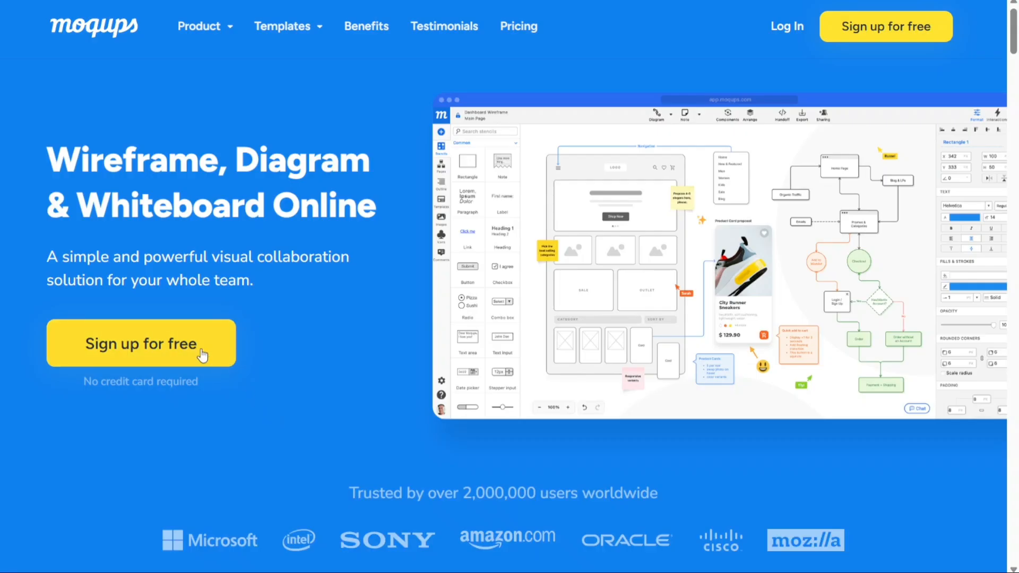
- Start a free sign-up and enter the work email and password
{"action": "left_click", "coordinate": [141, 344]}
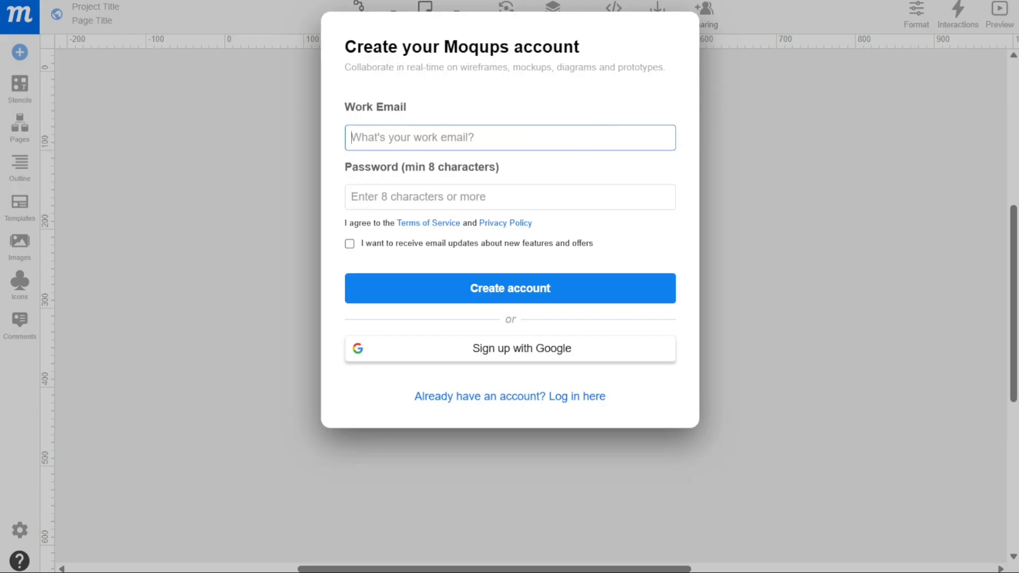
{"action": "mouse_move", "coordinate": [501, 125]}
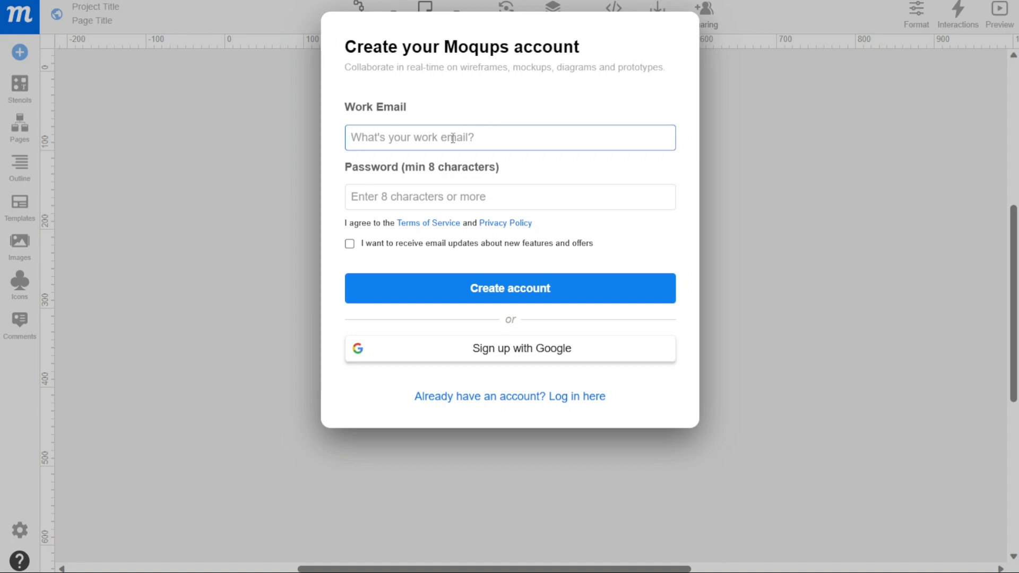
{"action": "left_click", "coordinate": [510, 197]}
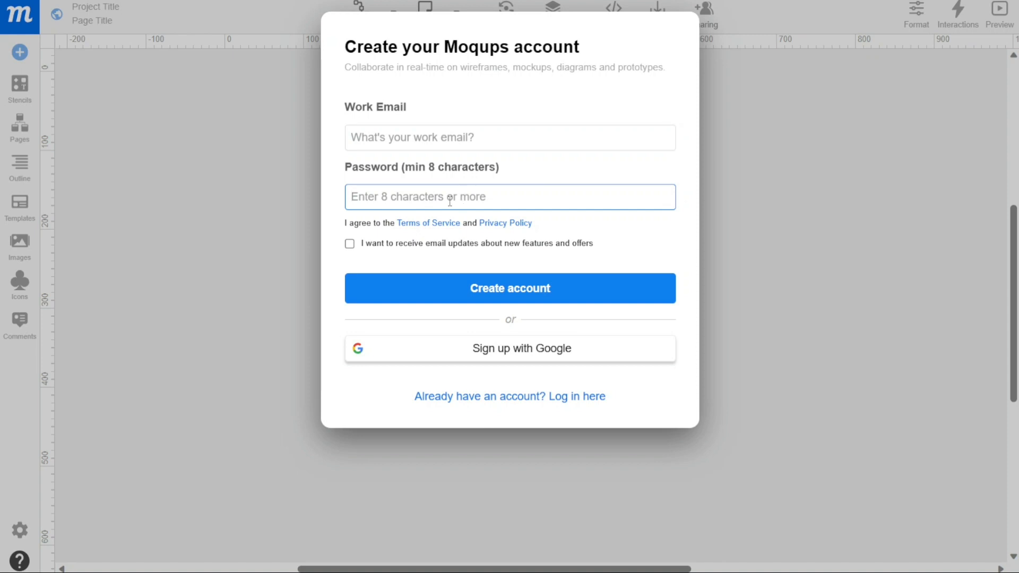
{"action": "left_click", "coordinate": [349, 244]}
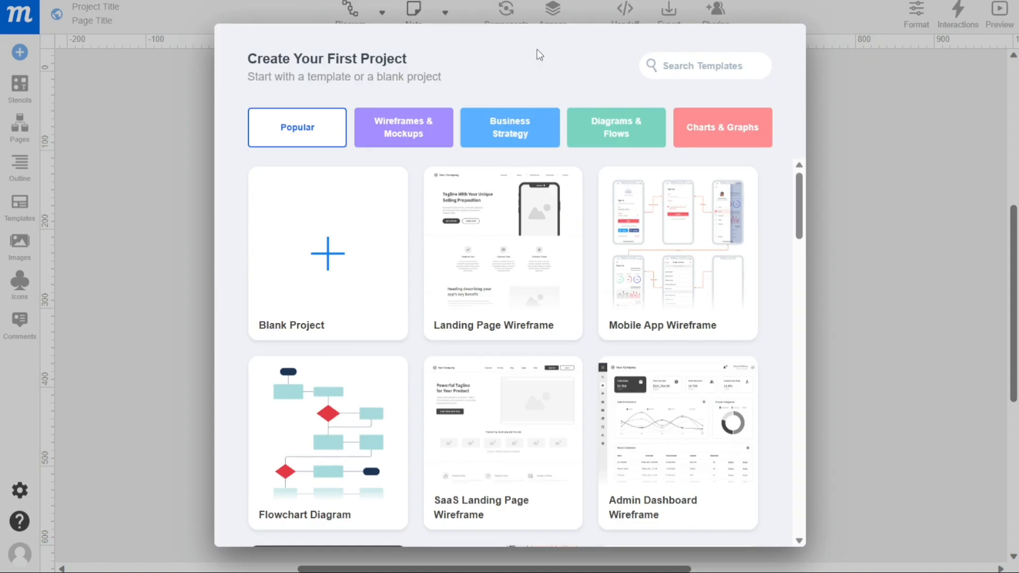
{"action": "mouse_move", "coordinate": [527, 223]}
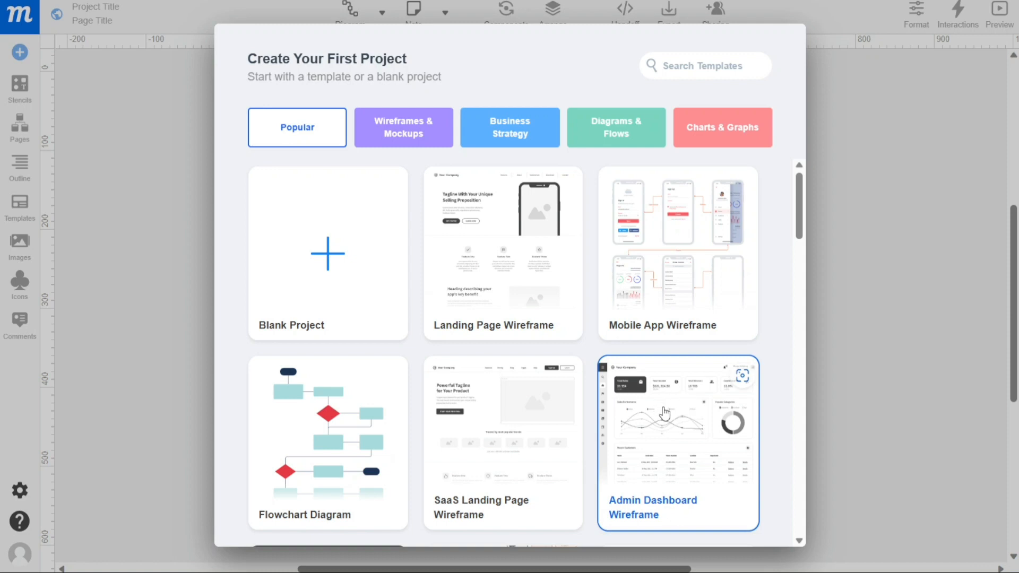
{"action": "mouse_move", "coordinate": [568, 347]}
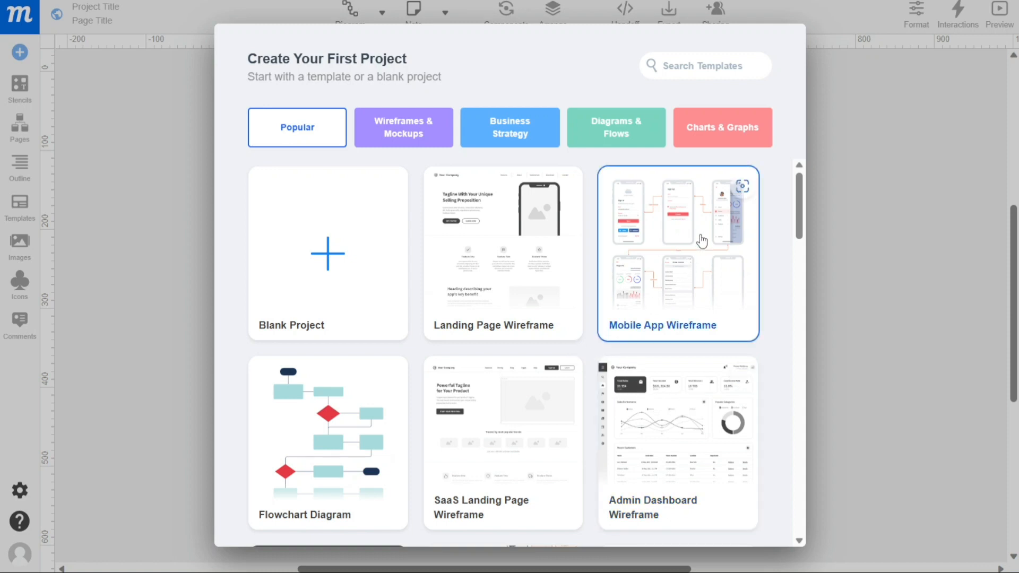
- Pick a project tile in the Create Your First Project gallery
{"action": "left_click", "coordinate": [677, 253]}
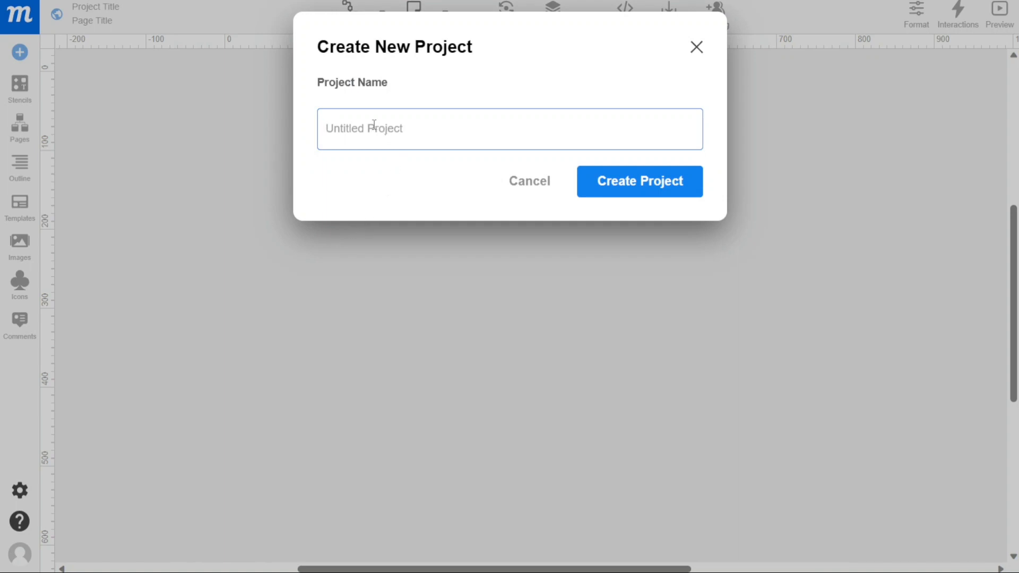
- Name the new project 'MyProject' and create it
{"action": "type", "text": "My"}
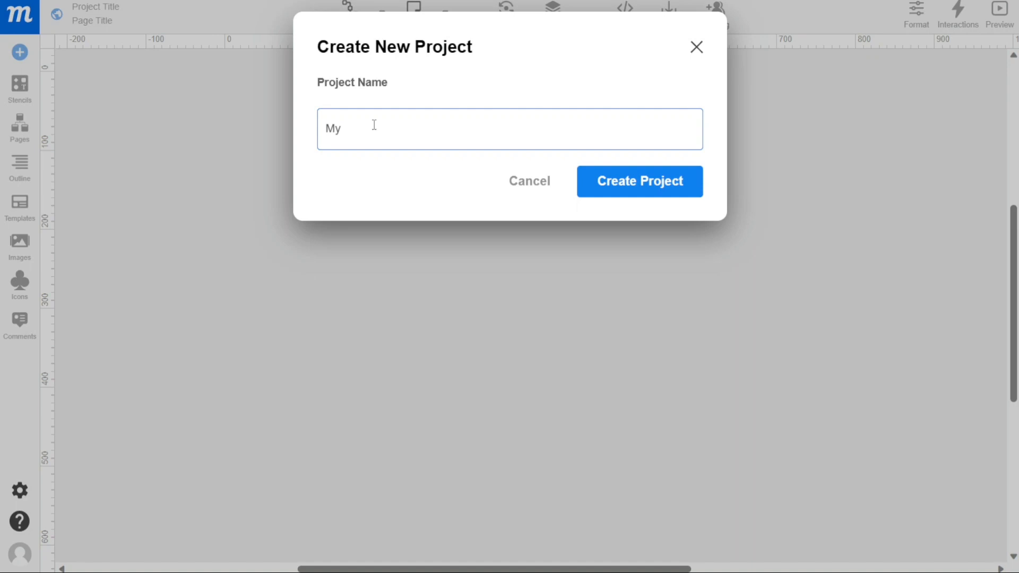
{"action": "type", "text": "Project"}
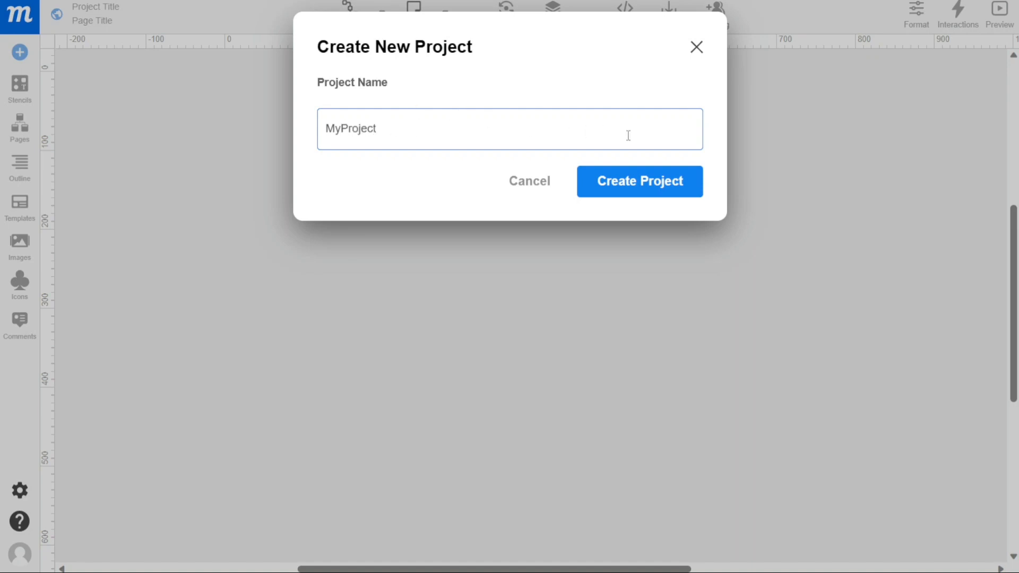
{"action": "left_click", "coordinate": [639, 181]}
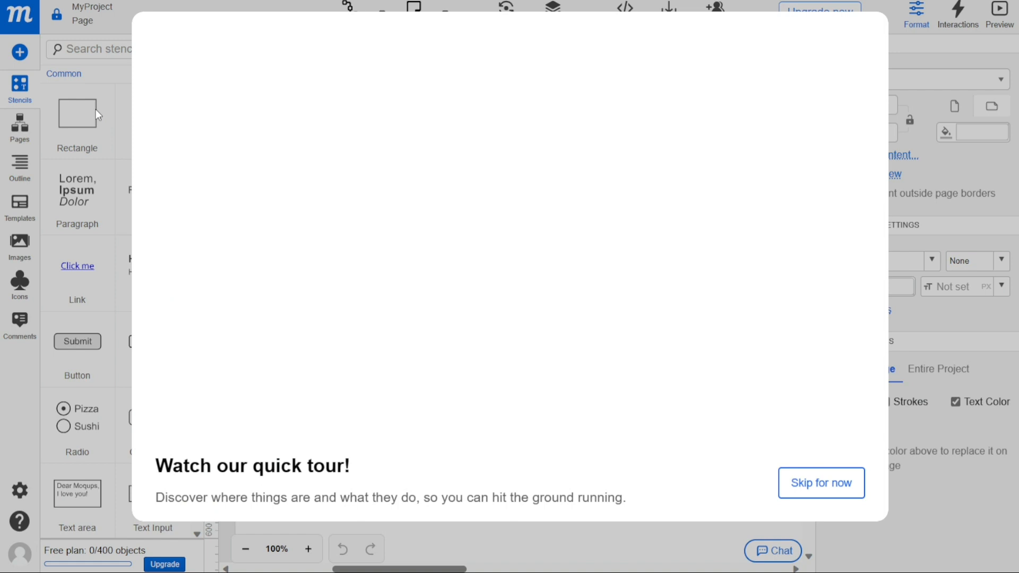
- Skip the tour, place a rectangle, and browse the Outline, Images, Comments and Pages panels
{"action": "left_click", "coordinate": [820, 483]}
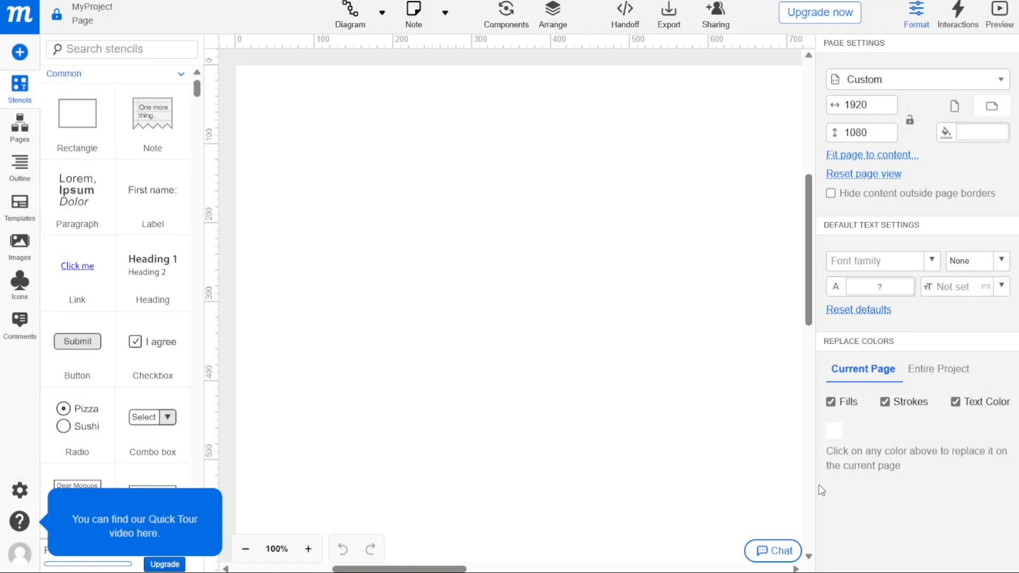
{"action": "left_click_drag", "start_coordinate": [77, 114], "coordinate": [382, 143]}
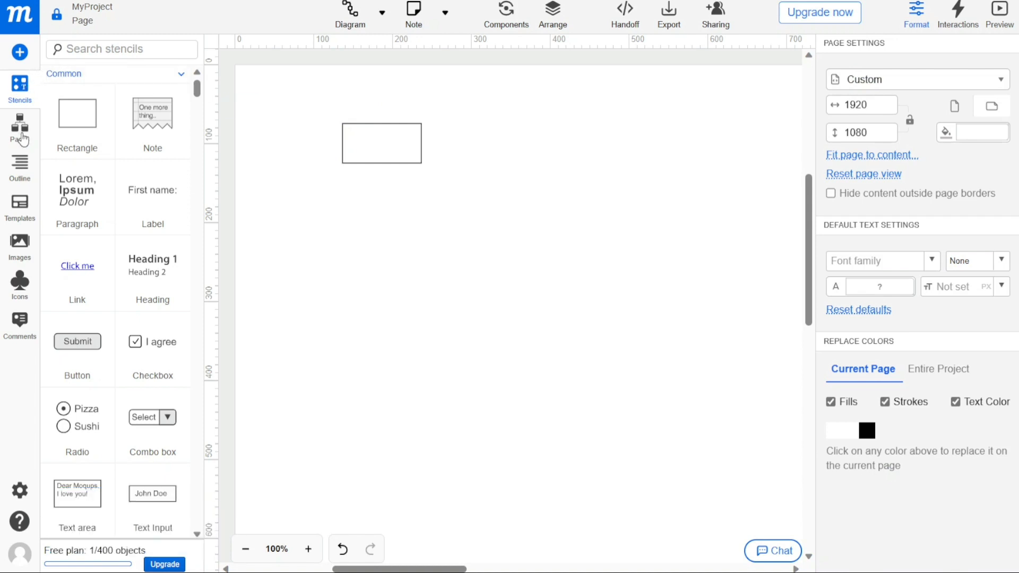
{"action": "left_click", "coordinate": [20, 167]}
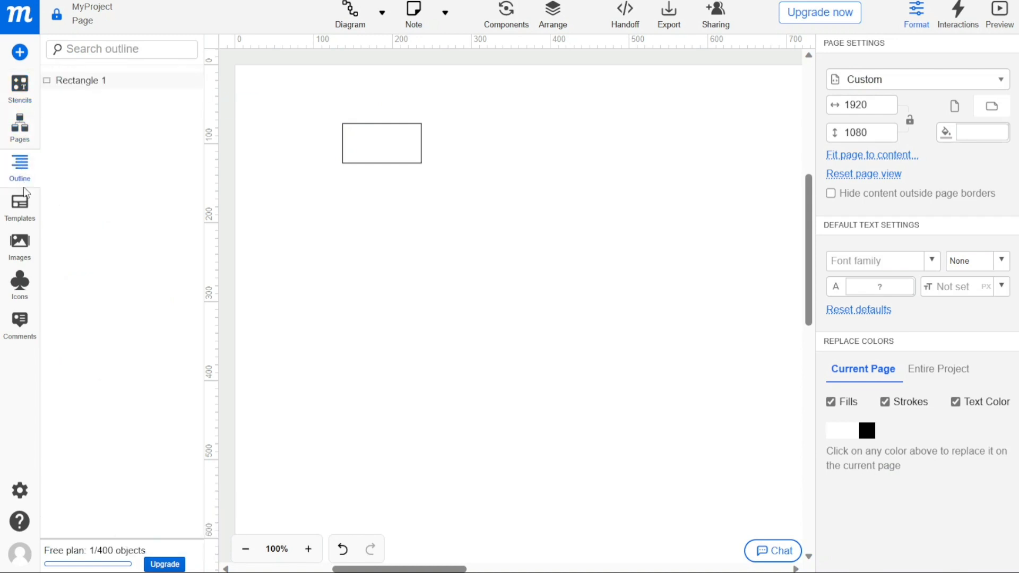
{"action": "left_click", "coordinate": [19, 245]}
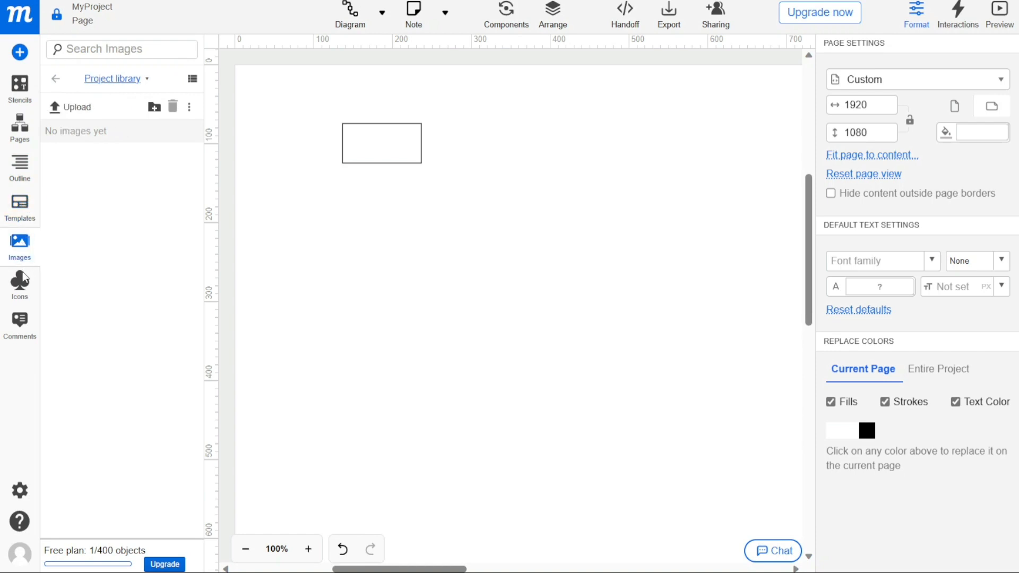
{"action": "left_click", "coordinate": [19, 323]}
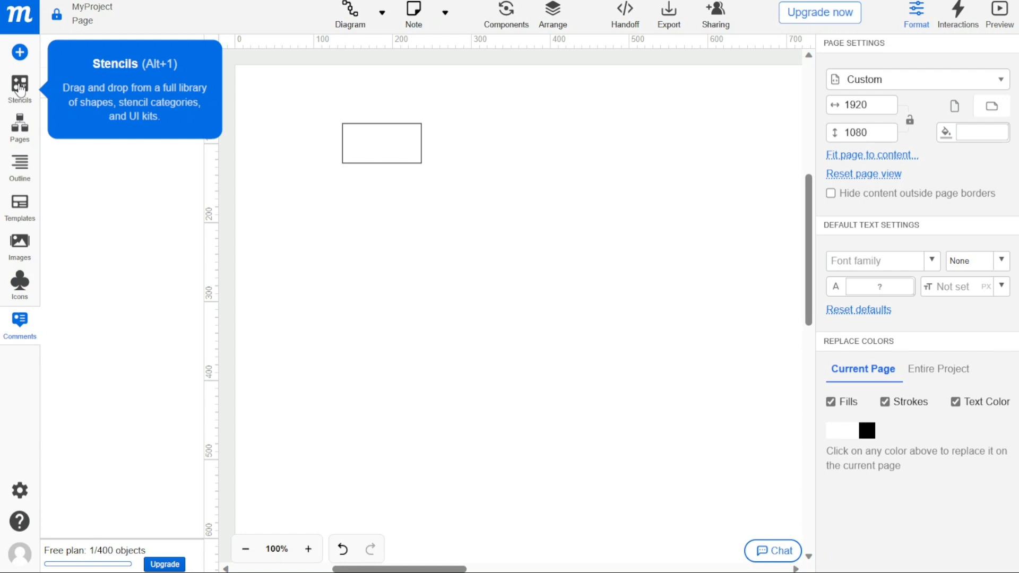
{"action": "left_click", "coordinate": [20, 87]}
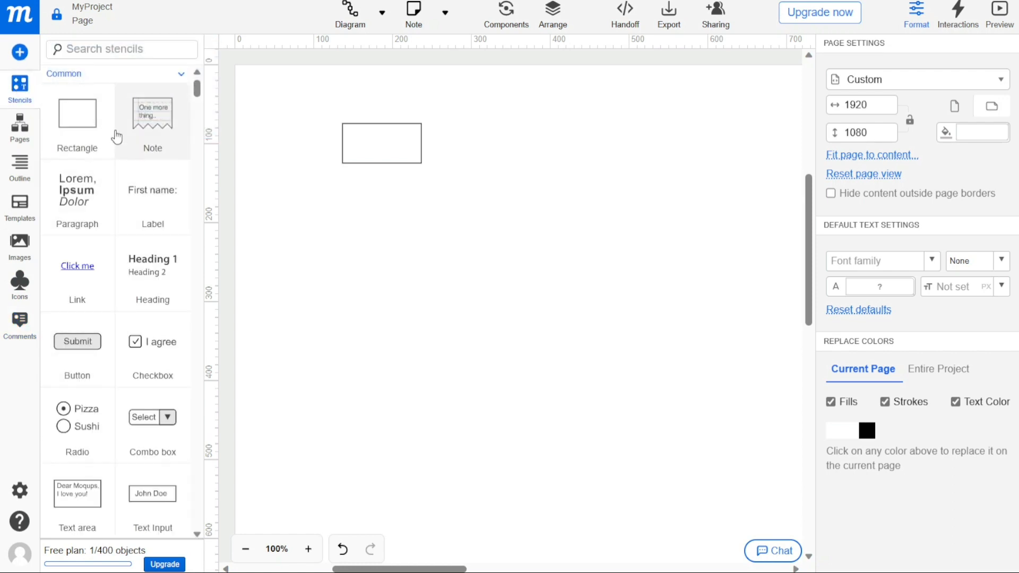
{"action": "mouse_move", "coordinate": [19, 88]}
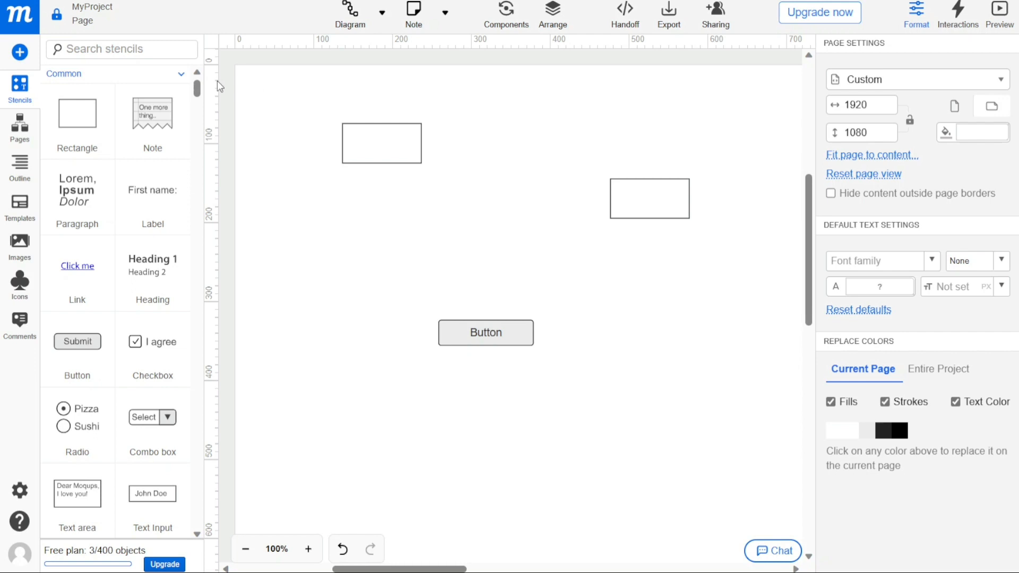
{"action": "left_click", "coordinate": [19, 129]}
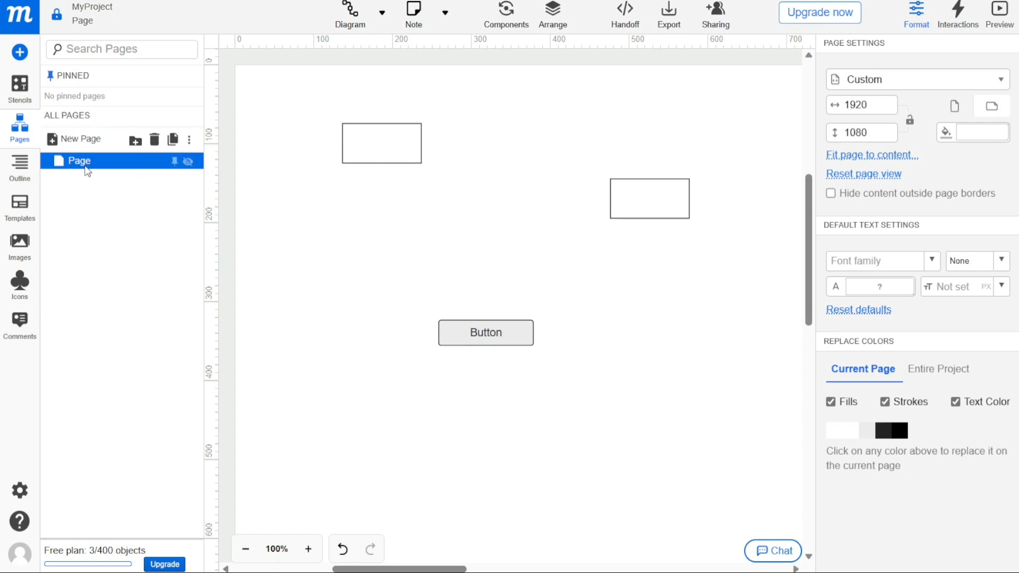
{"action": "mouse_move", "coordinate": [75, 138]}
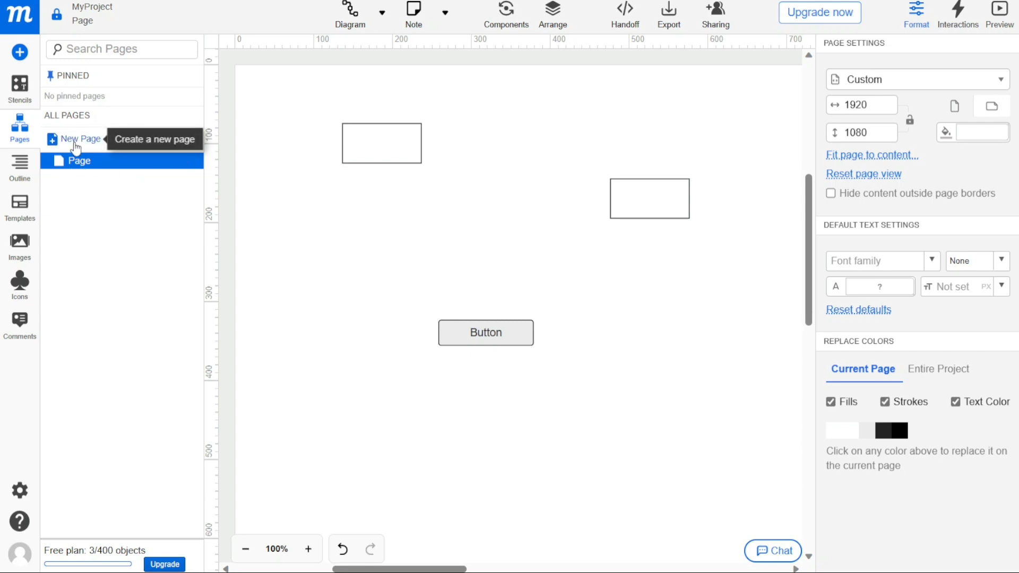
- Add a new page named Page 1, then switch back to the original page
{"action": "left_click", "coordinate": [79, 139]}
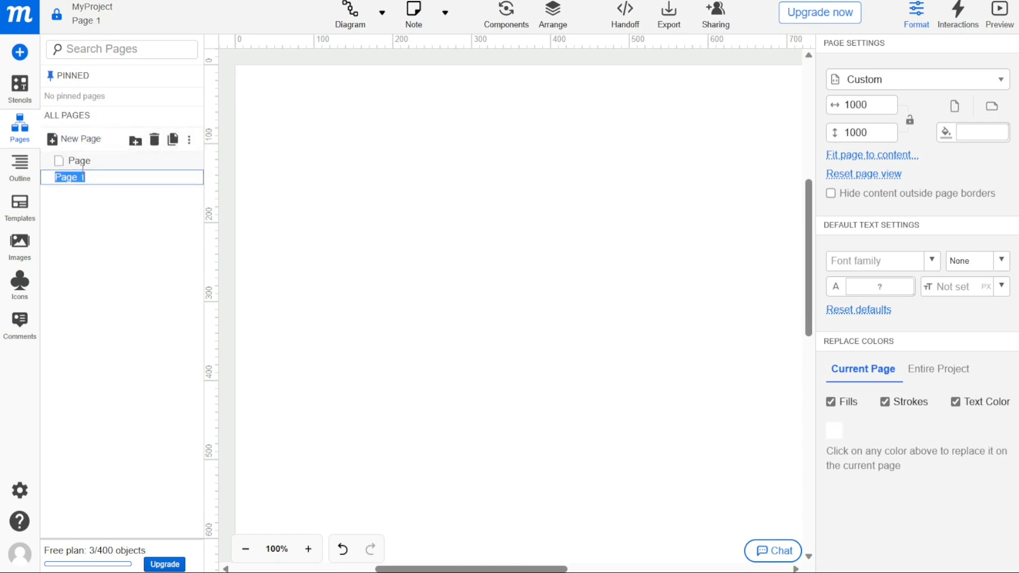
{"action": "left_click", "coordinate": [81, 161]}
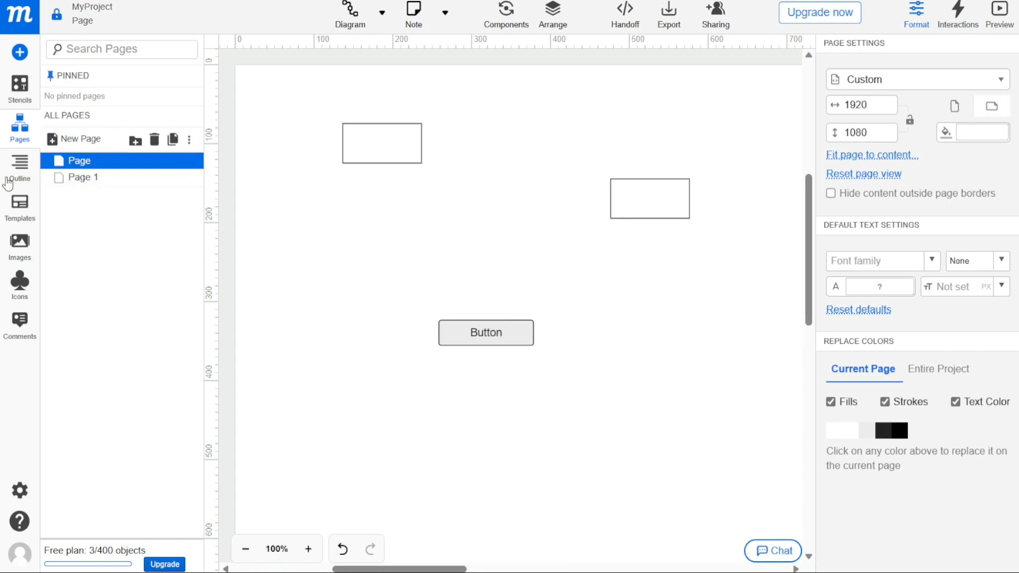
- In the outline list, select Button 1 and then Rectangle 1
{"action": "left_click", "coordinate": [19, 167]}
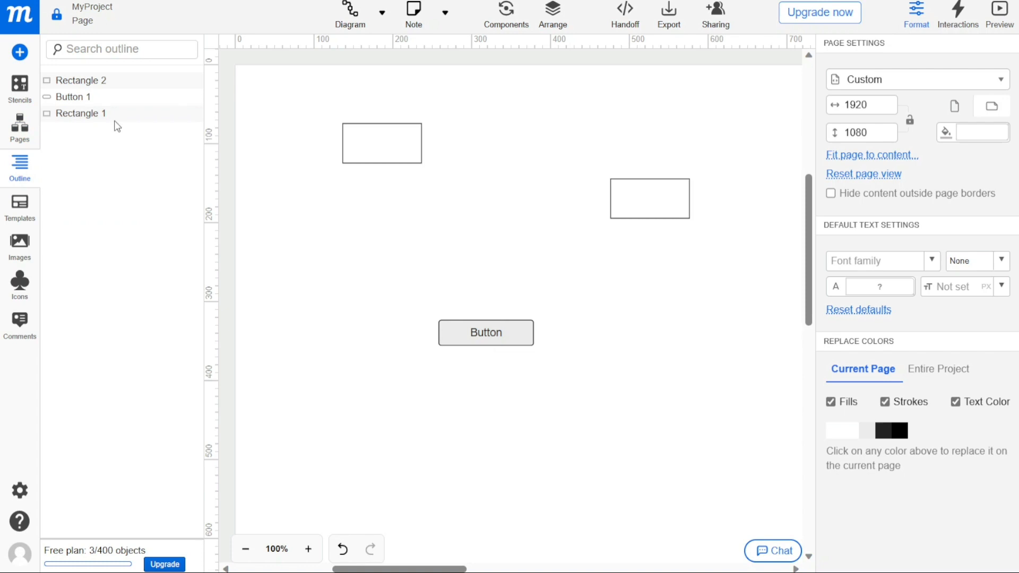
{"action": "left_click", "coordinate": [486, 332]}
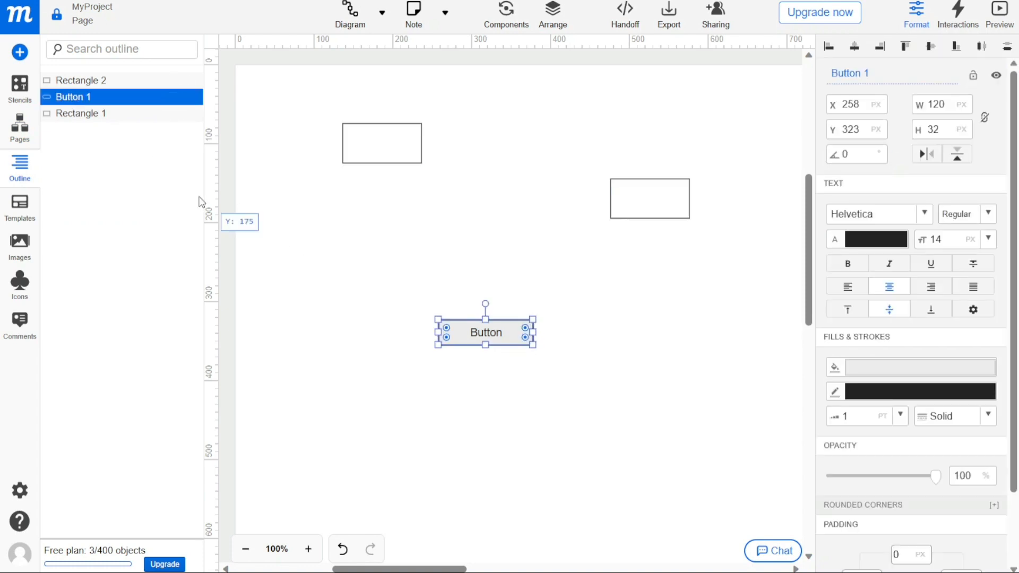
{"action": "left_click", "coordinate": [83, 113]}
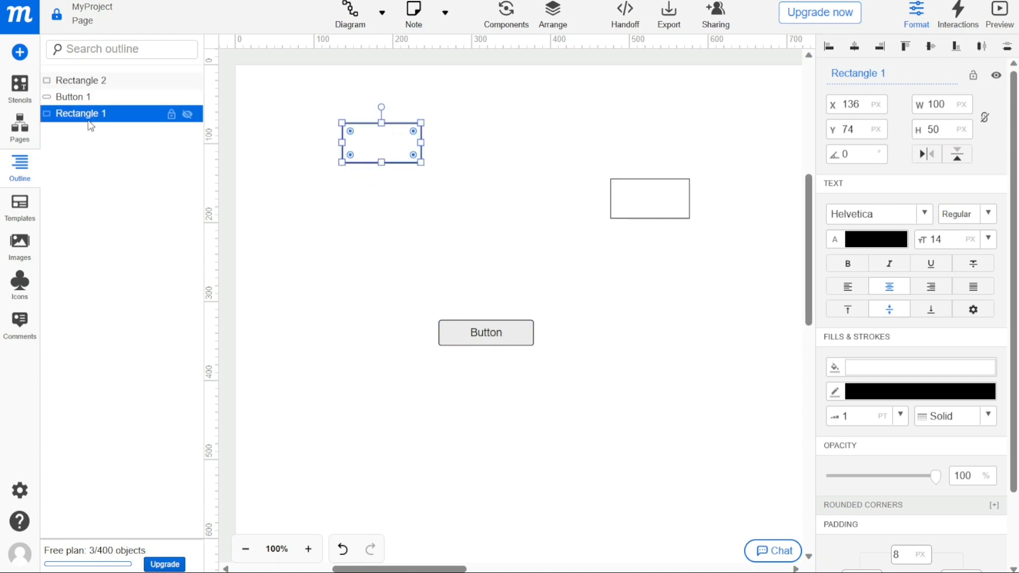
{"action": "left_click", "coordinate": [20, 208]}
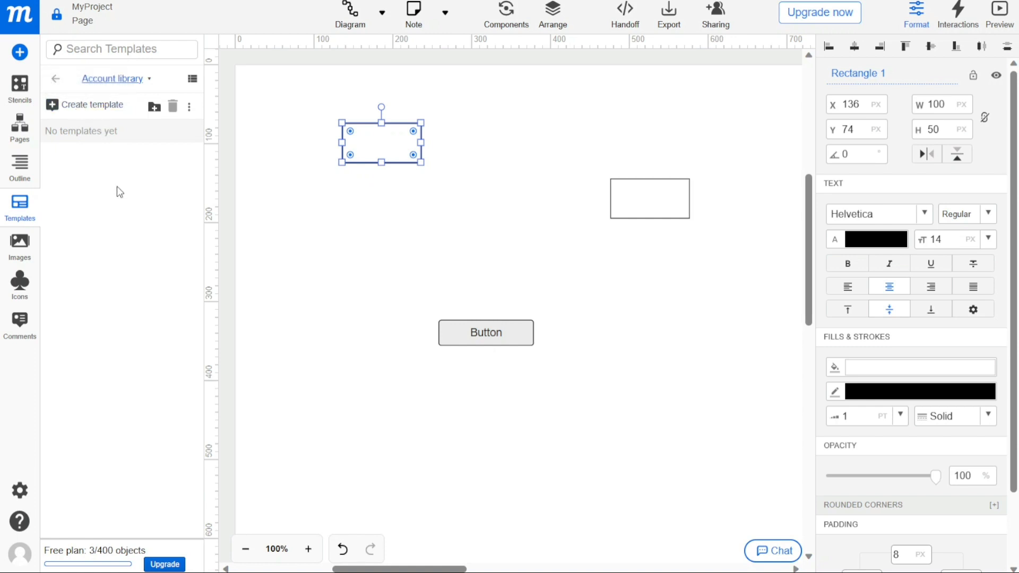
{"action": "mouse_move", "coordinate": [154, 106]}
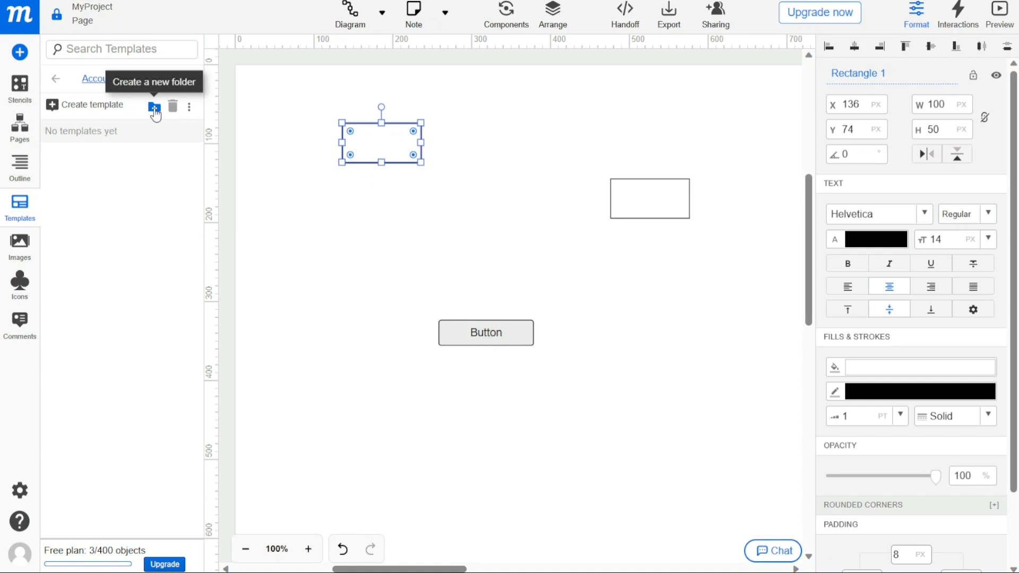
{"action": "mouse_move", "coordinate": [188, 106]}
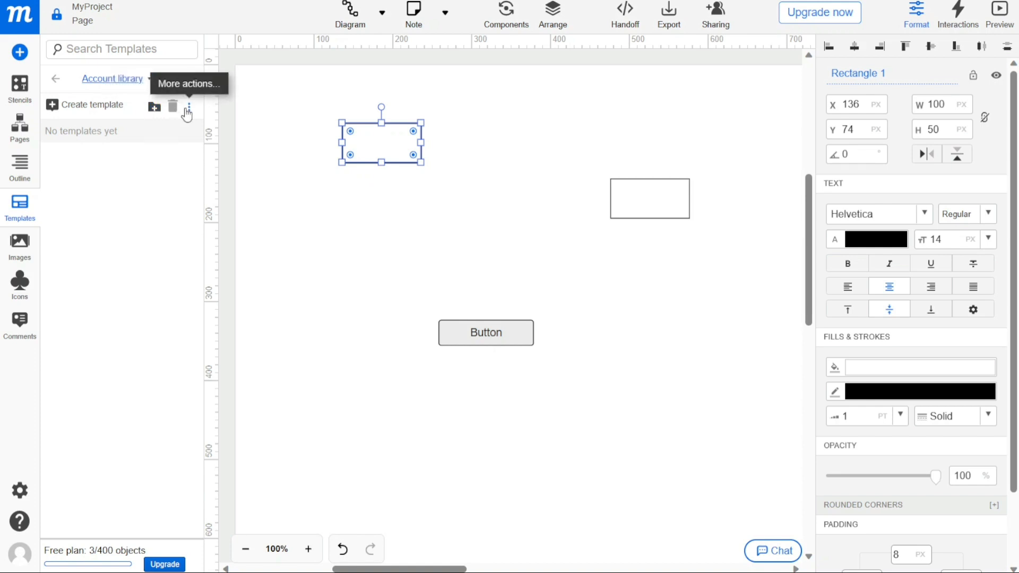
- Look over the empty Templates library, then switch to the Images panel
{"action": "left_click", "coordinate": [189, 105]}
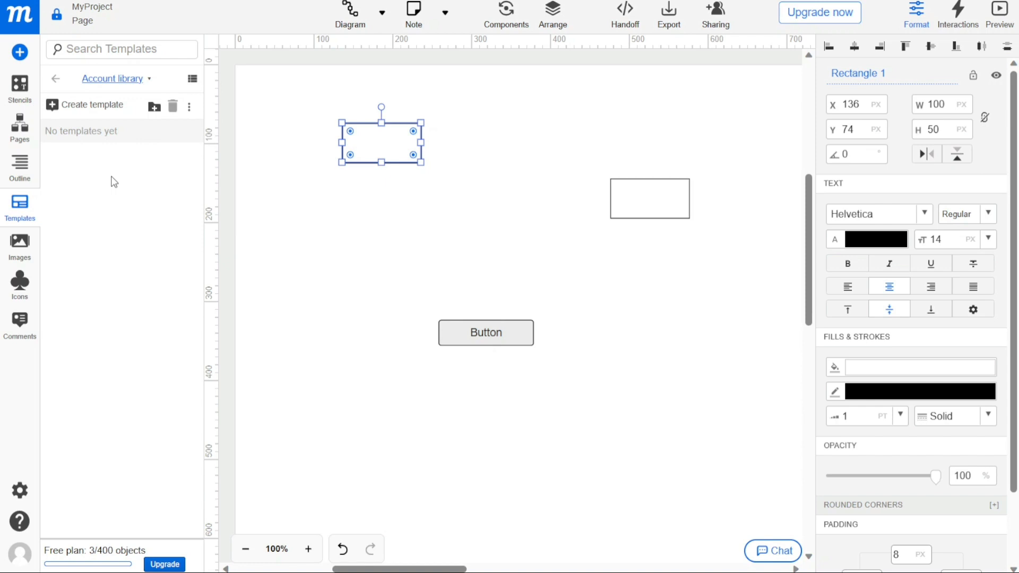
{"action": "left_click", "coordinate": [20, 245]}
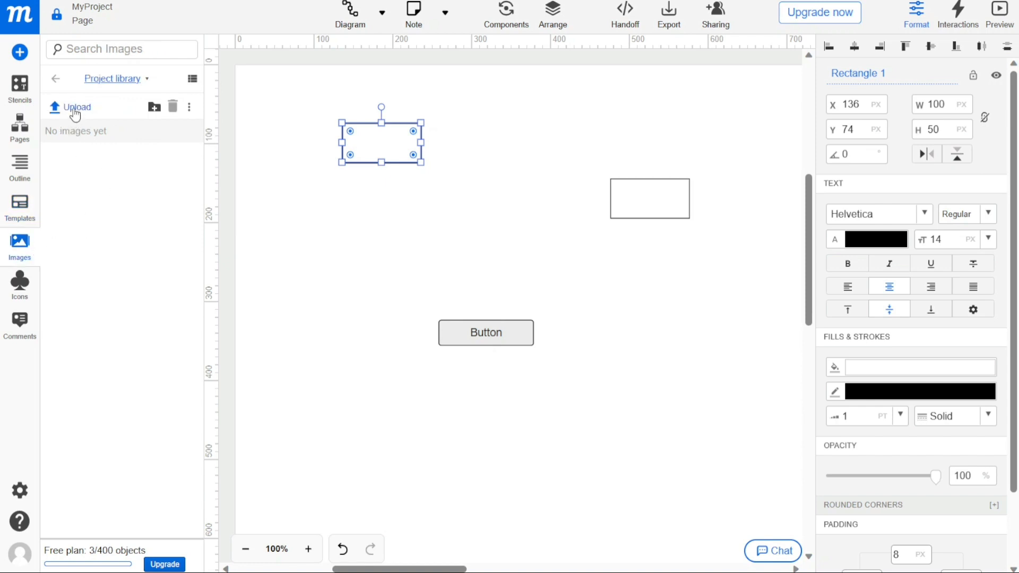
{"action": "mouse_move", "coordinate": [154, 118]}
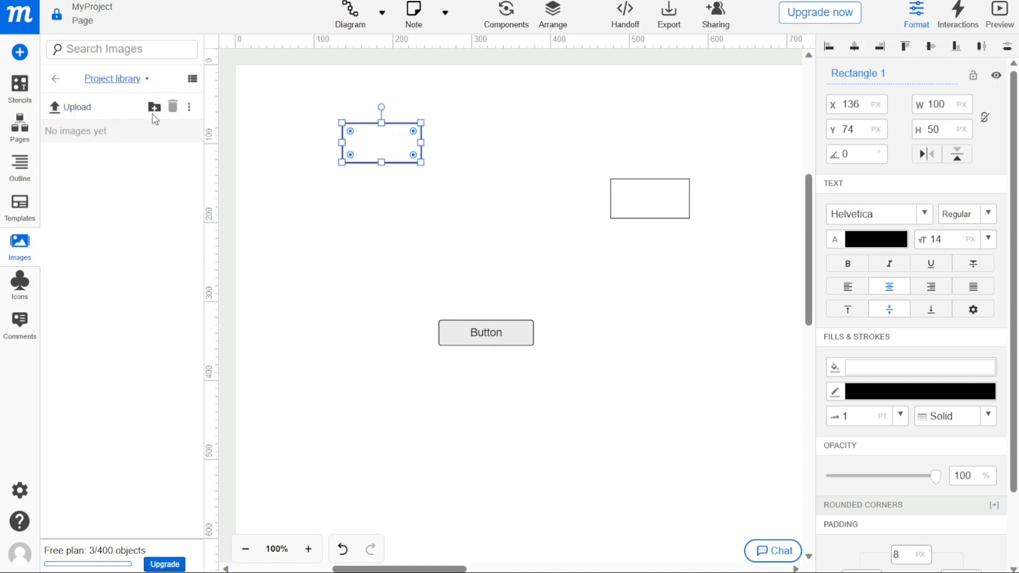
{"action": "mouse_move", "coordinate": [153, 251]}
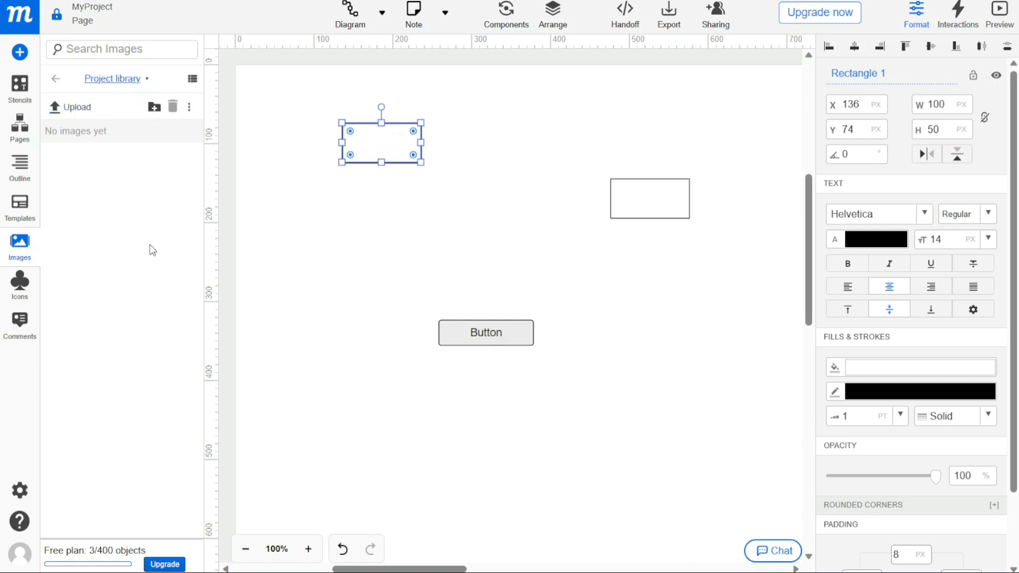
{"action": "mouse_move", "coordinate": [95, 129]}
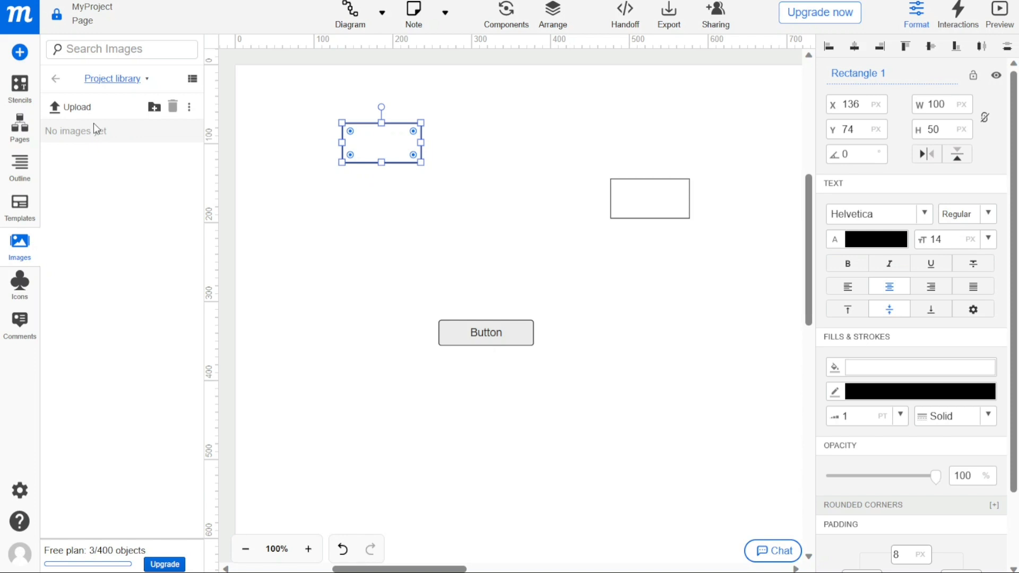
{"action": "mouse_move", "coordinate": [137, 232]}
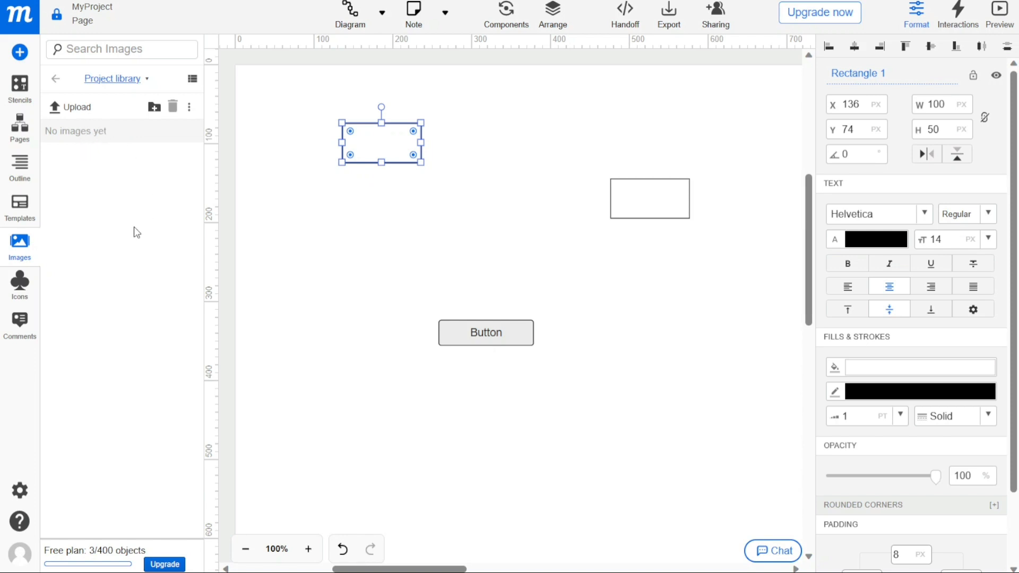
- Show the Icons library with the Material Icons: Filled set
{"action": "left_click", "coordinate": [19, 285]}
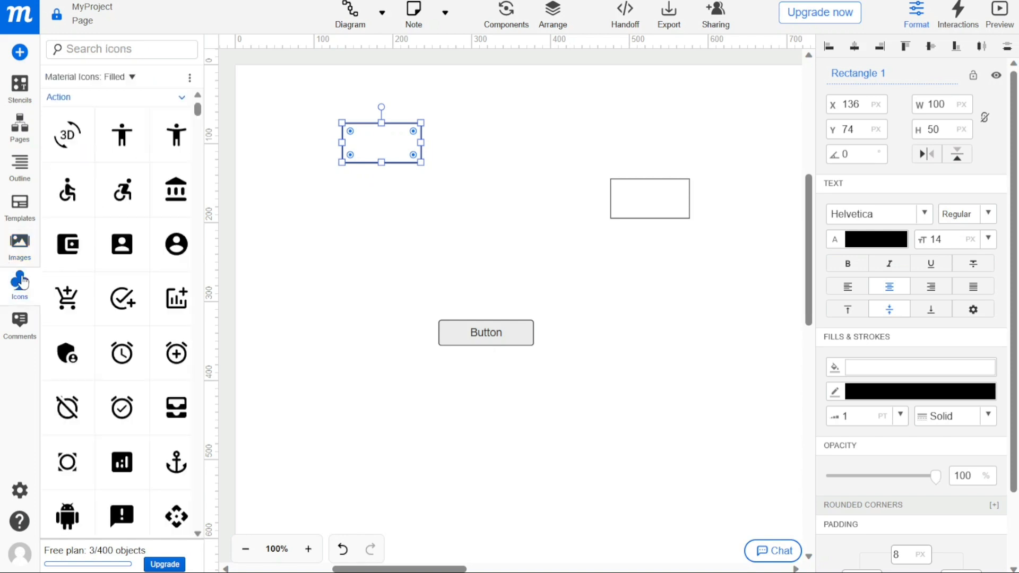
{"action": "mouse_move", "coordinate": [121, 136]}
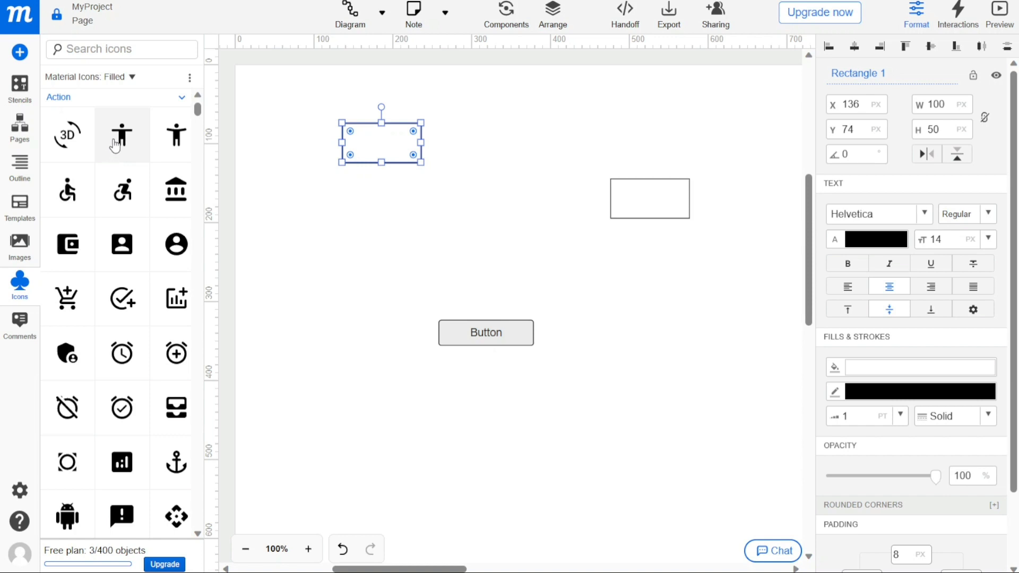
{"action": "mouse_move", "coordinate": [122, 244]}
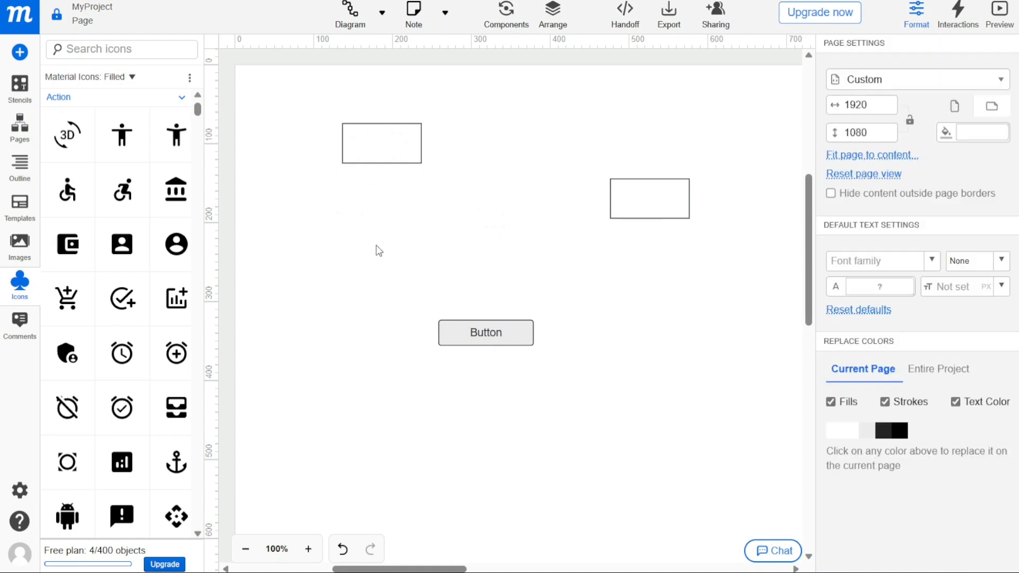
- Show the Comments panel, which lists no comments yet
{"action": "left_click", "coordinate": [20, 322]}
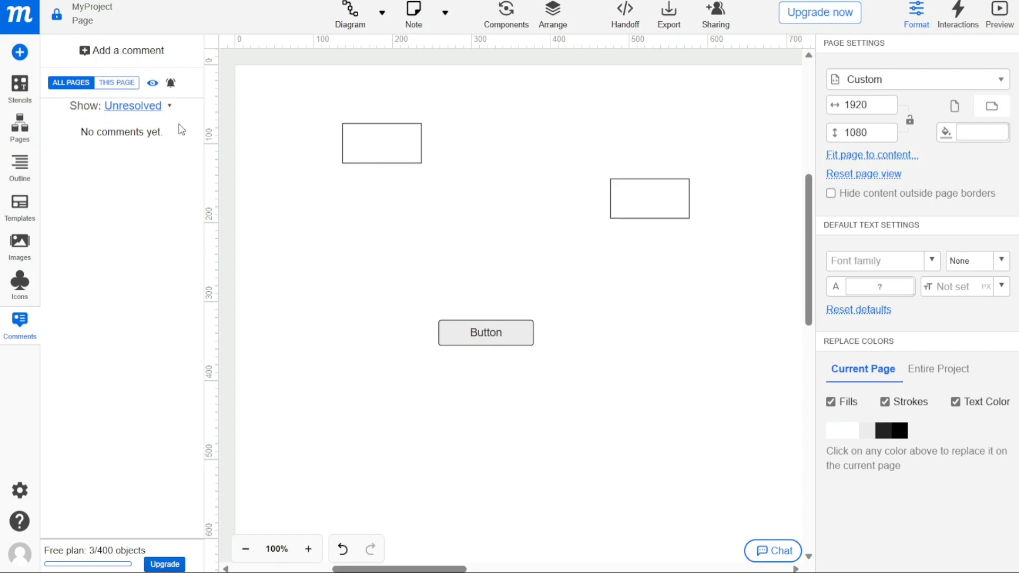
{"action": "mouse_move", "coordinate": [170, 110]}
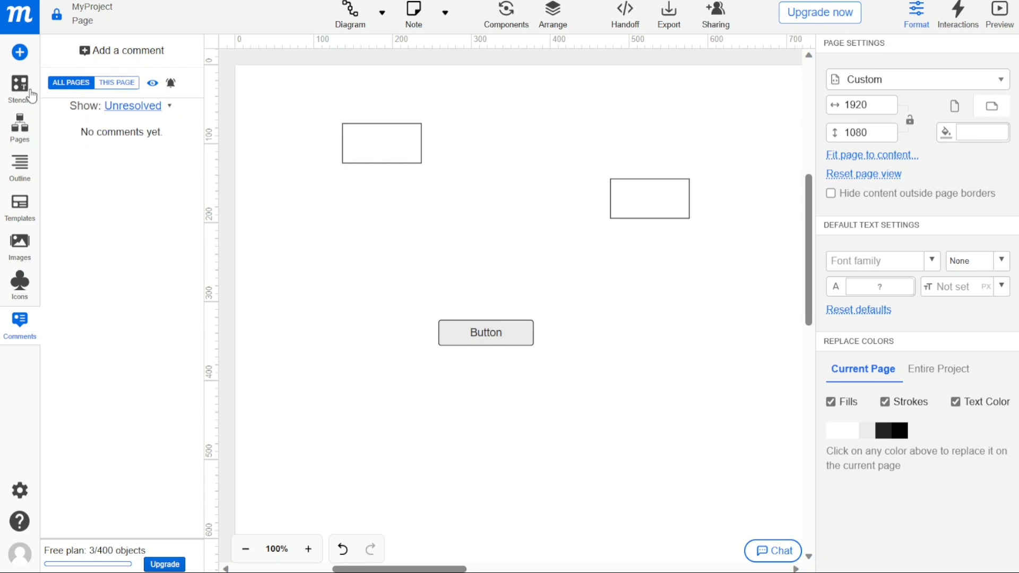
- Show the stencil library again and select Rectangle 1, the top-left canvas rectangle
{"action": "left_click", "coordinate": [20, 84]}
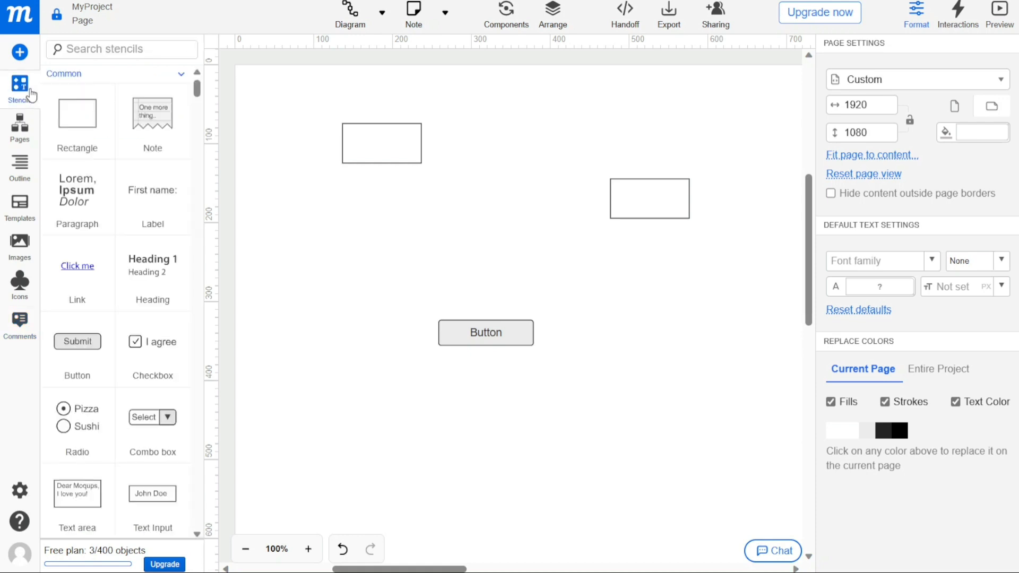
{"action": "left_click", "coordinate": [381, 143]}
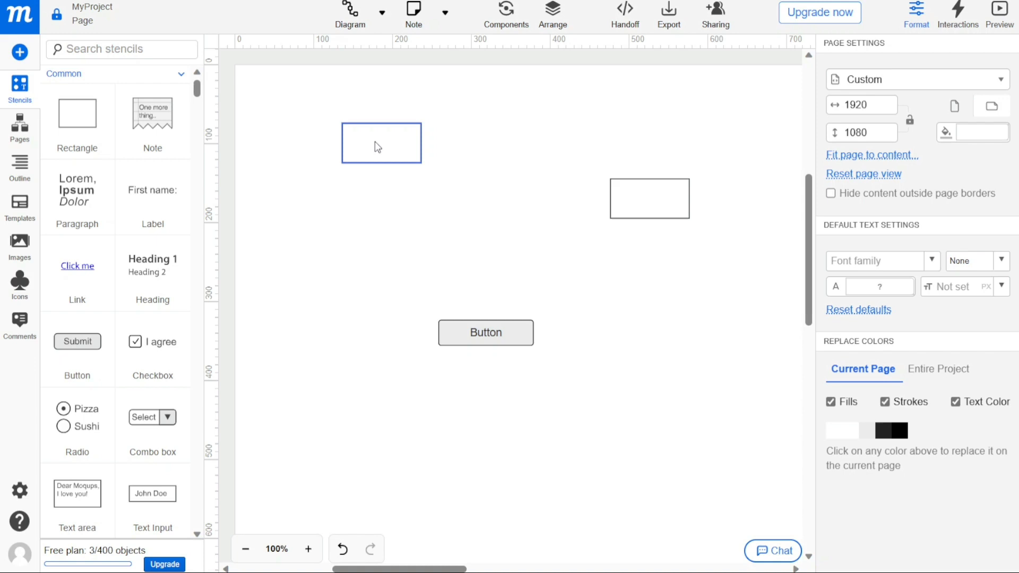
{"action": "left_click", "coordinate": [382, 142]}
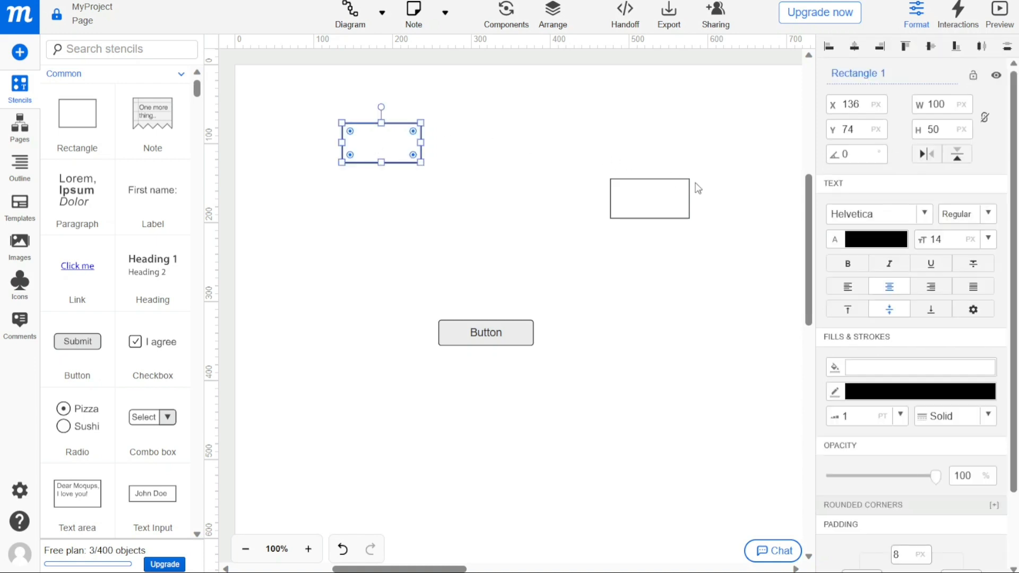
{"action": "mouse_move", "coordinate": [722, 104]}
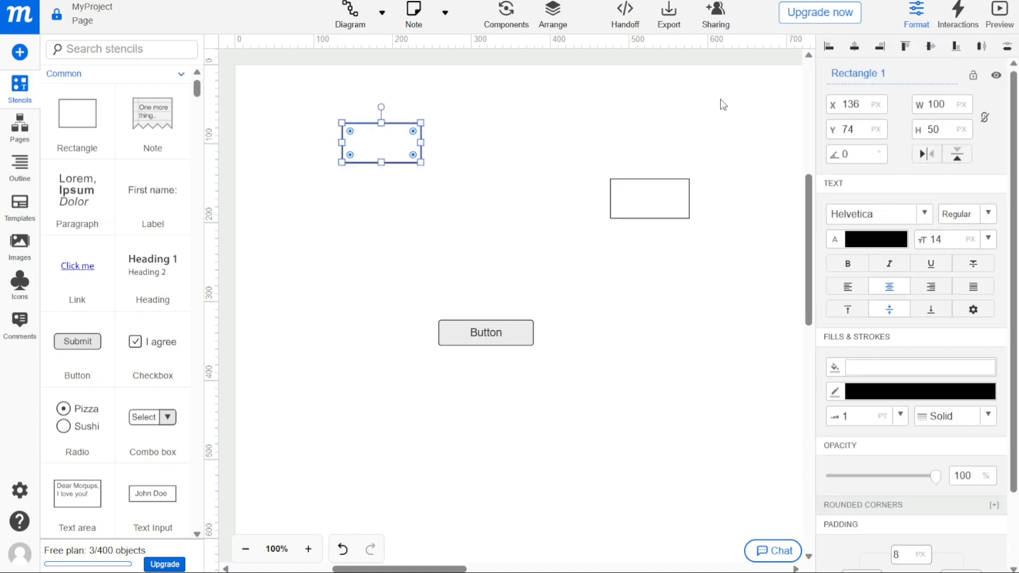
{"action": "mouse_move", "coordinate": [954, 227]}
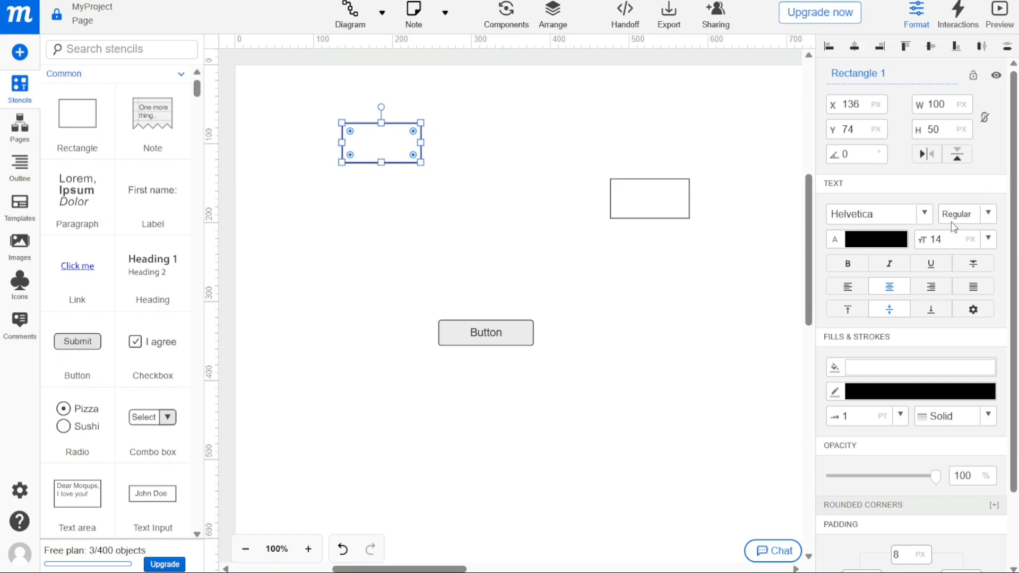
{"action": "mouse_move", "coordinate": [753, 205]}
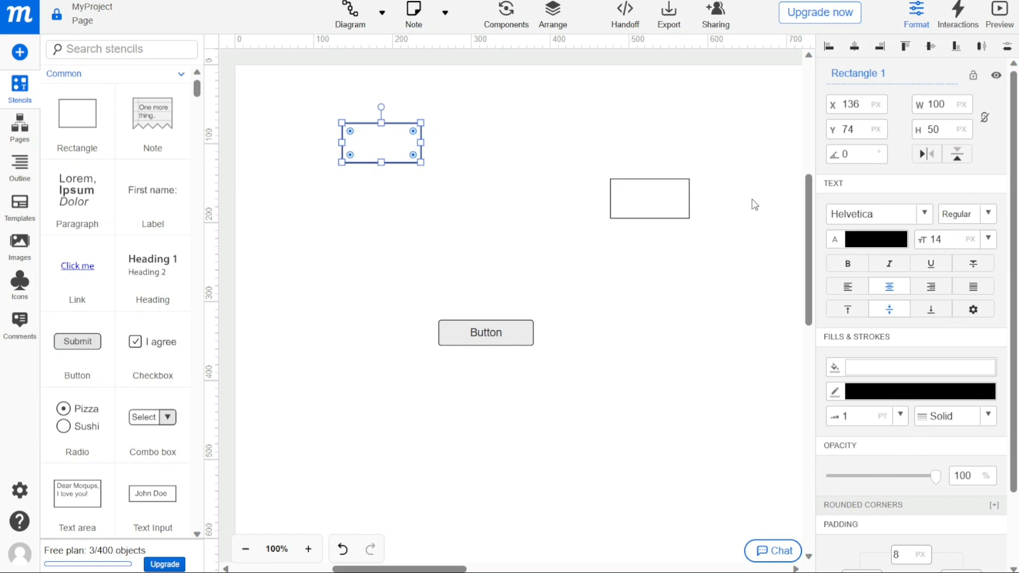
{"action": "mouse_move", "coordinate": [374, 190]}
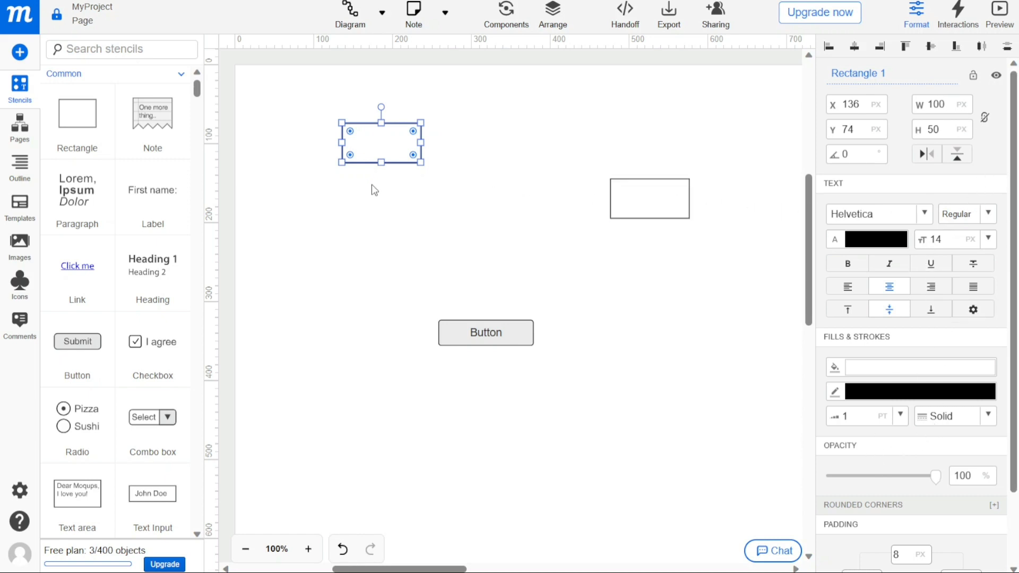
{"action": "mouse_move", "coordinate": [84, 127]}
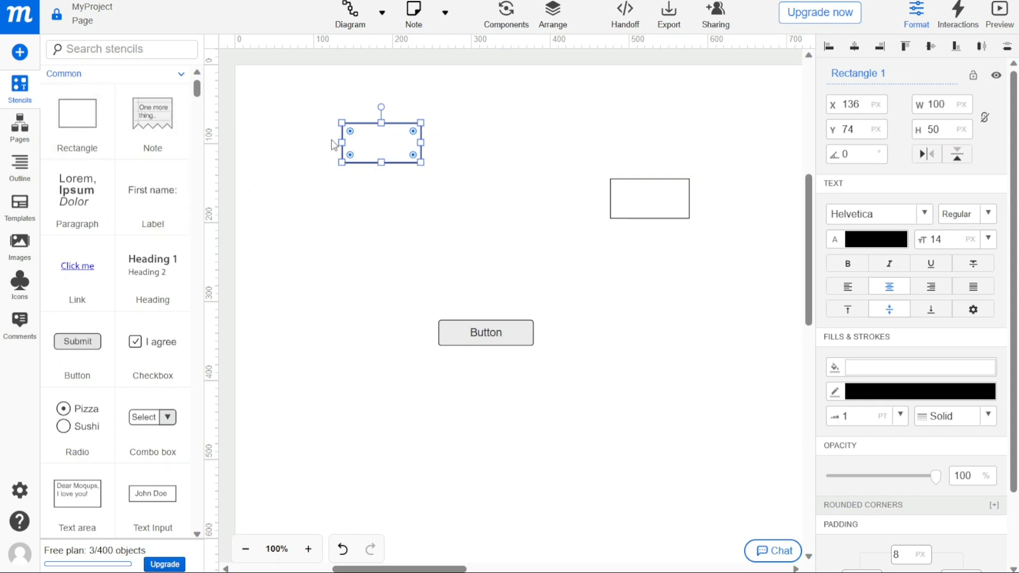
{"action": "mouse_move", "coordinate": [89, 145]}
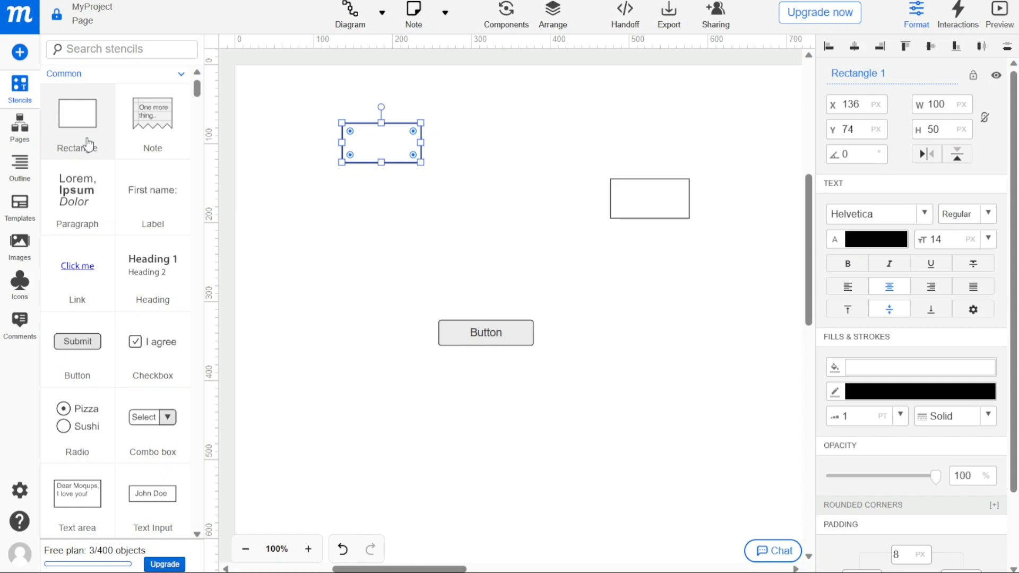
{"action": "mouse_move", "coordinate": [302, 214]}
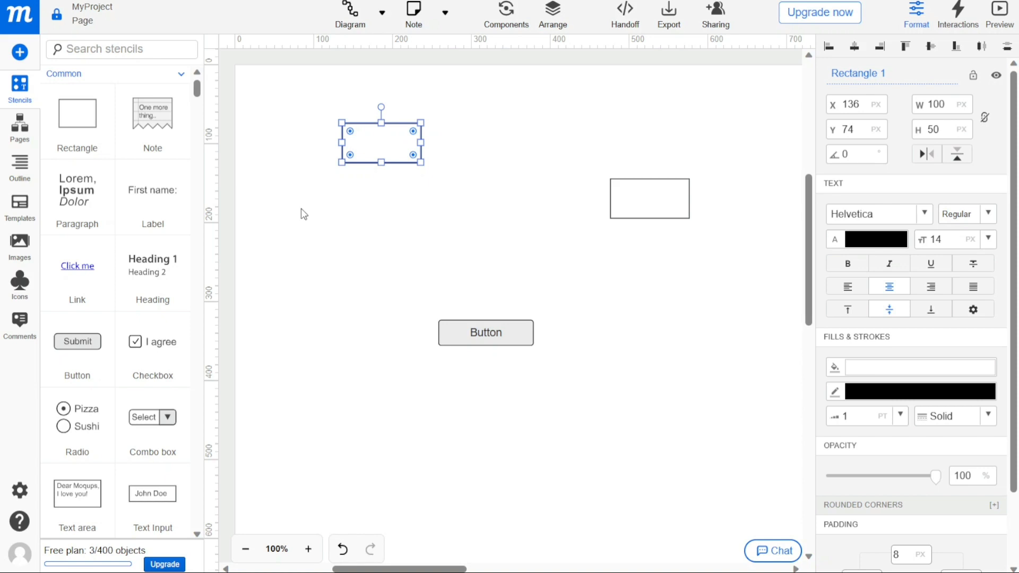
{"action": "mouse_move", "coordinate": [395, 135]}
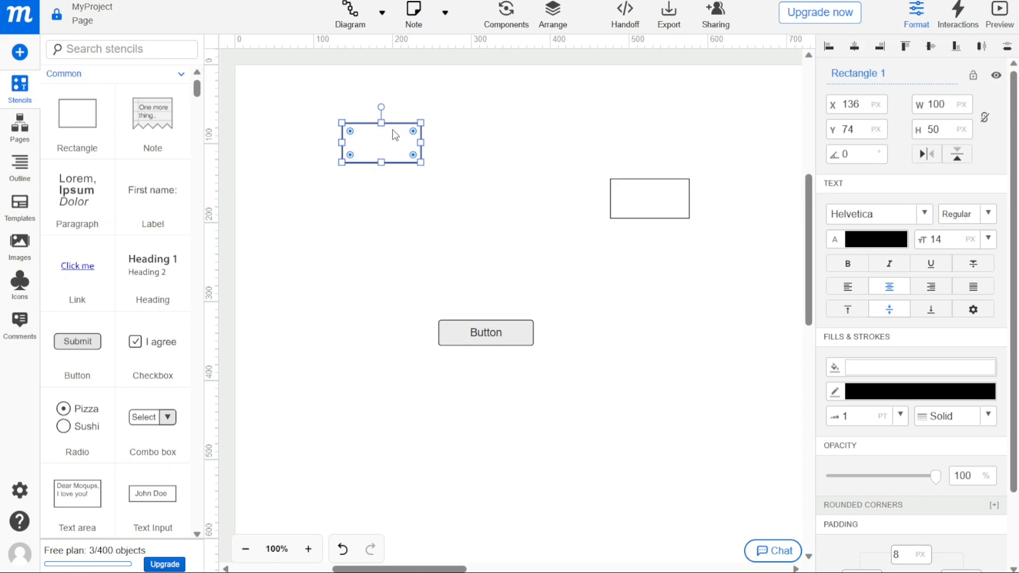
- Square off the right-hand shape's corners and give the Button pill-shaped rounded corners
{"action": "left_click_drag", "start_coordinate": [381, 135], "coordinate": [384, 137]}
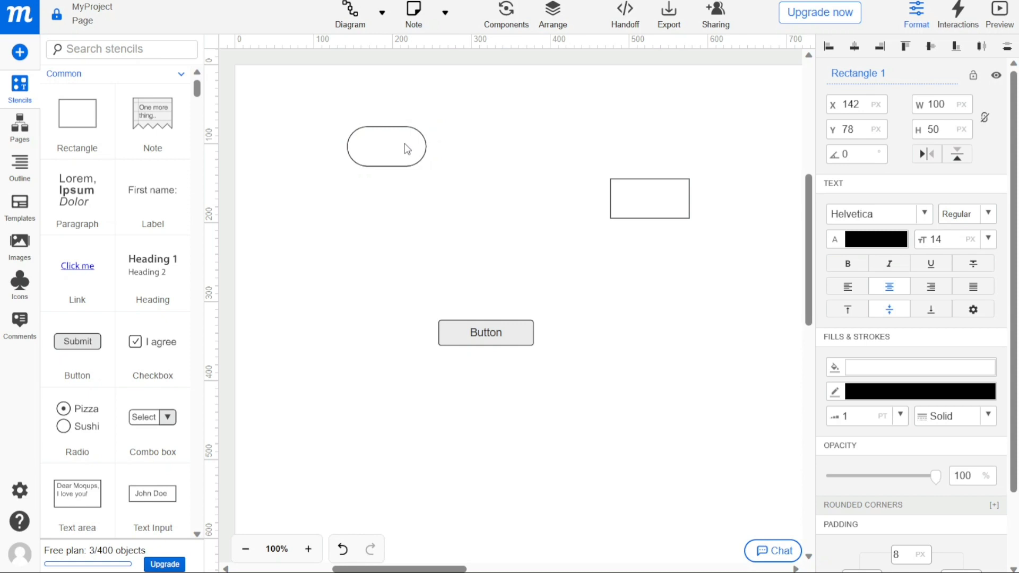
{"action": "mouse_move", "coordinate": [399, 151]}
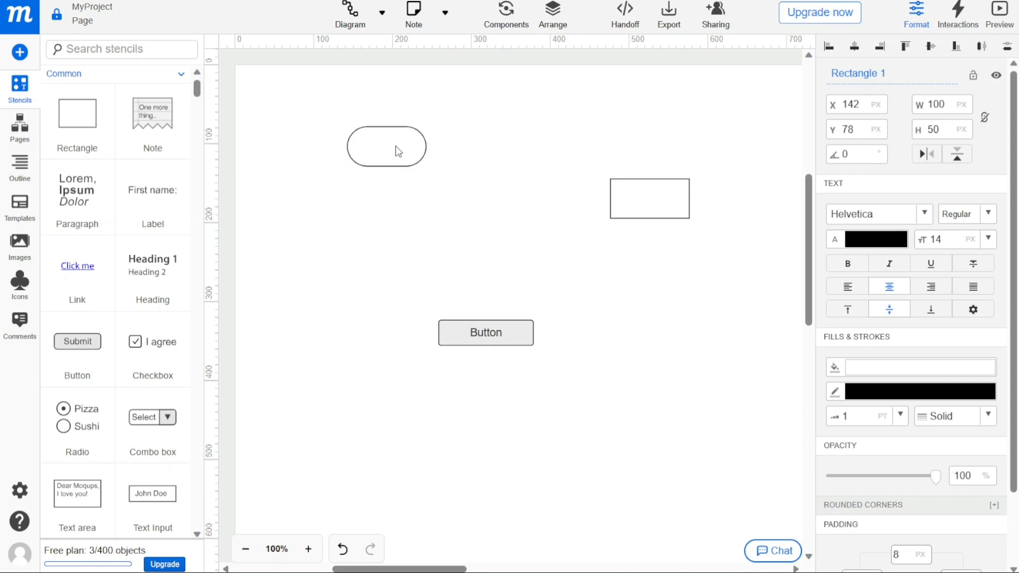
{"action": "left_click", "coordinate": [386, 147]}
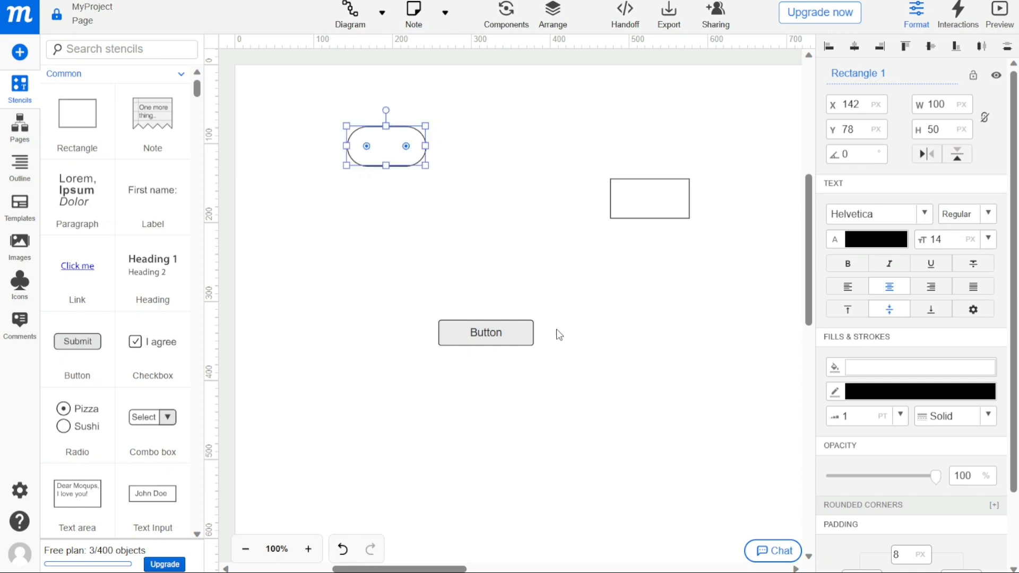
{"action": "left_click", "coordinate": [649, 198]}
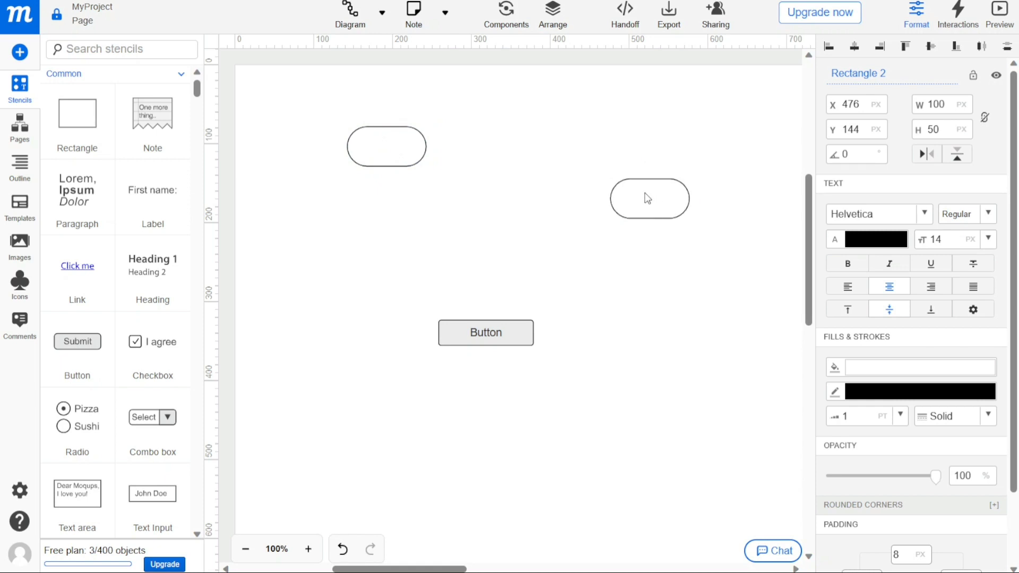
{"action": "left_click", "coordinate": [649, 198]}
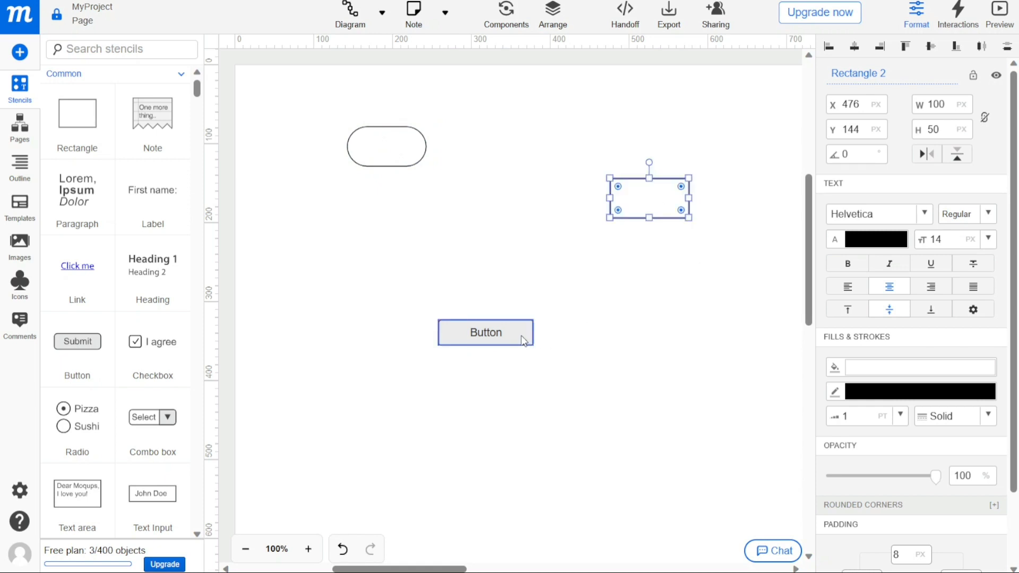
{"action": "left_click", "coordinate": [486, 333]}
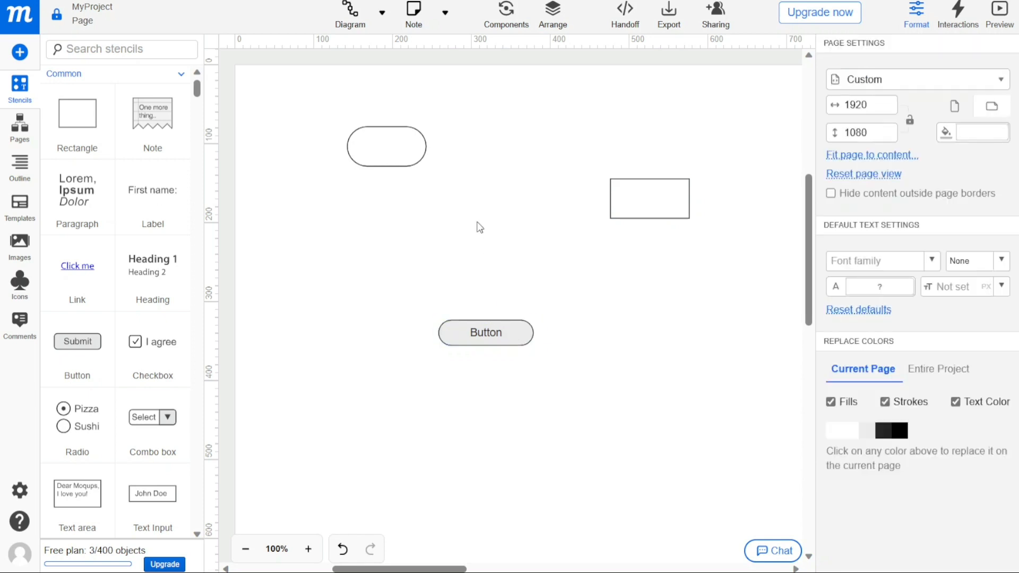
{"action": "mouse_move", "coordinate": [431, 212]}
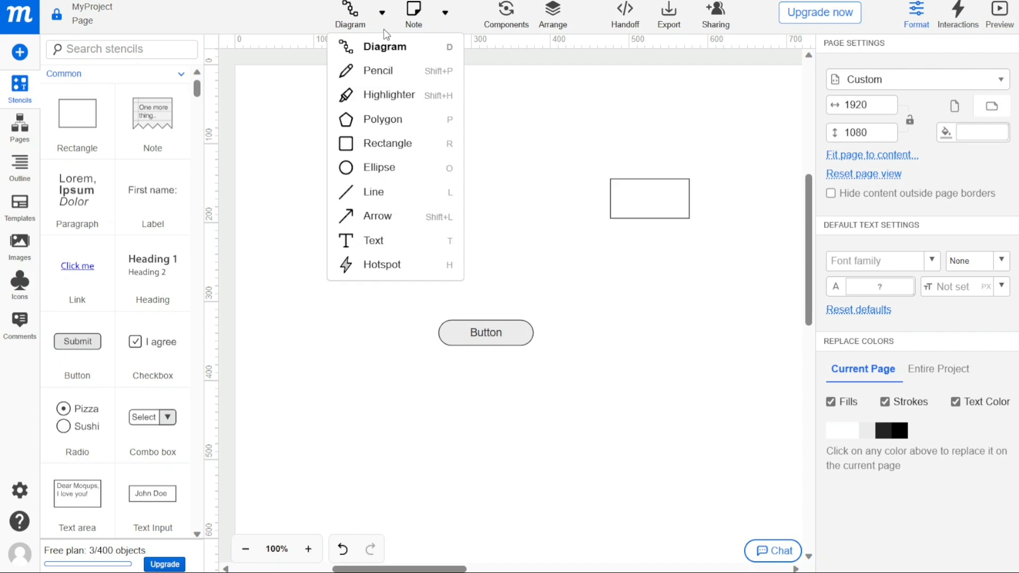
{"action": "mouse_move", "coordinate": [390, 71]}
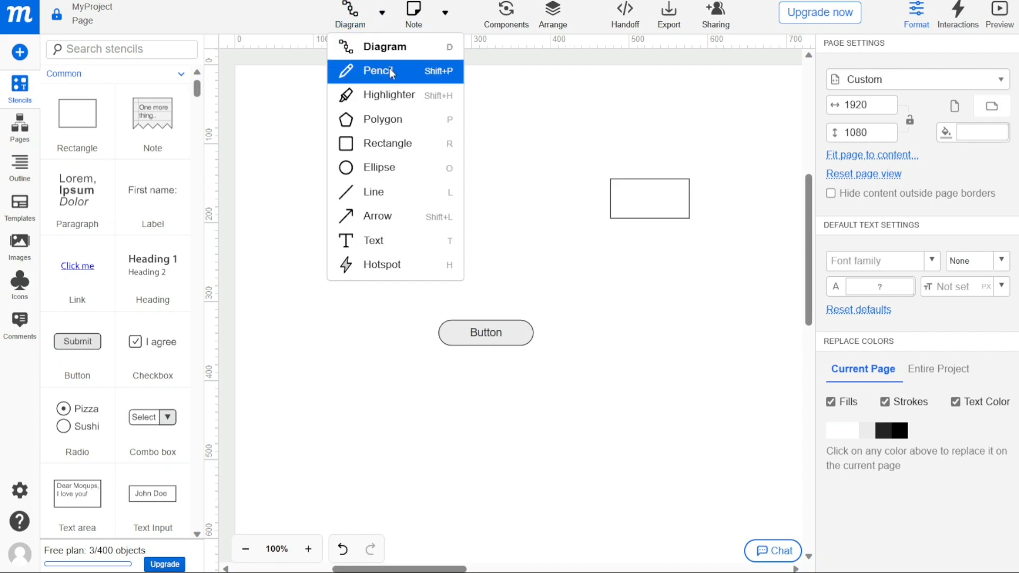
{"action": "mouse_move", "coordinate": [404, 85]}
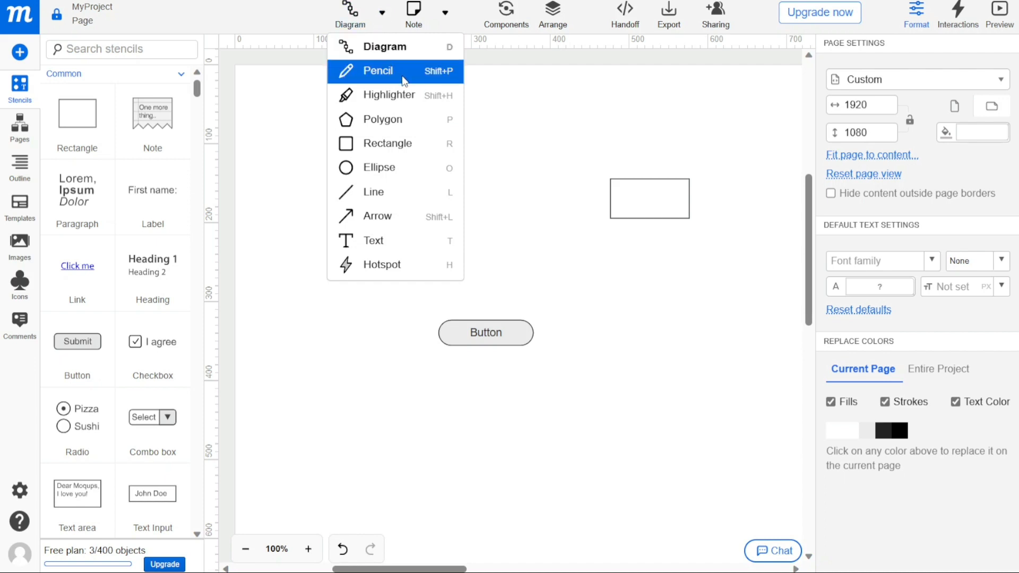
{"action": "mouse_move", "coordinate": [395, 216]}
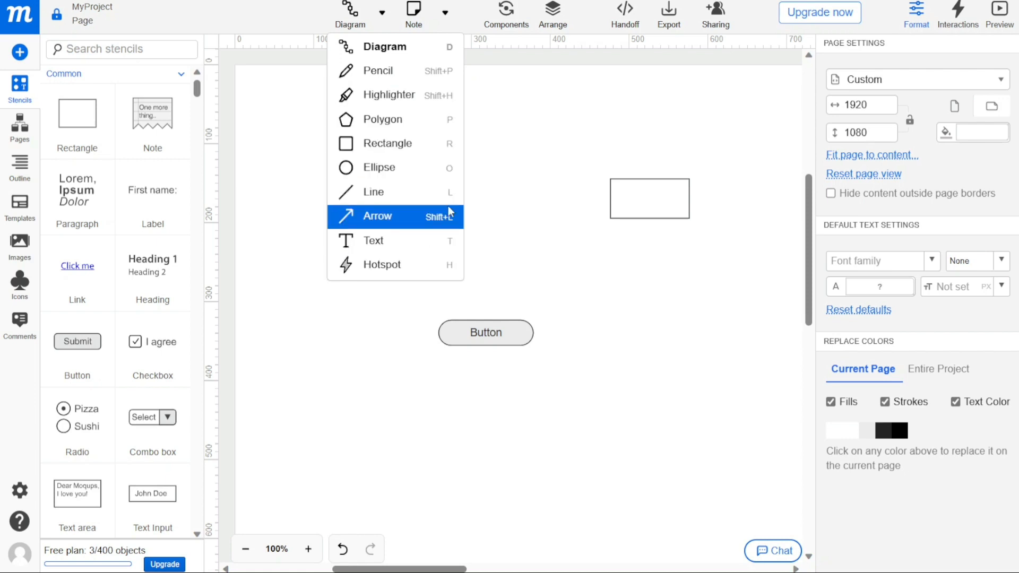
{"action": "mouse_move", "coordinate": [383, 120]}
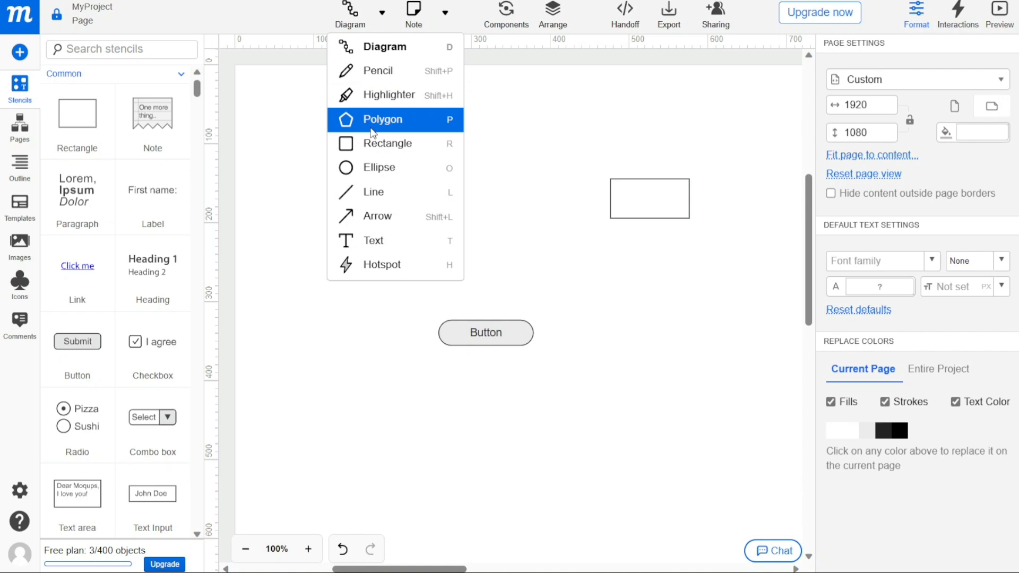
- Draw a five-point pentagon with the Polygon tool to the left of the Button
{"action": "left_click", "coordinate": [382, 118]}
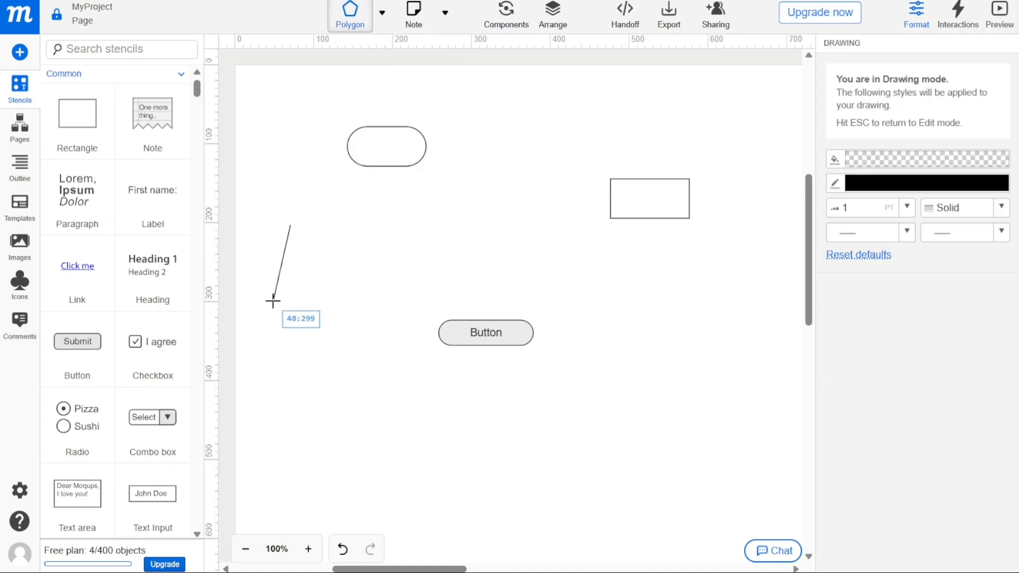
{"action": "left_click", "coordinate": [383, 248]}
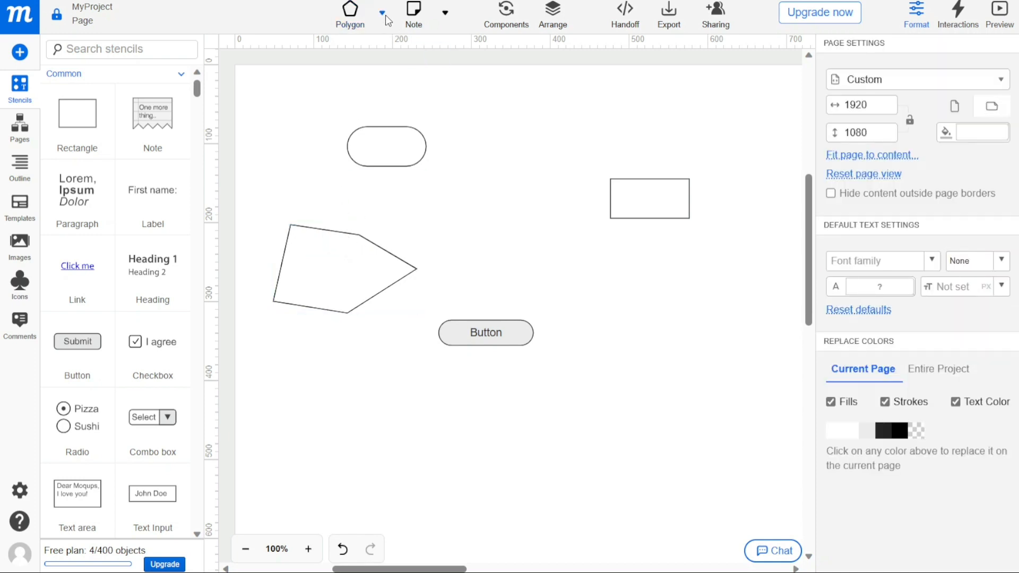
{"action": "left_click", "coordinate": [381, 12]}
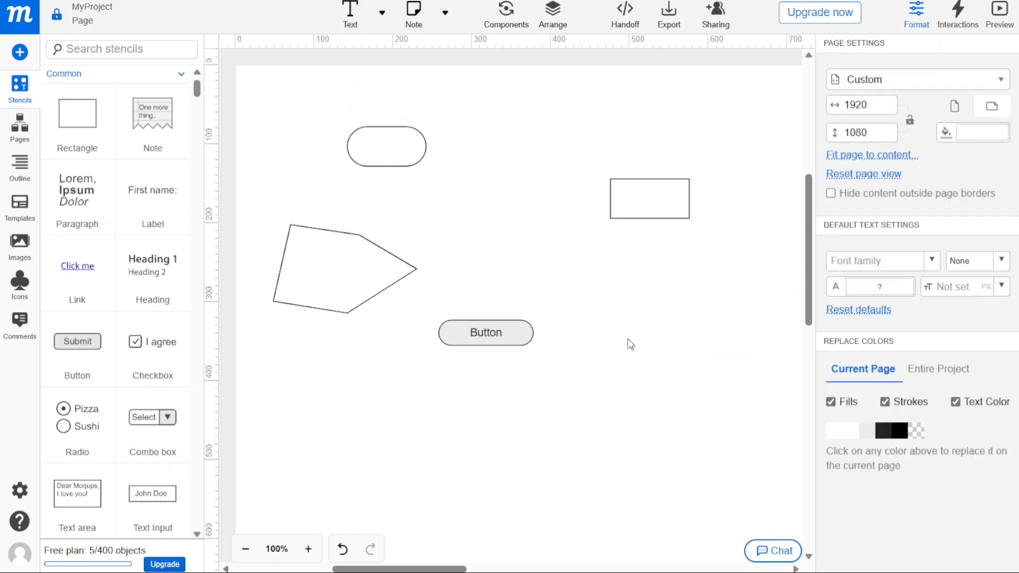
- Switch the drawing tool from Polygon to Line
{"action": "left_click", "coordinate": [382, 14]}
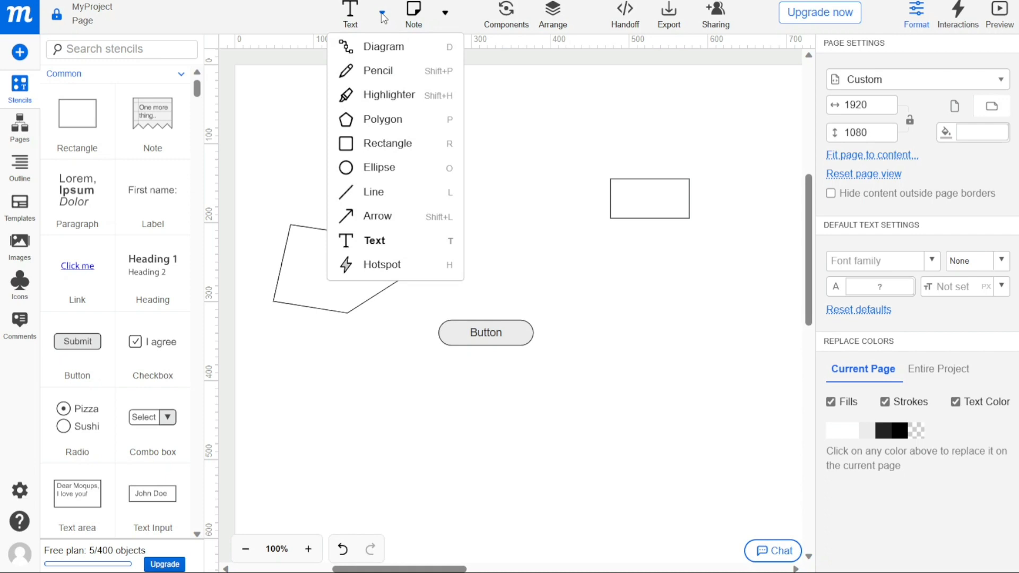
{"action": "mouse_move", "coordinate": [382, 120]}
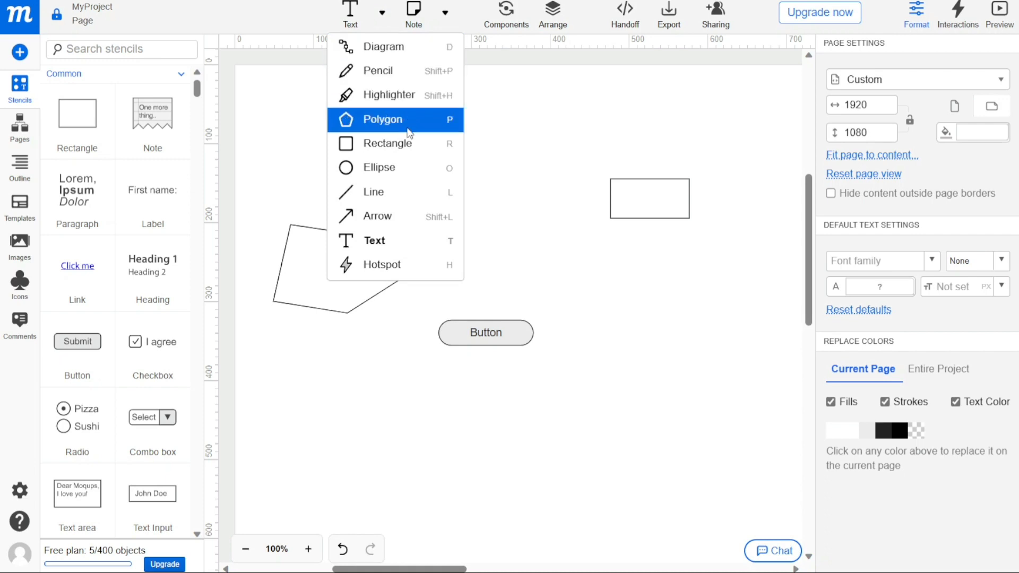
{"action": "mouse_move", "coordinate": [388, 167]}
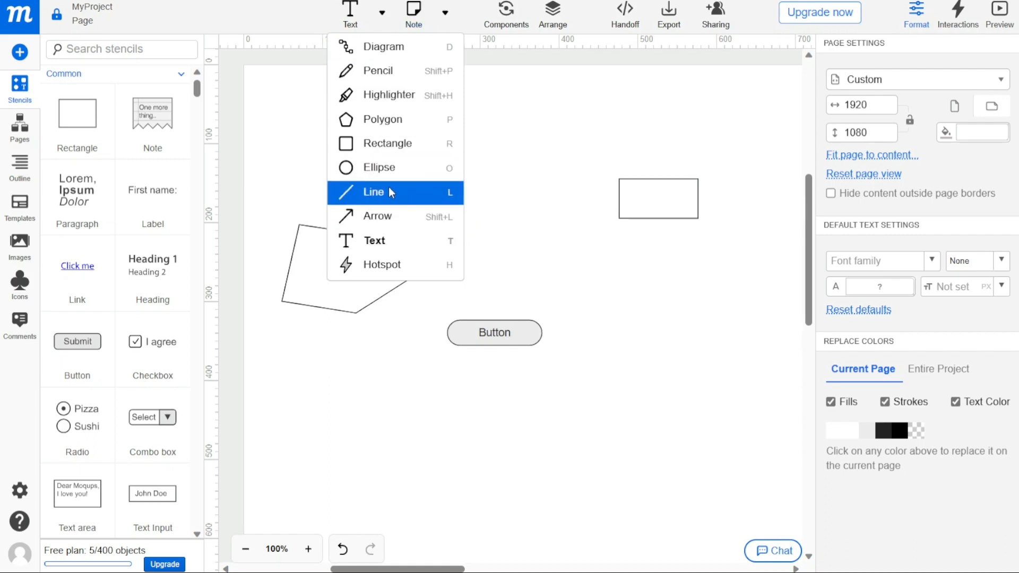
{"action": "left_click", "coordinate": [374, 192]}
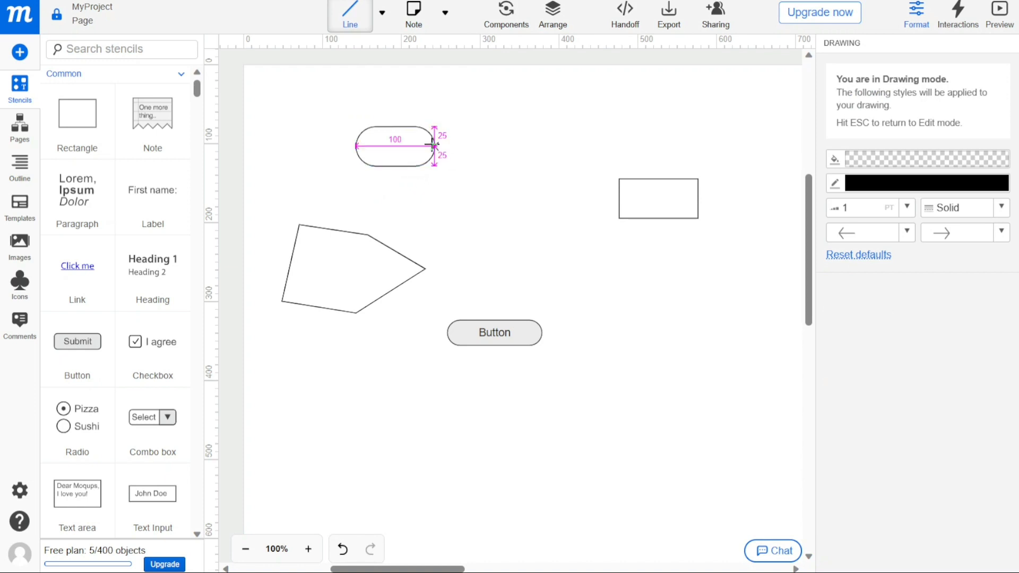
- Draw a line from the top-left pill to the right-hand rectangle, ending in a dot marker
{"action": "left_click_drag", "start_coordinate": [434, 144], "coordinate": [617, 198]}
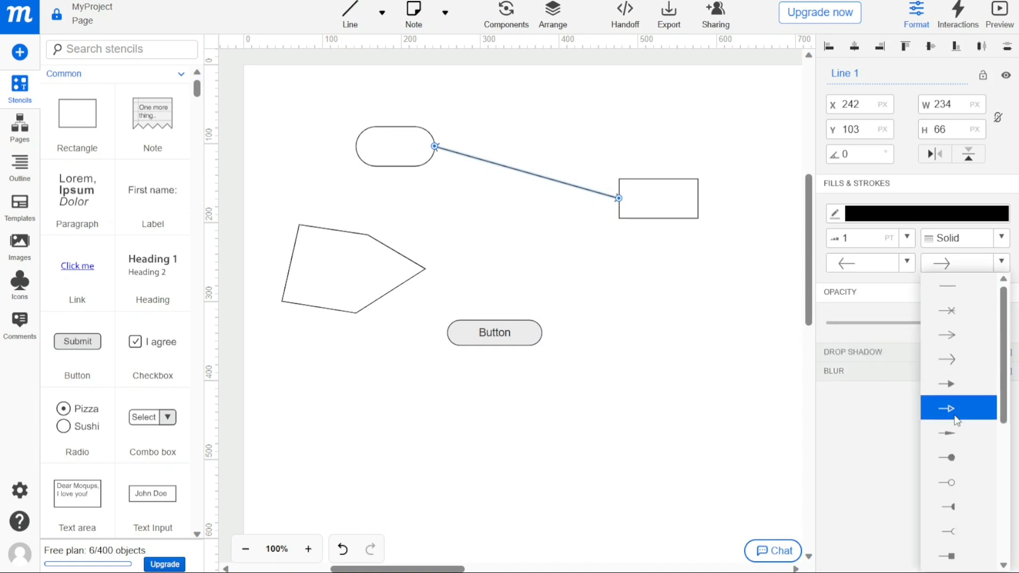
{"action": "left_click", "coordinate": [946, 409]}
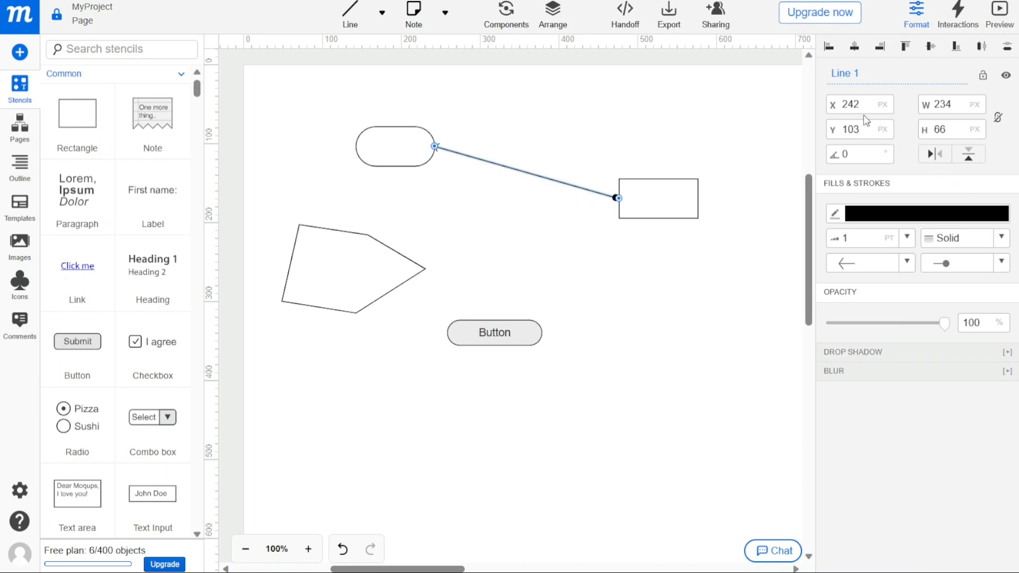
{"action": "mouse_move", "coordinate": [543, 225]}
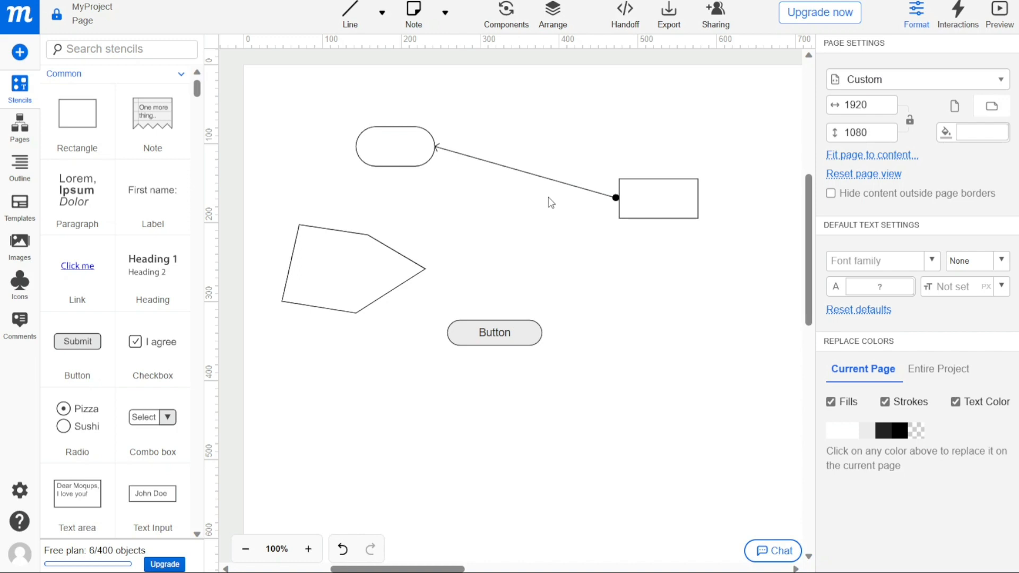
{"action": "left_click", "coordinate": [669, 14]}
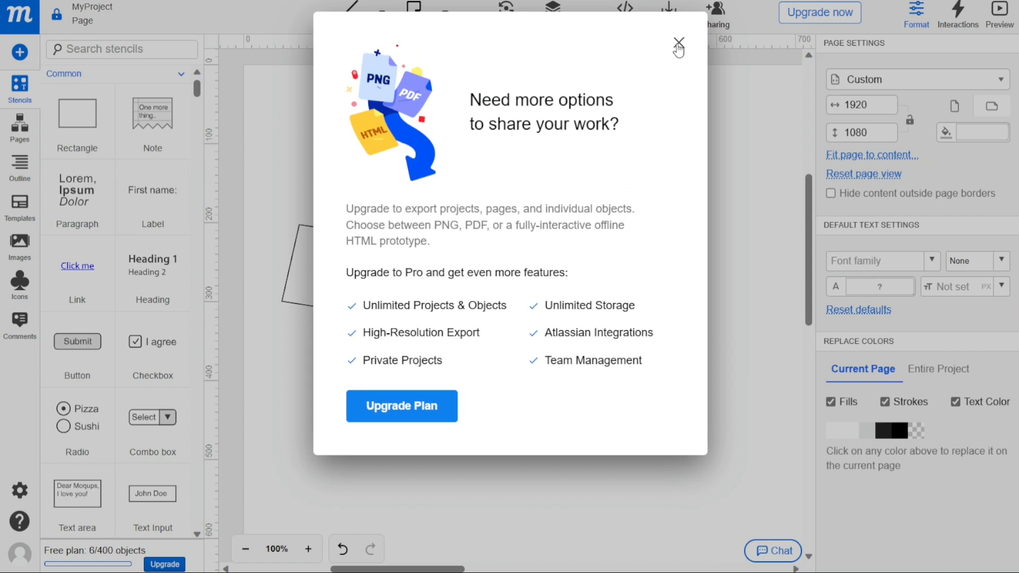
{"action": "left_click", "coordinate": [677, 45]}
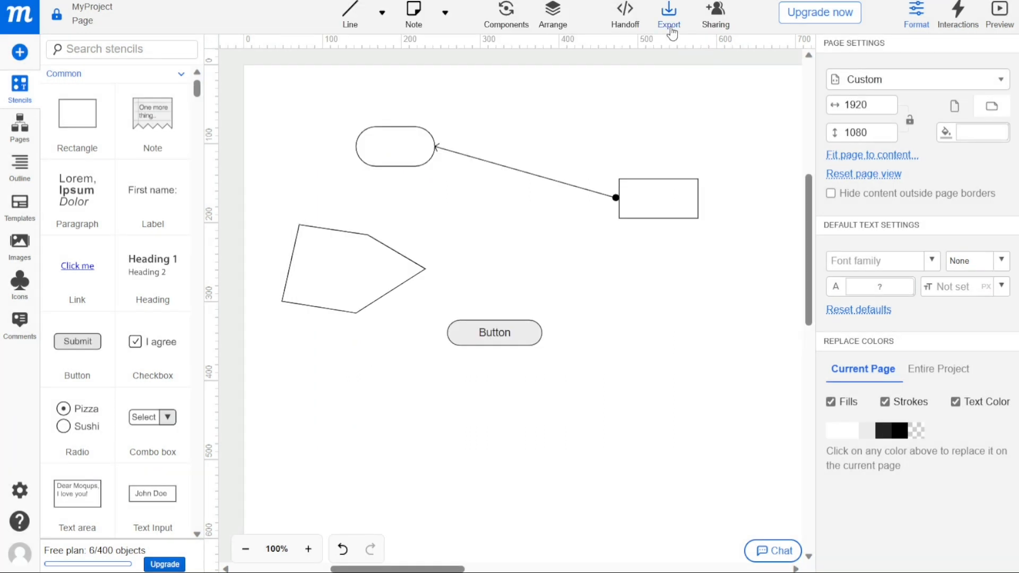
{"action": "left_click", "coordinate": [669, 10]}
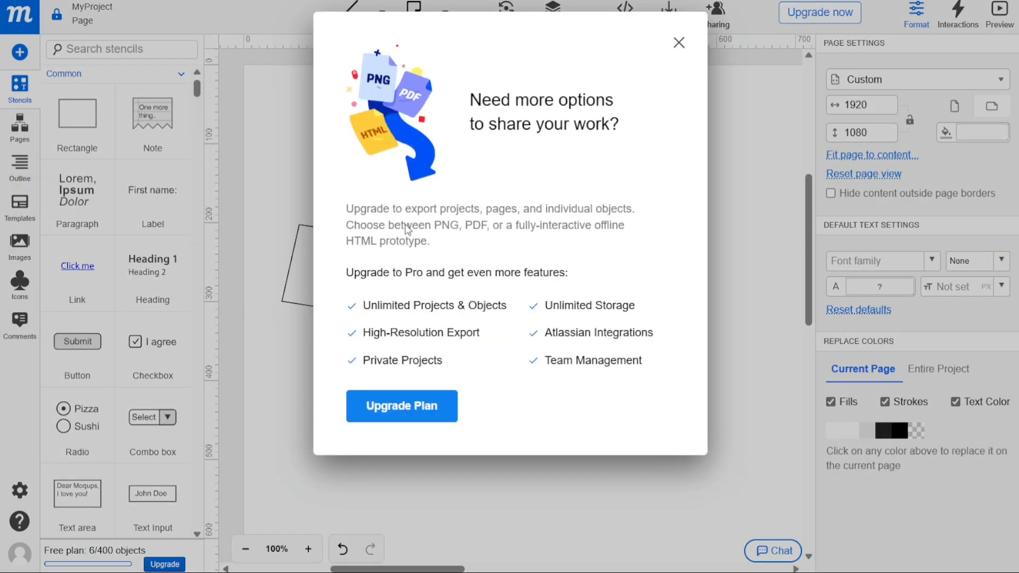
{"action": "left_click", "coordinate": [678, 43]}
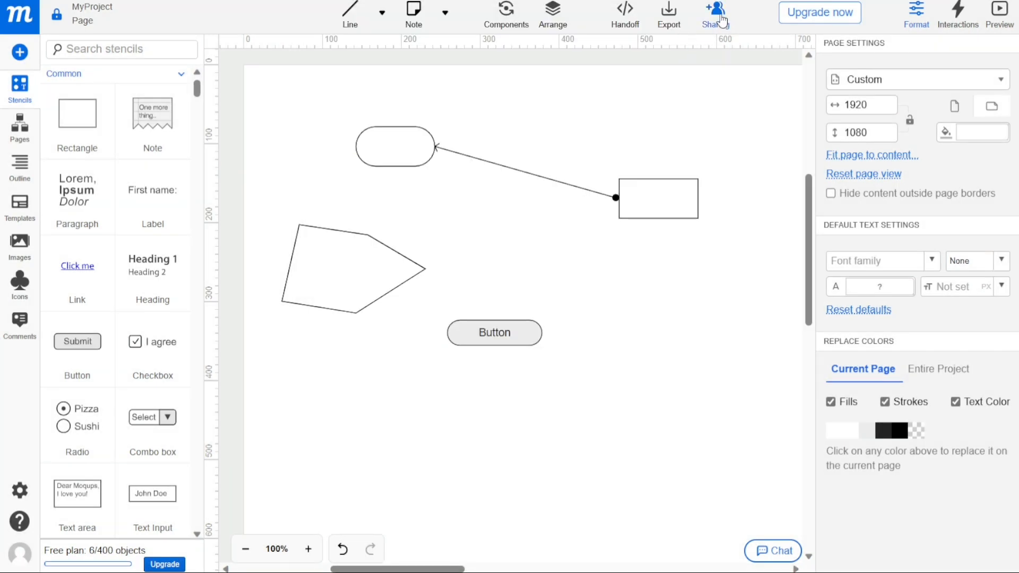
- Copy MyProject's share link, keeping access limited to collaborators, and close Sharing with Done
{"action": "left_click", "coordinate": [713, 12]}
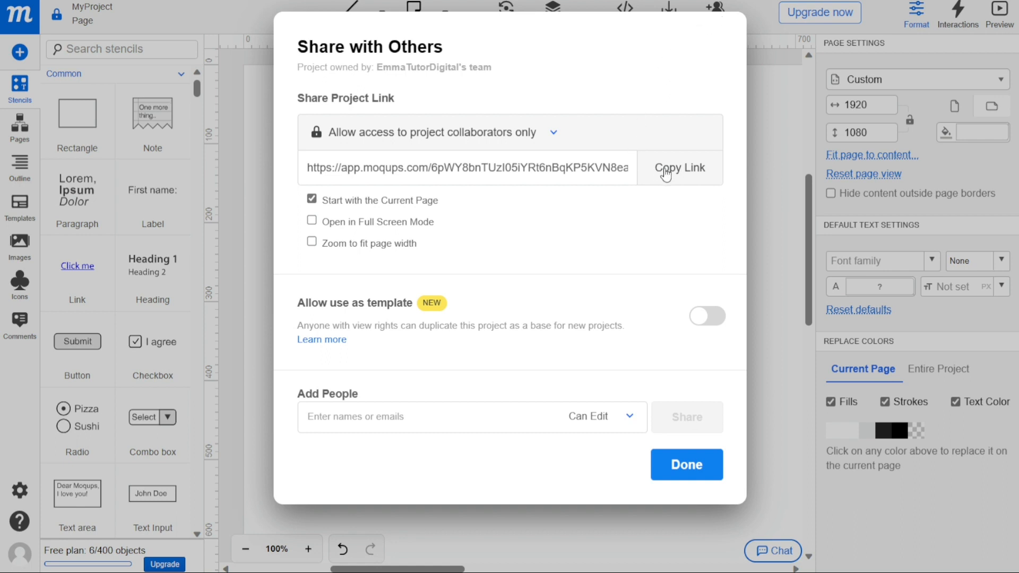
{"action": "left_click", "coordinate": [680, 168]}
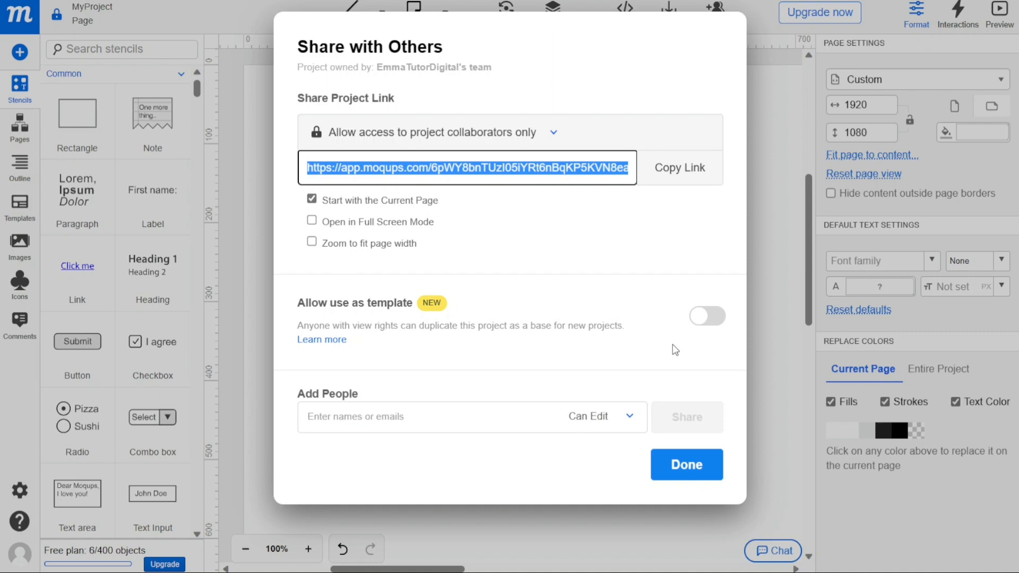
{"action": "mouse_move", "coordinate": [585, 224]}
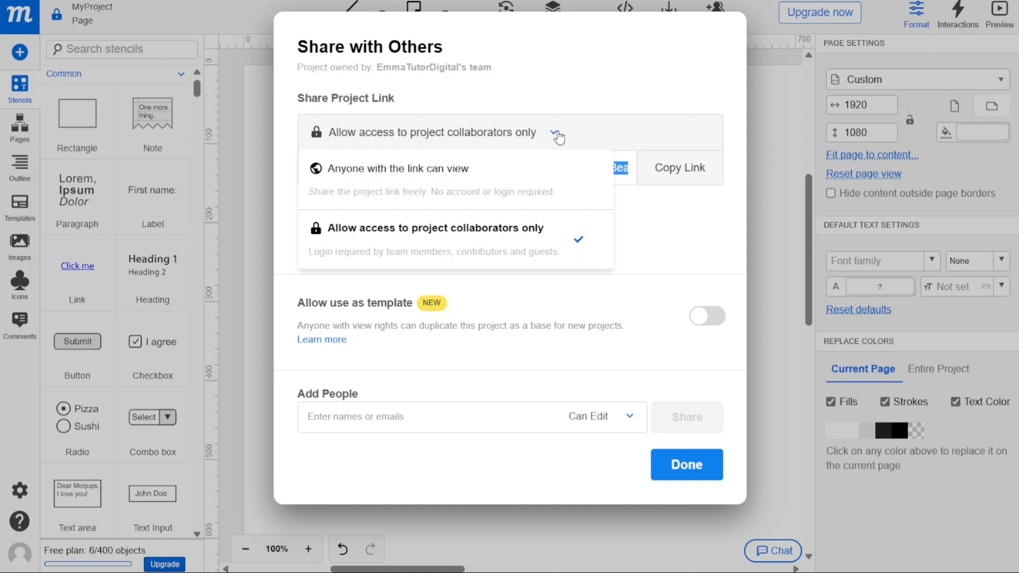
{"action": "left_click", "coordinate": [553, 132]}
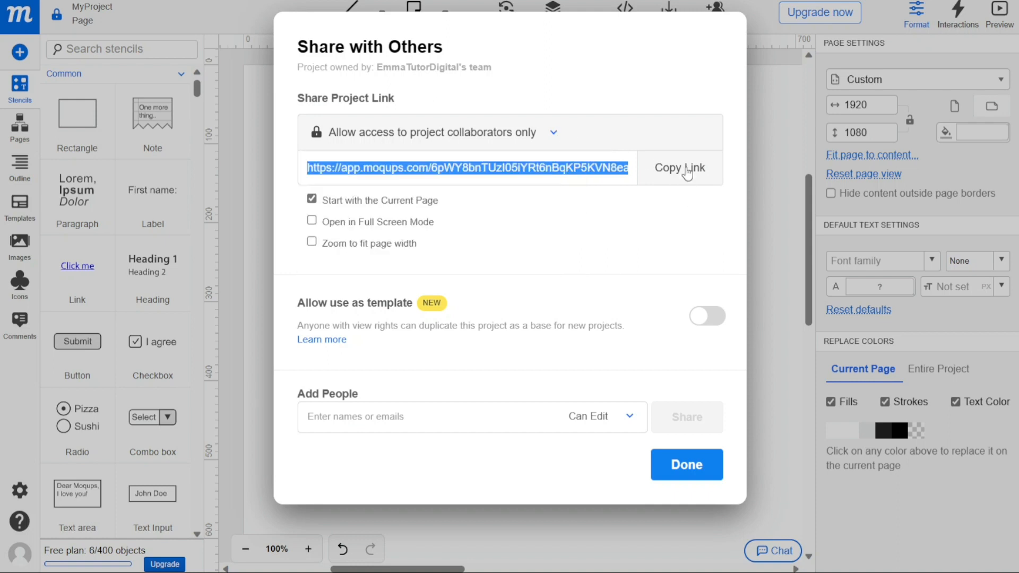
{"action": "left_click", "coordinate": [679, 168]}
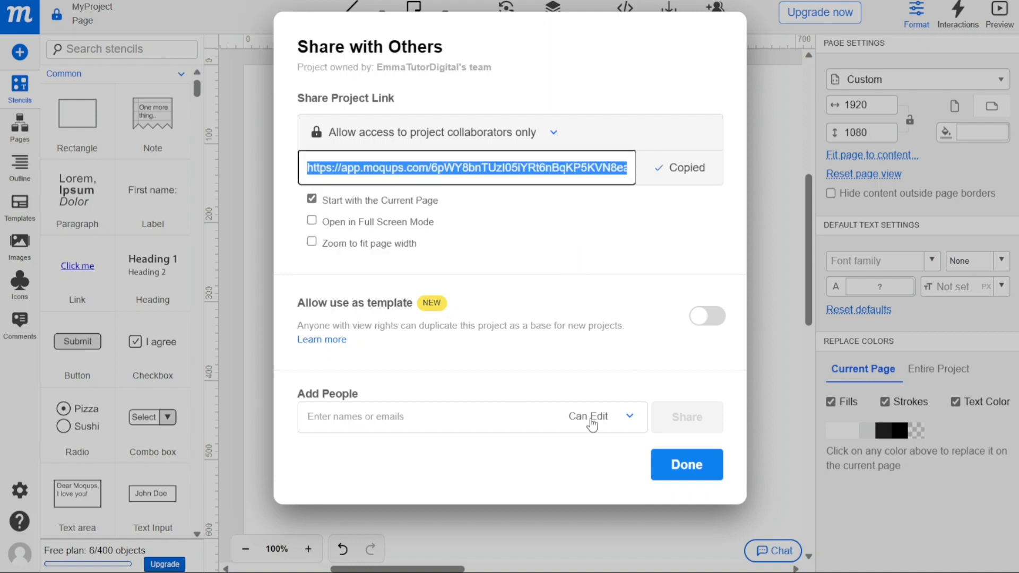
{"action": "left_click", "coordinate": [628, 416]}
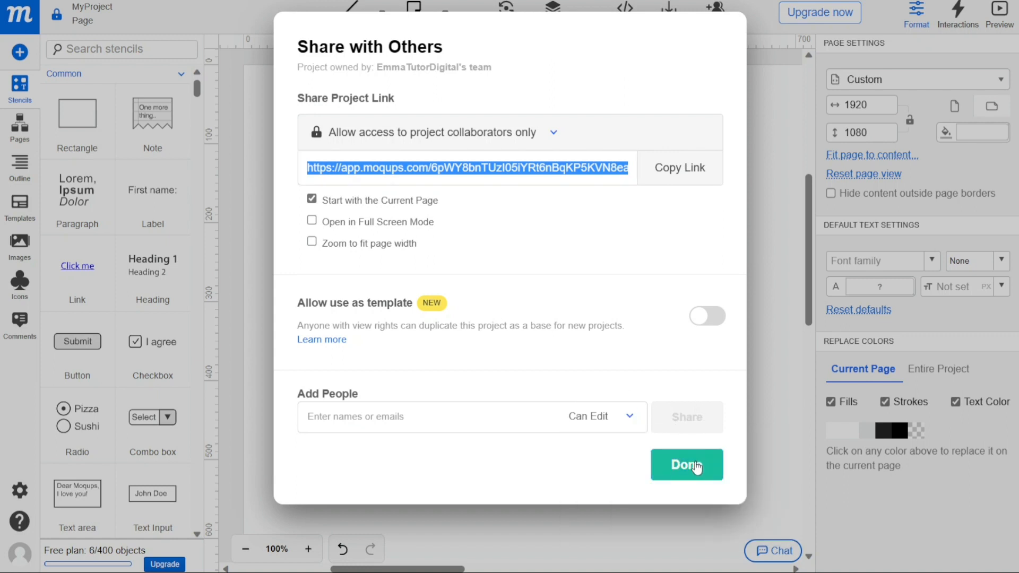
{"action": "left_click", "coordinate": [686, 464]}
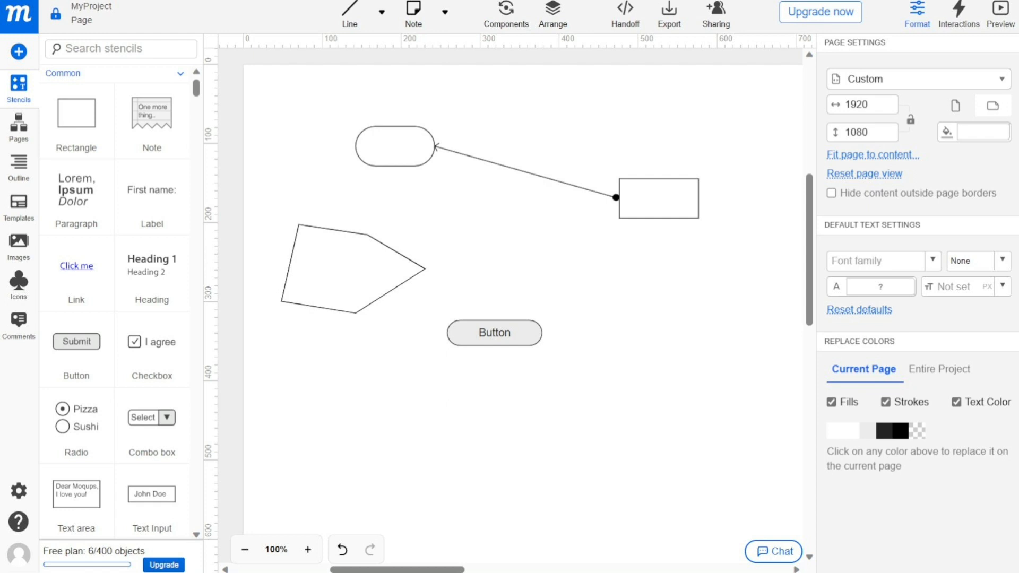
- Leave the editor for the dashboard and open the Templates gallery from the sidebar
{"action": "left_click", "coordinate": [20, 16]}
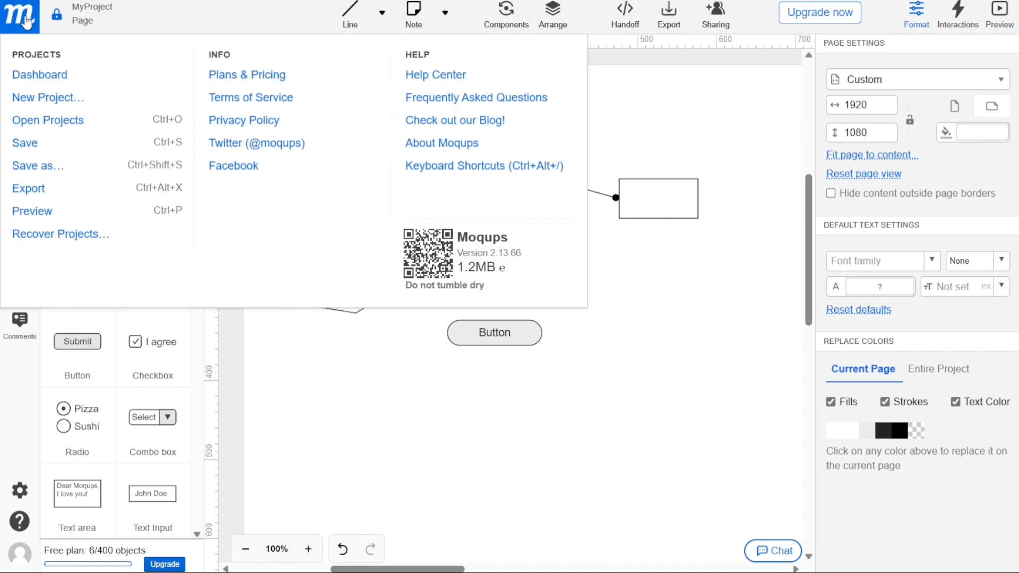
{"action": "left_click", "coordinate": [20, 16]}
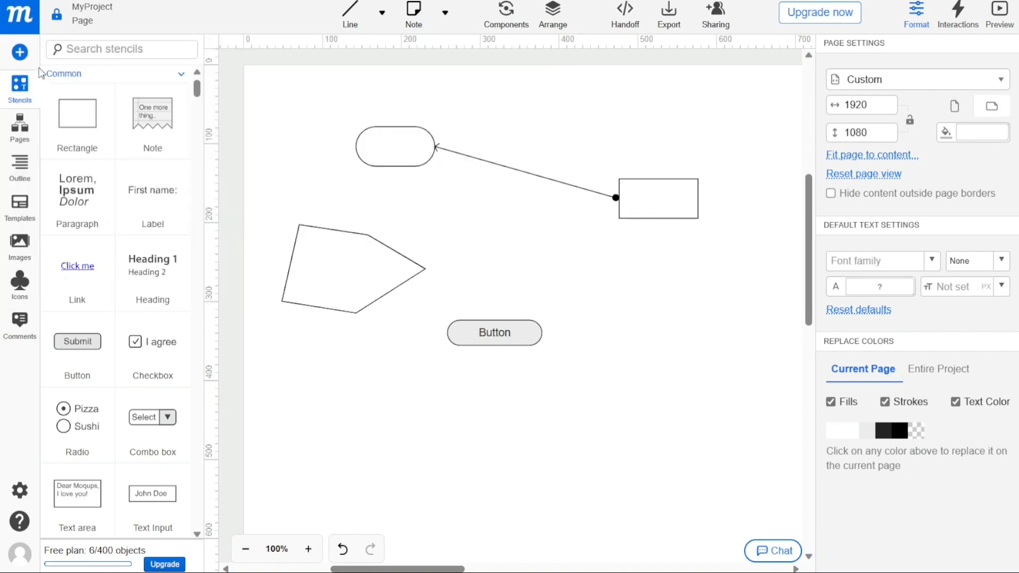
{"action": "left_click", "coordinate": [20, 16]}
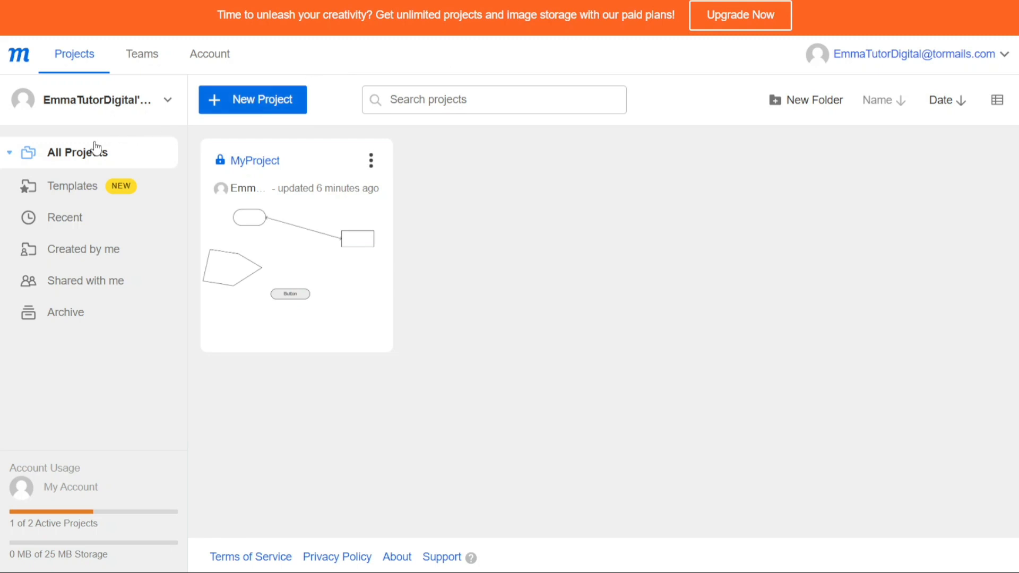
{"action": "mouse_move", "coordinate": [86, 147]}
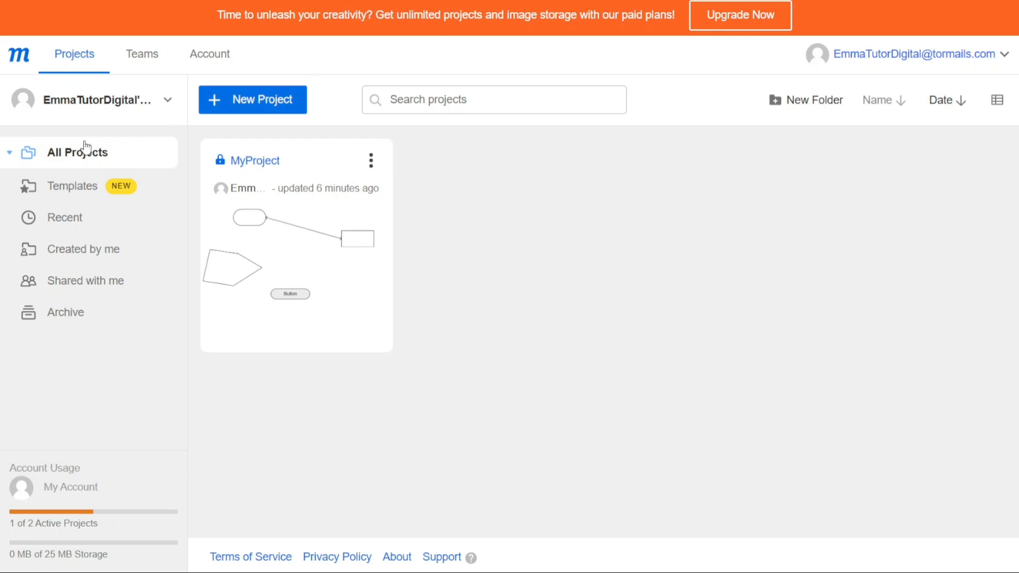
{"action": "mouse_move", "coordinate": [209, 54]}
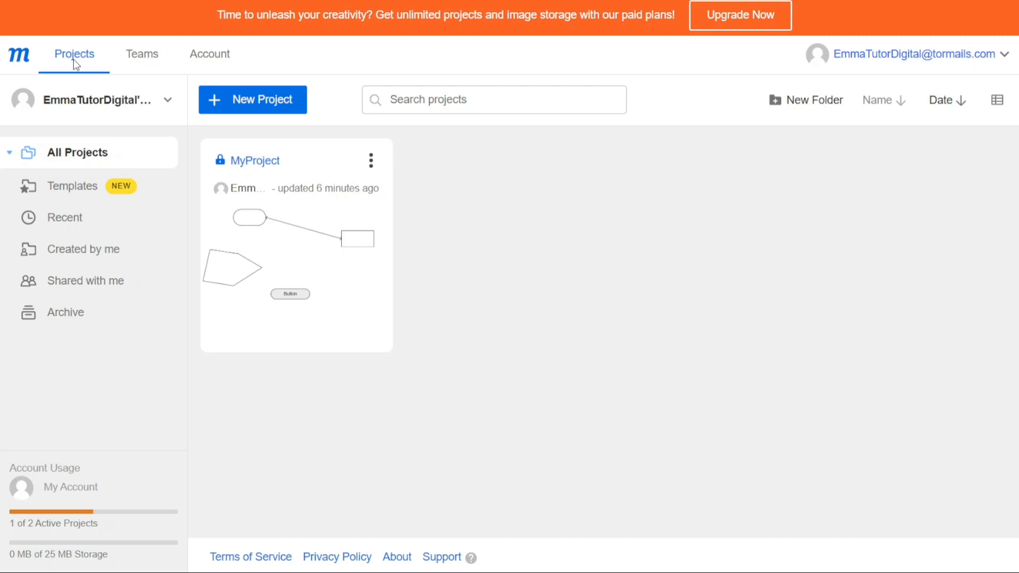
{"action": "mouse_move", "coordinate": [161, 315]}
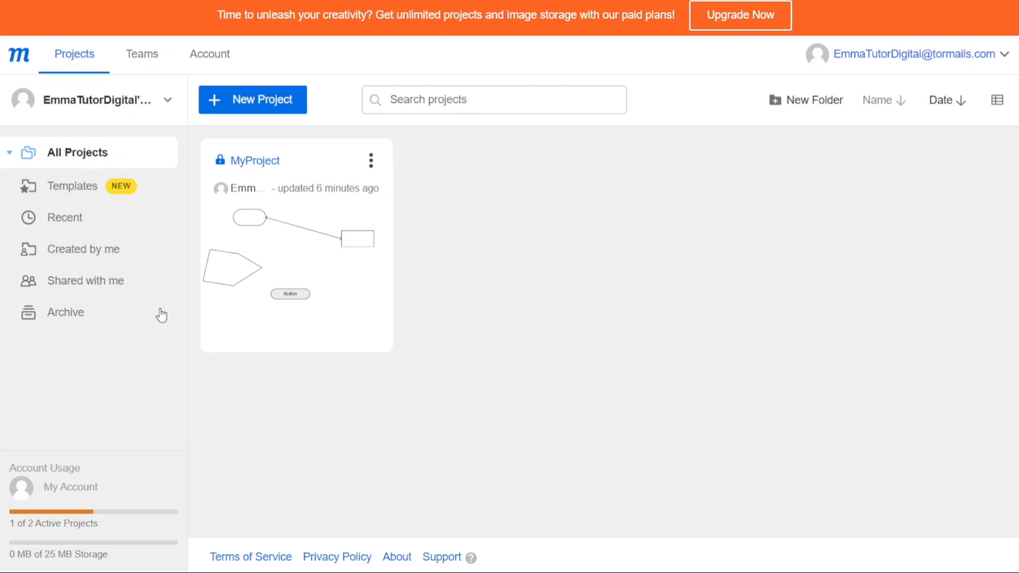
{"action": "mouse_move", "coordinate": [184, 144]}
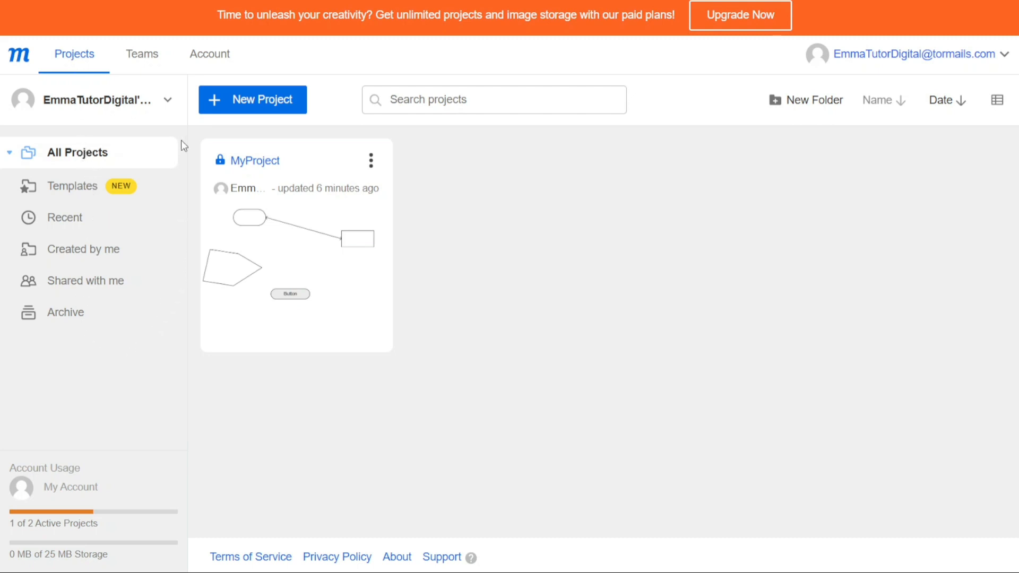
{"action": "mouse_move", "coordinate": [107, 159]}
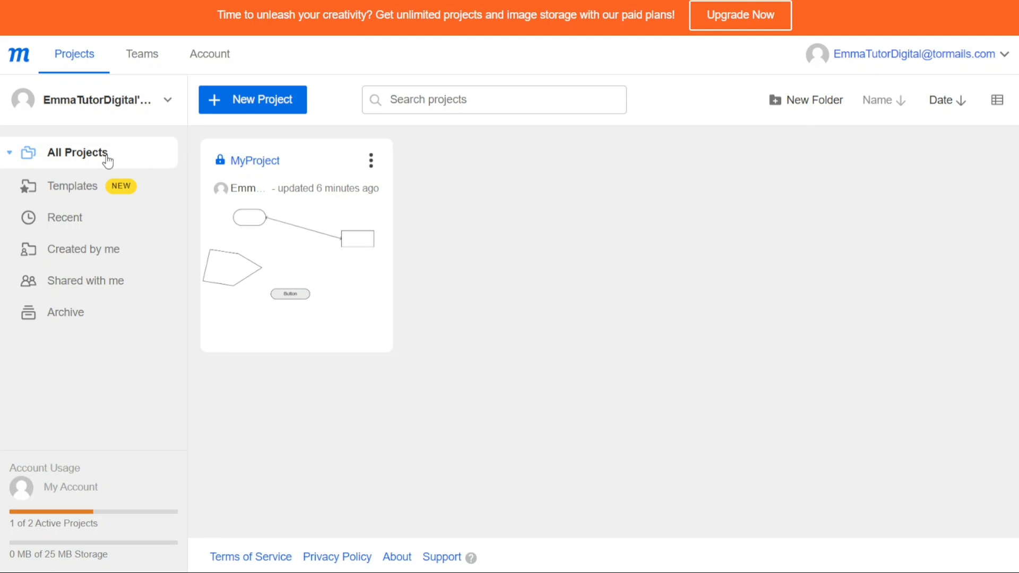
{"action": "mouse_move", "coordinate": [515, 295]}
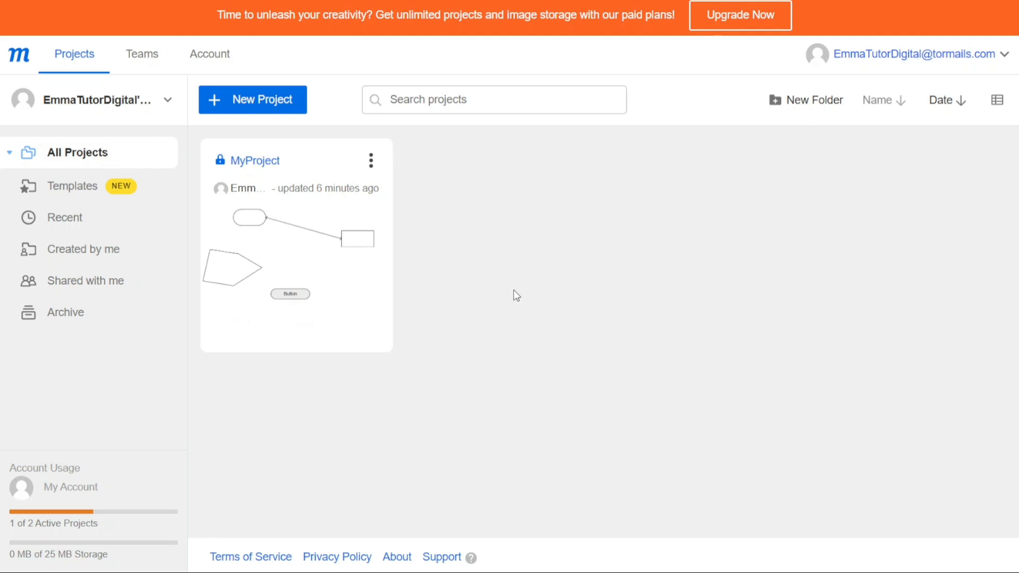
{"action": "left_click", "coordinate": [73, 187]}
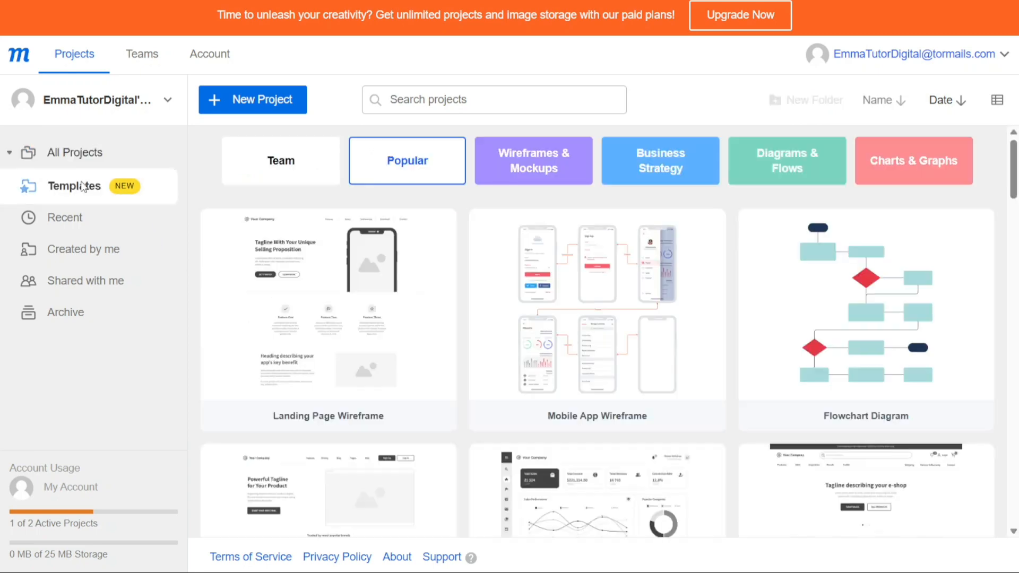
{"action": "mouse_move", "coordinate": [669, 383]}
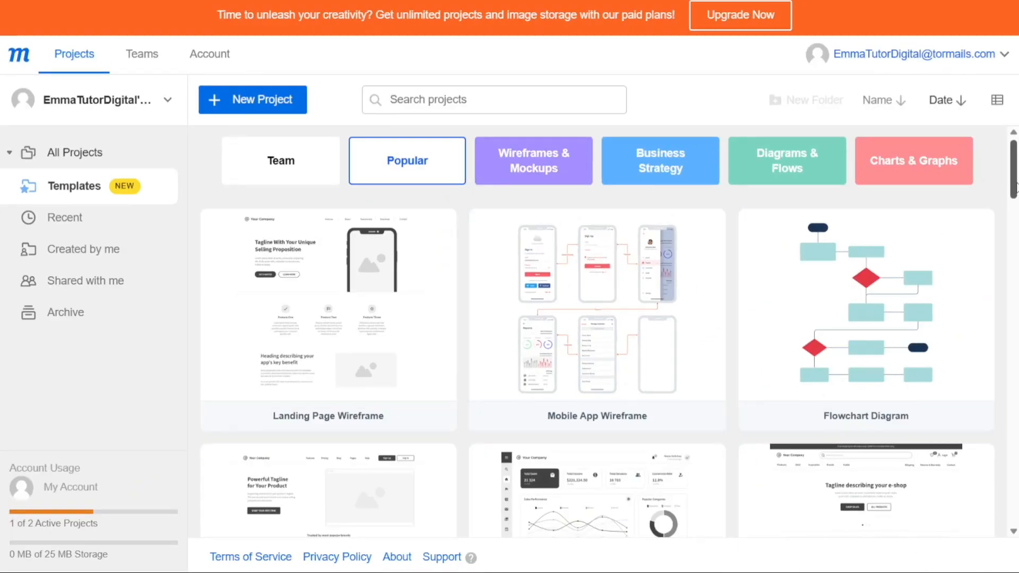
- View the Recent projects list, then the Created by me list showing MyProject
{"action": "scroll", "scroll_direction": "down", "scroll_amount": 3}
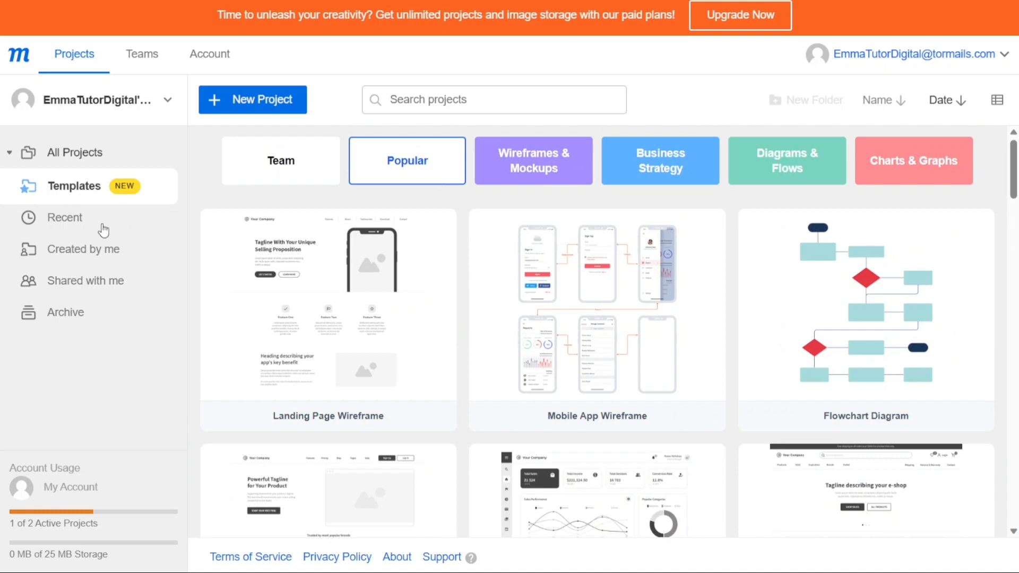
{"action": "left_click", "coordinate": [64, 217]}
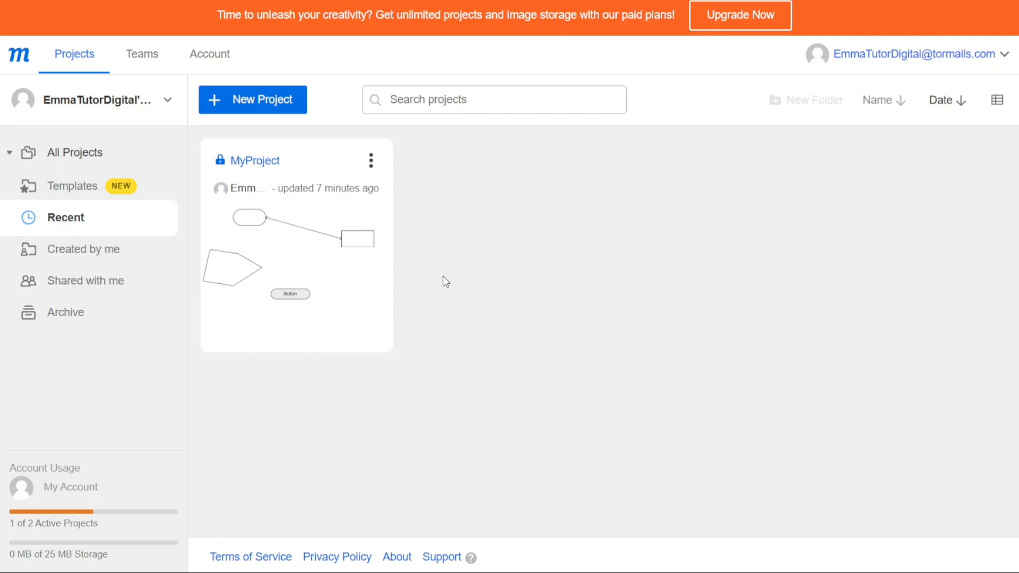
{"action": "mouse_move", "coordinate": [97, 253]}
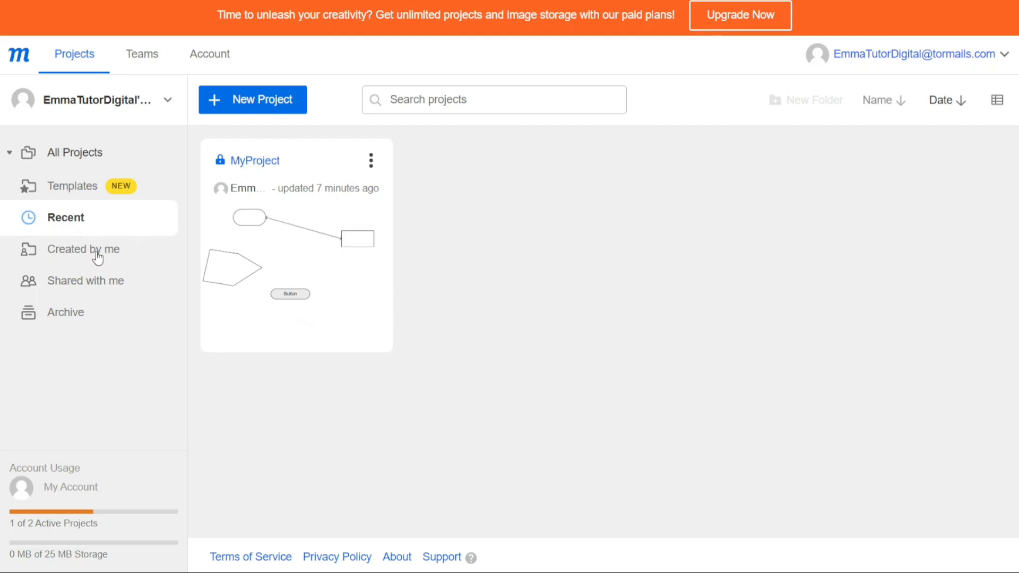
{"action": "left_click", "coordinate": [84, 249]}
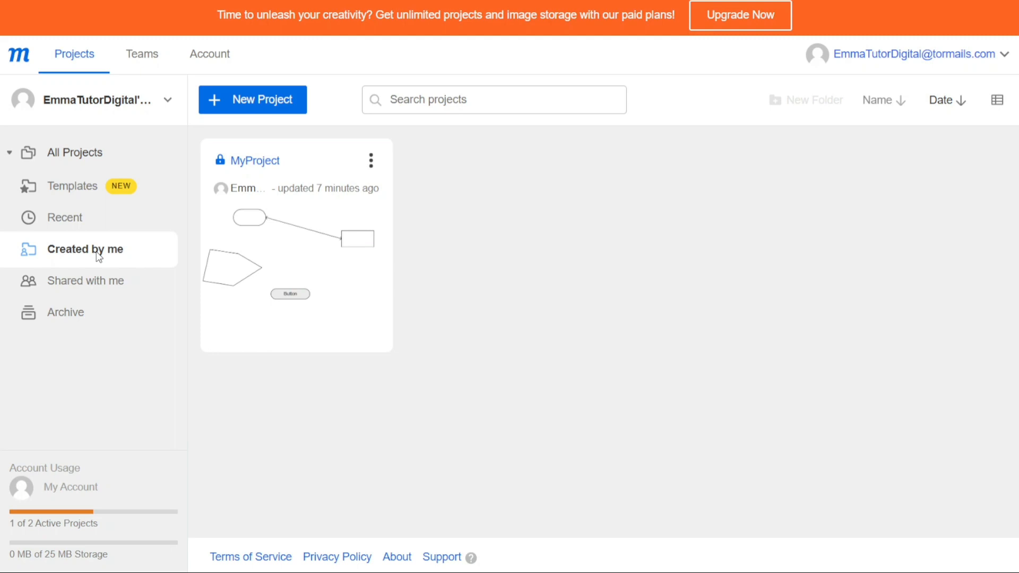
{"action": "mouse_move", "coordinate": [104, 291]}
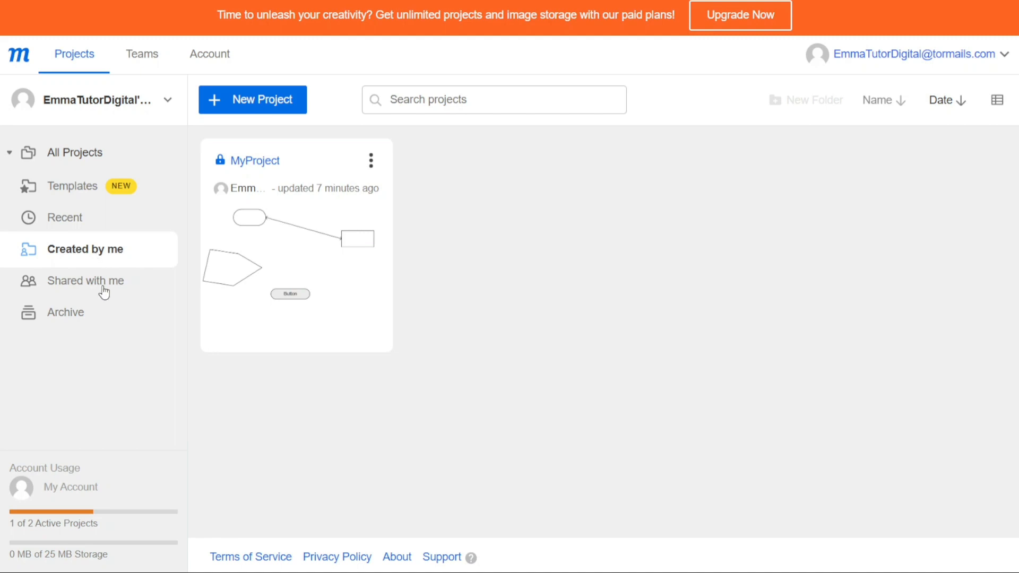
- Check the empty Shared with me and Archive lists, then return to All Projects
{"action": "left_click", "coordinate": [90, 280]}
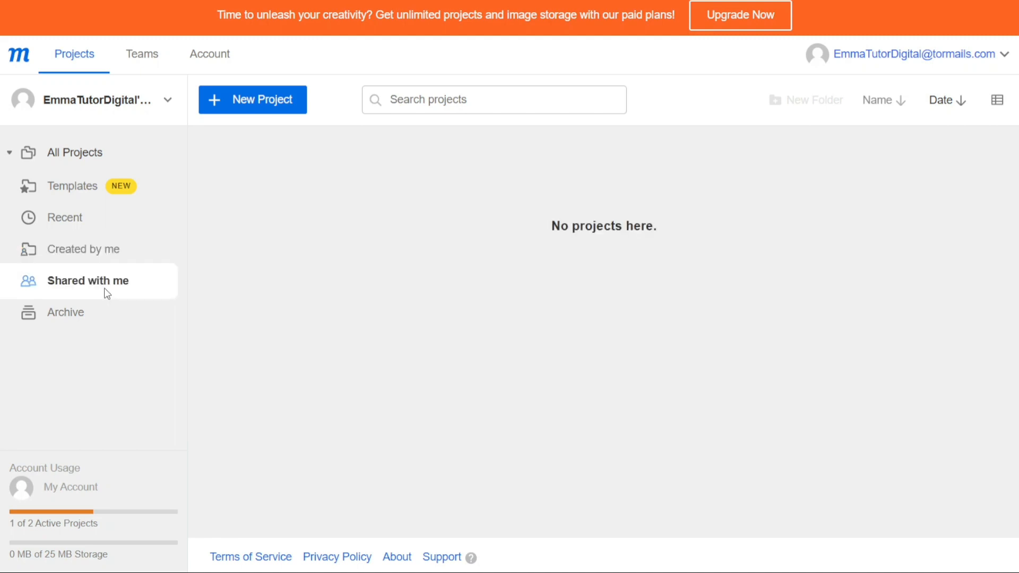
{"action": "mouse_move", "coordinate": [533, 236]}
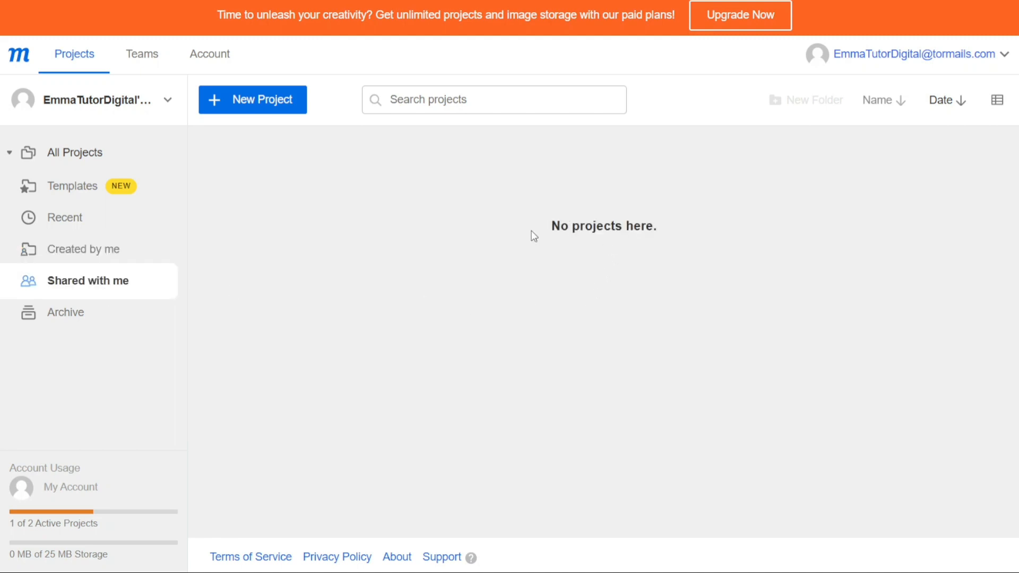
{"action": "mouse_move", "coordinate": [384, 271]}
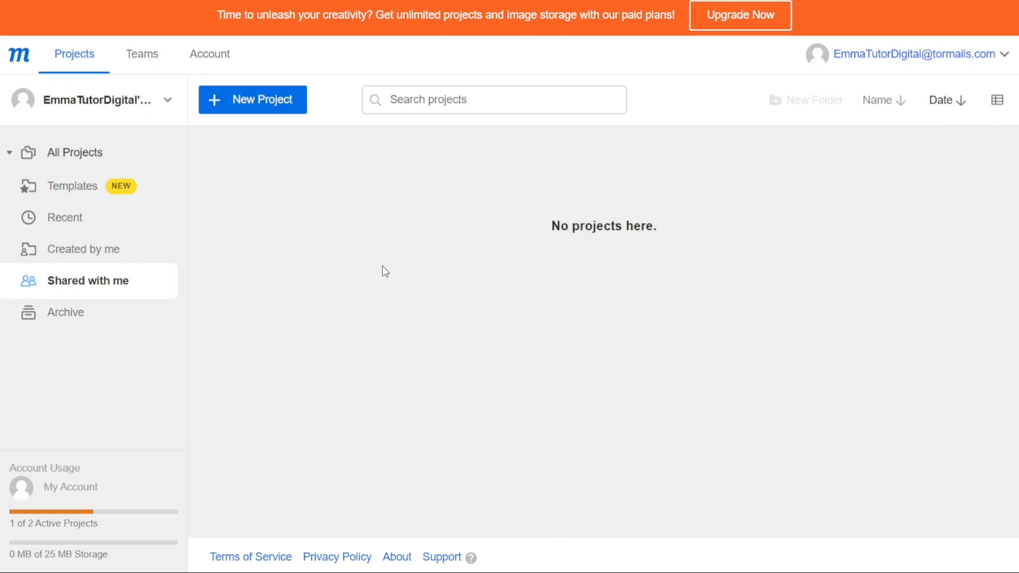
{"action": "mouse_move", "coordinate": [226, 307]}
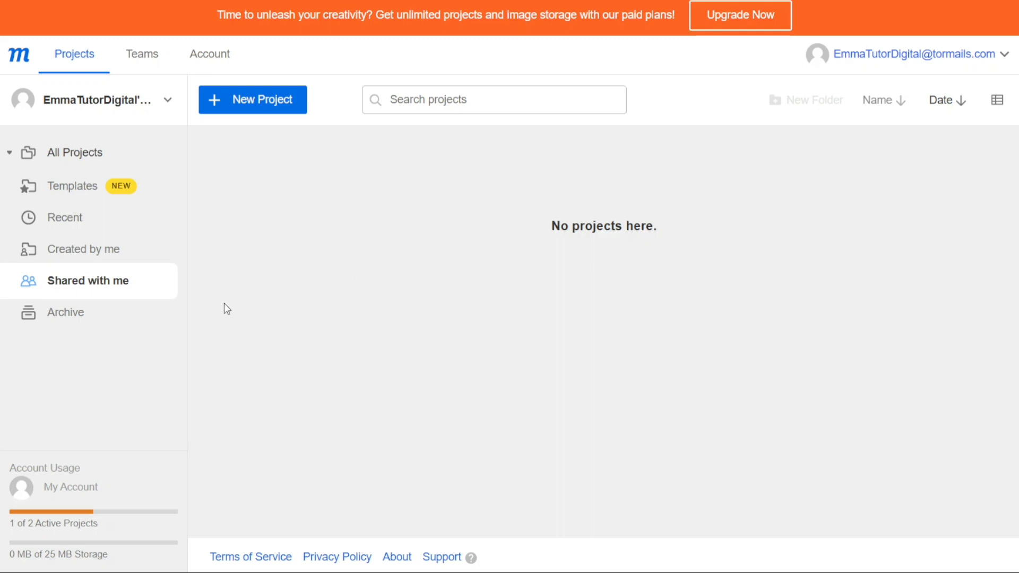
{"action": "left_click", "coordinate": [66, 312]}
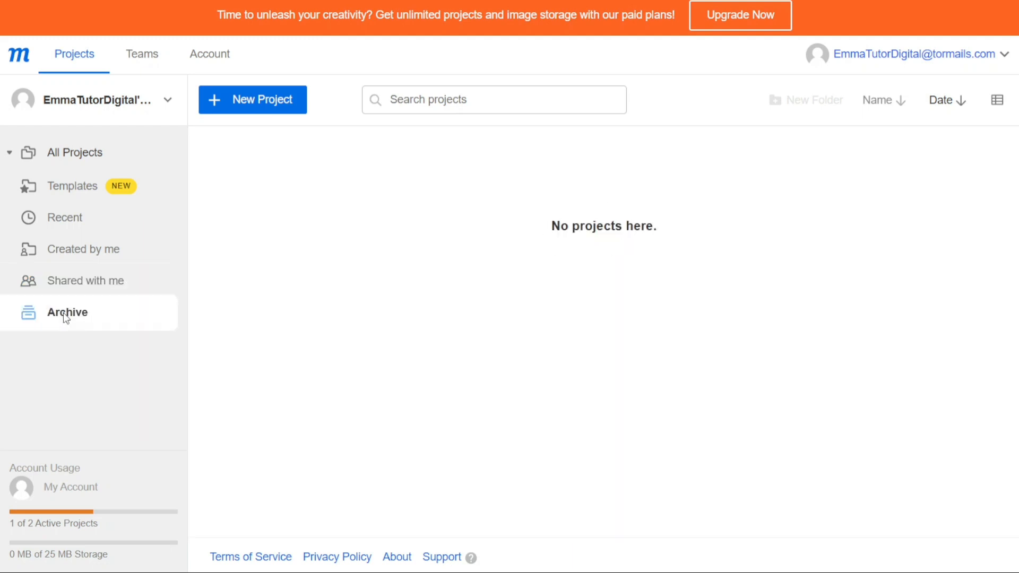
{"action": "mouse_move", "coordinate": [602, 202]}
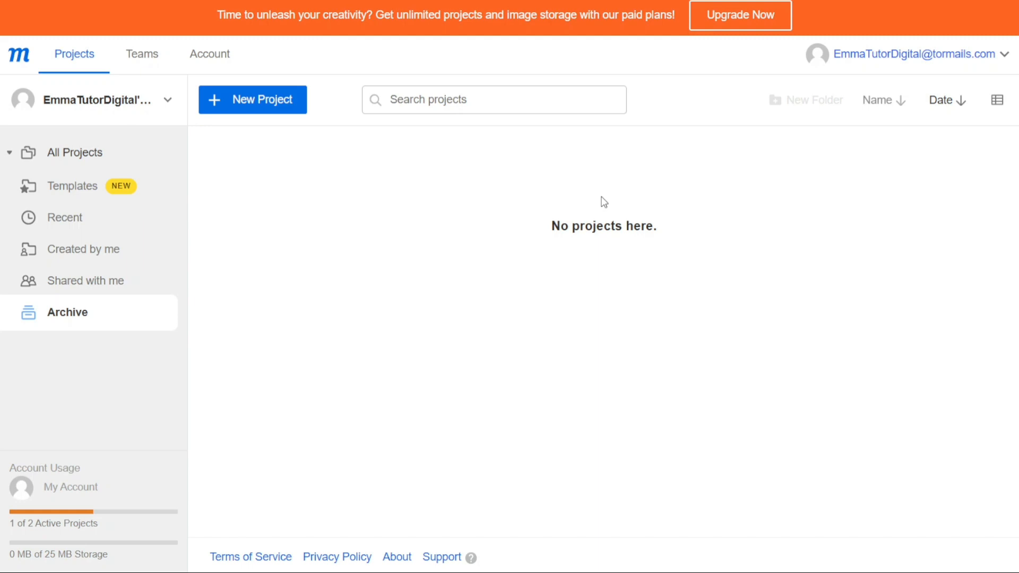
{"action": "mouse_move", "coordinate": [78, 162]}
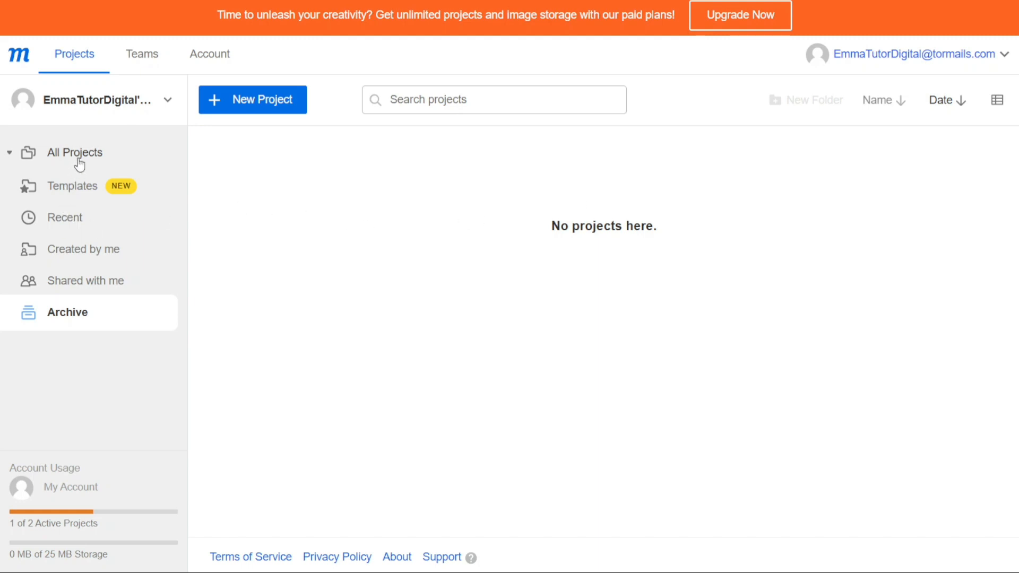
{"action": "left_click", "coordinate": [75, 152]}
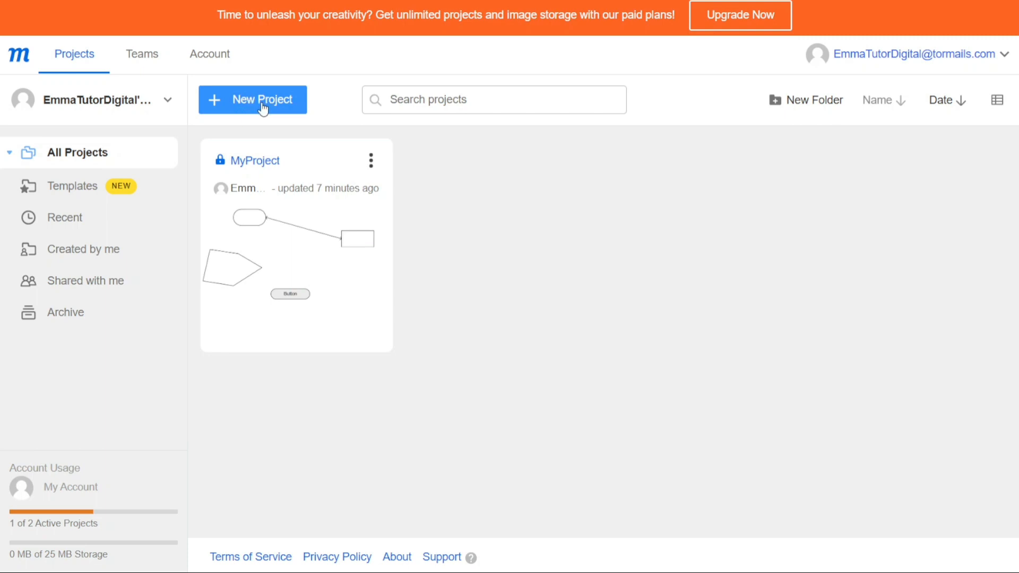
{"action": "mouse_move", "coordinate": [258, 107]}
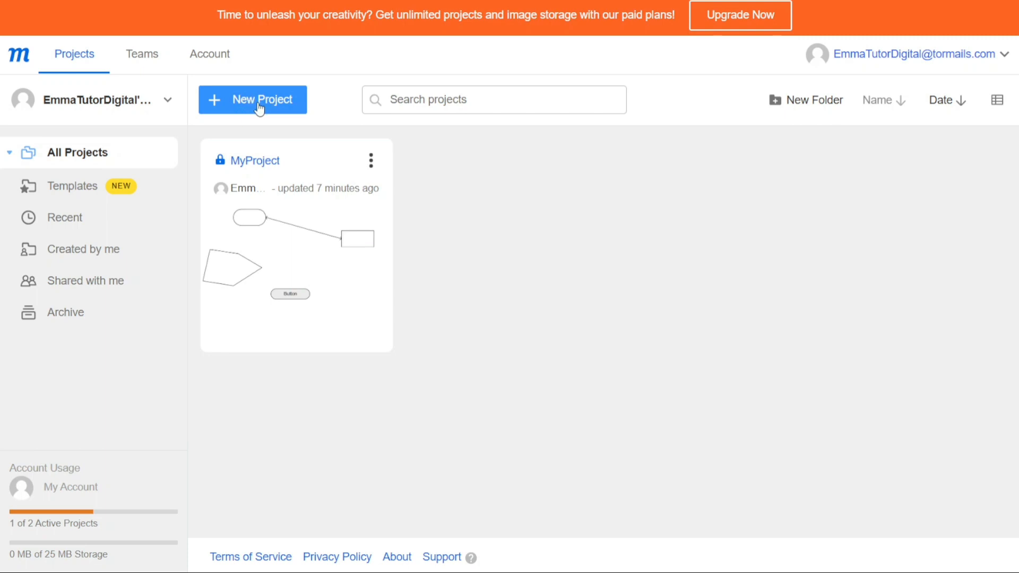
{"action": "mouse_move", "coordinate": [251, 108]}
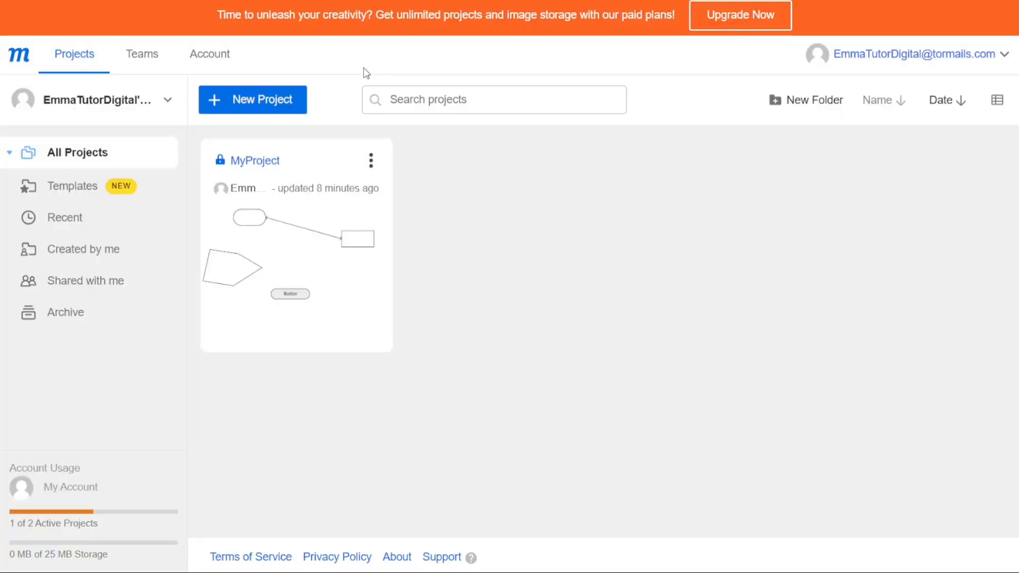
- Open EmmaTutorDigital's Teams page listing the account owner as the sole Admin
{"action": "left_click", "coordinate": [141, 54]}
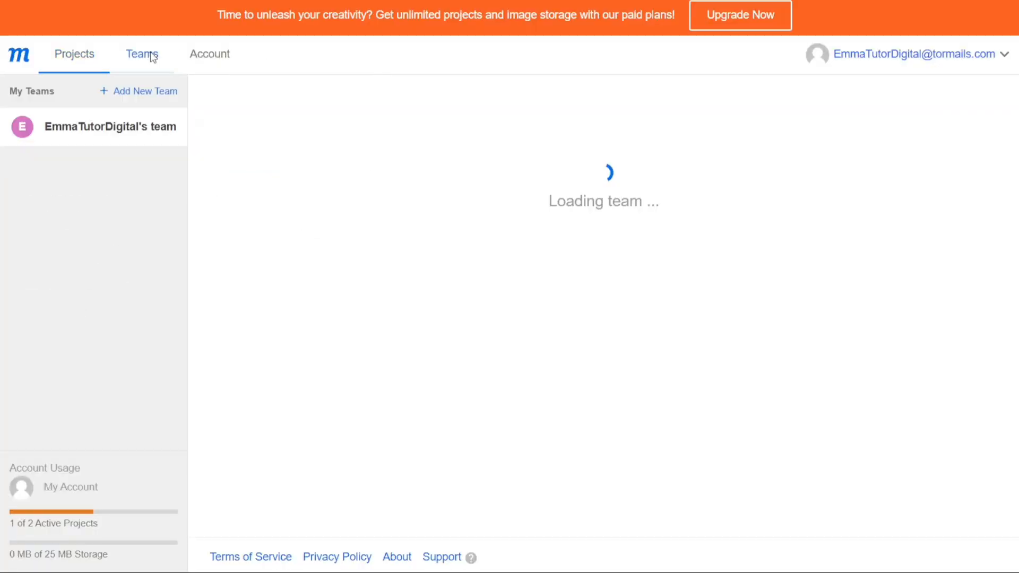
{"action": "left_click", "coordinate": [141, 54]}
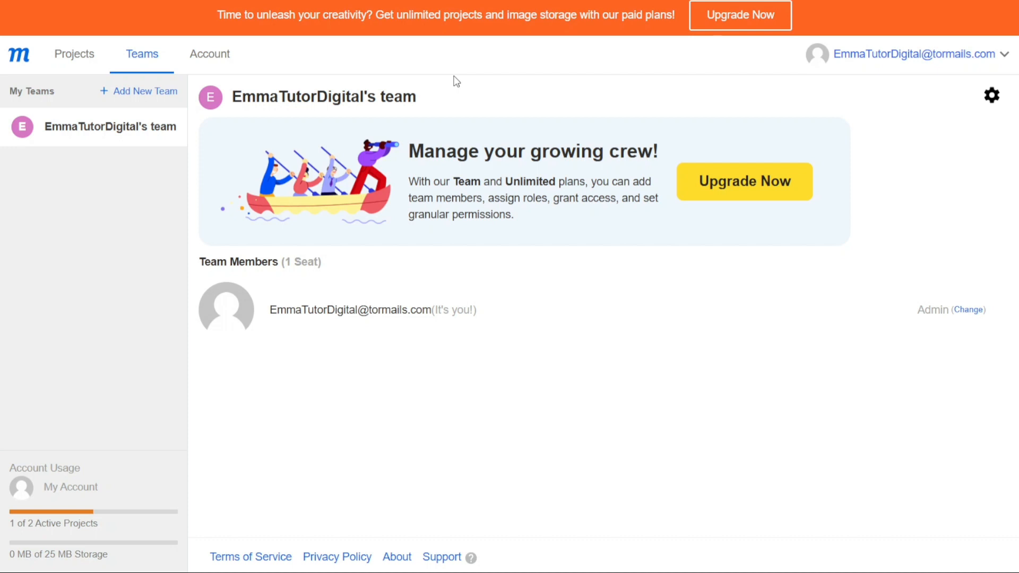
{"action": "mouse_move", "coordinate": [242, 83]}
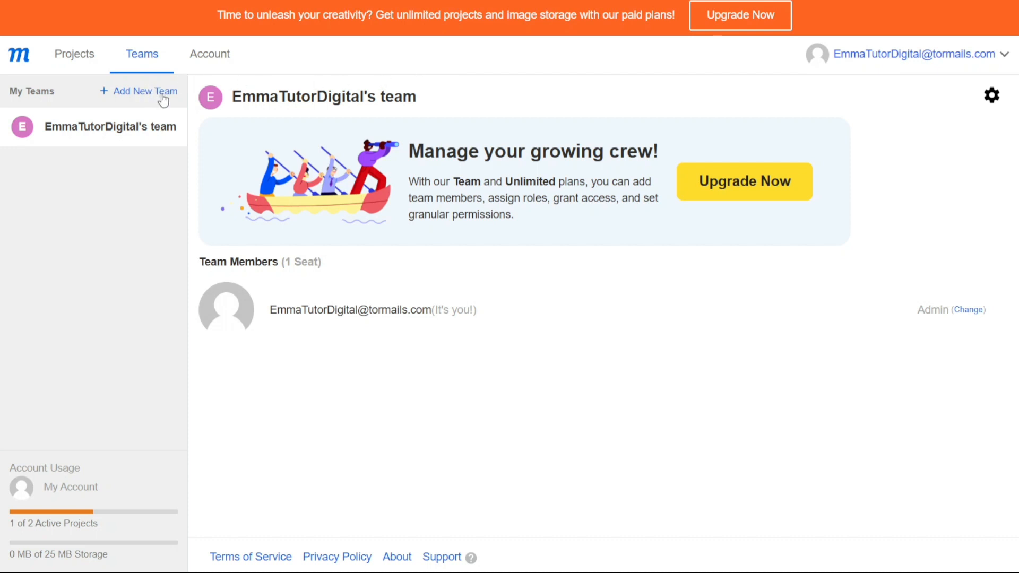
{"action": "mouse_move", "coordinate": [121, 202]}
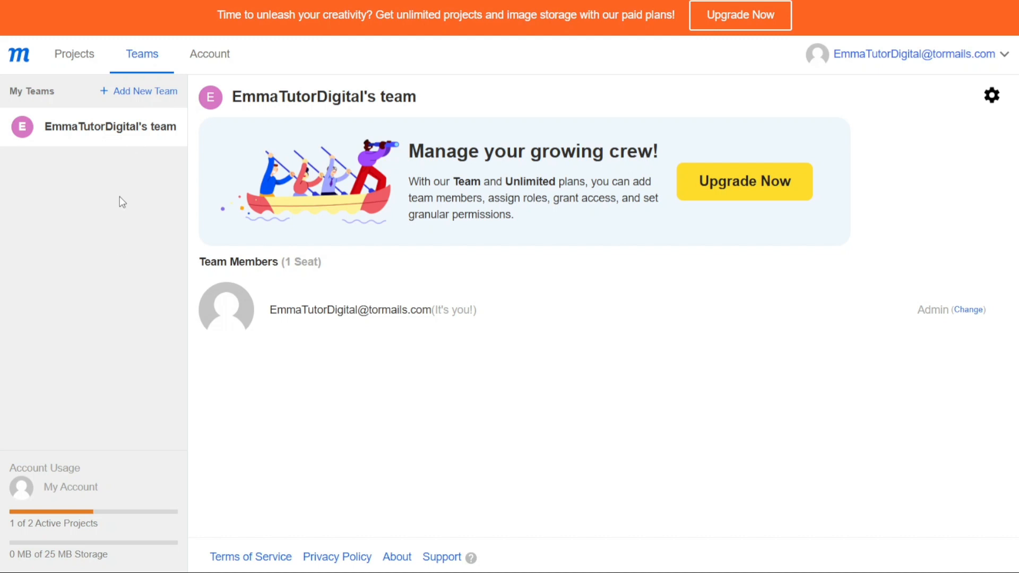
{"action": "mouse_move", "coordinate": [725, 331]}
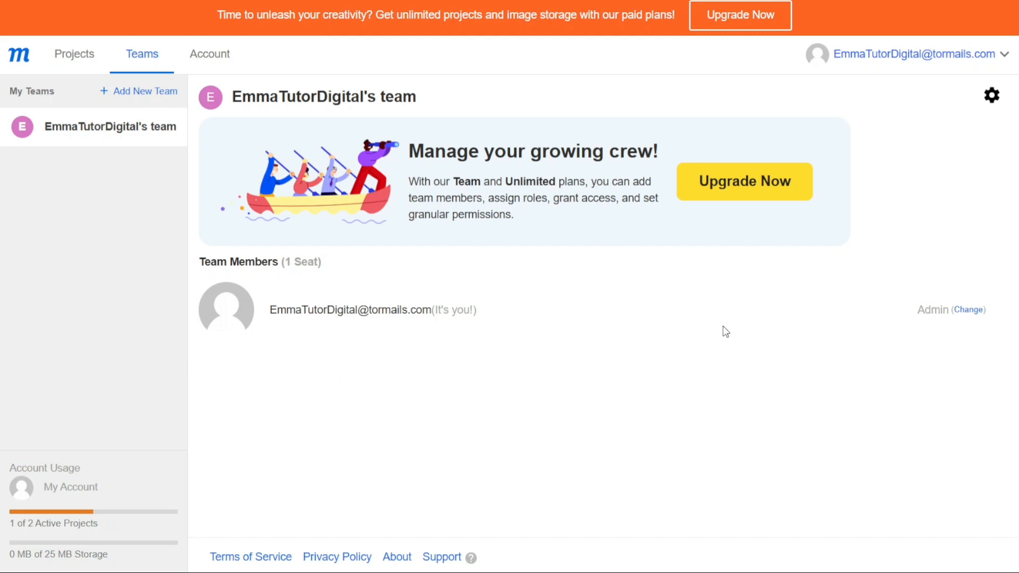
{"action": "mouse_move", "coordinate": [166, 336]}
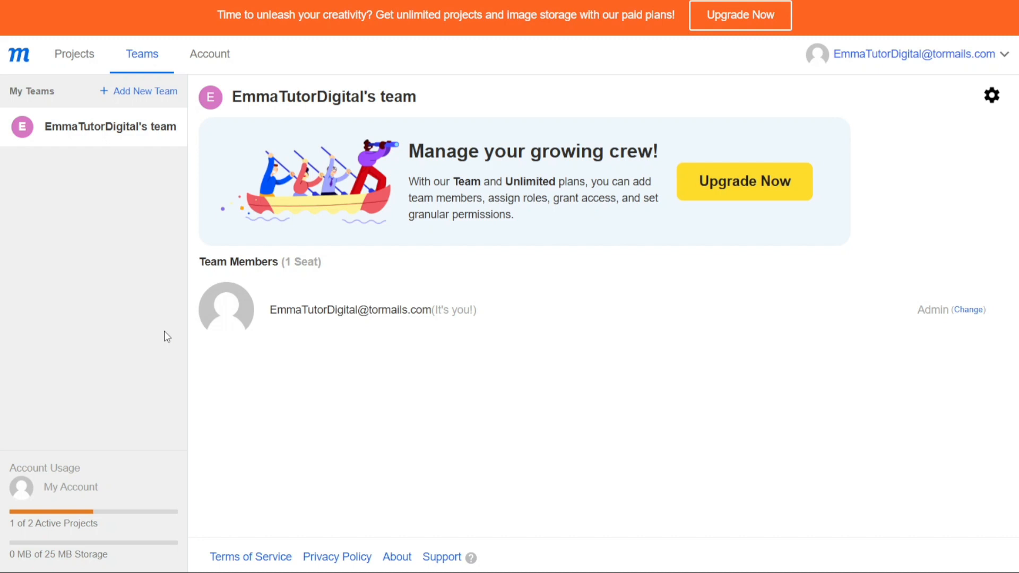
{"action": "mouse_move", "coordinate": [118, 272]}
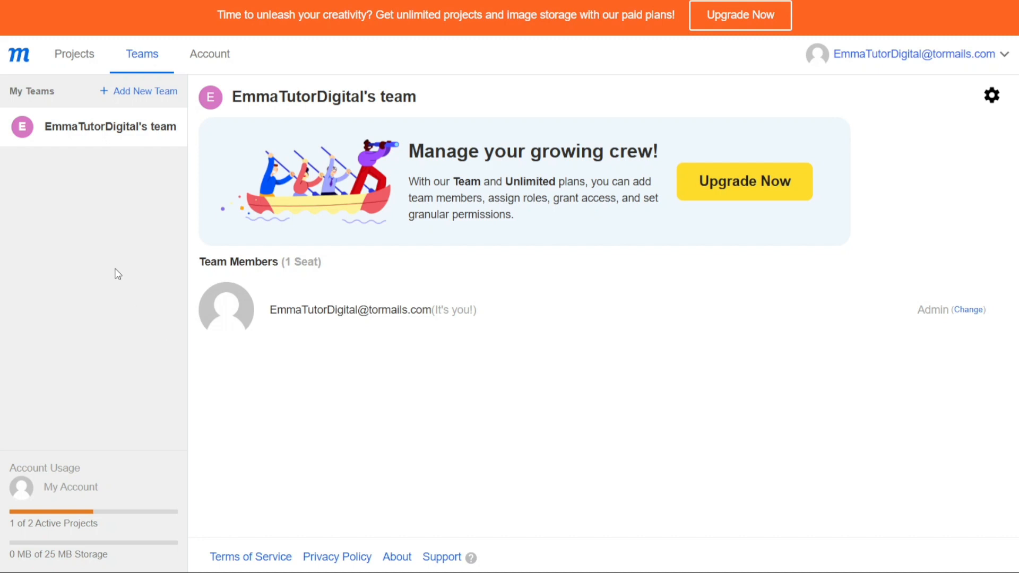
{"action": "mouse_move", "coordinate": [75, 262]}
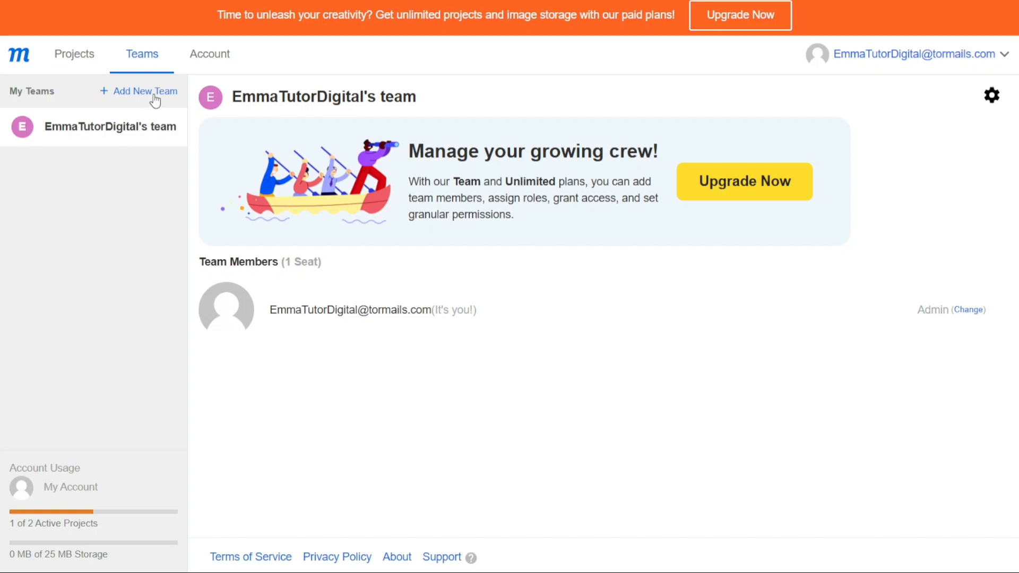
{"action": "left_click", "coordinate": [145, 90]}
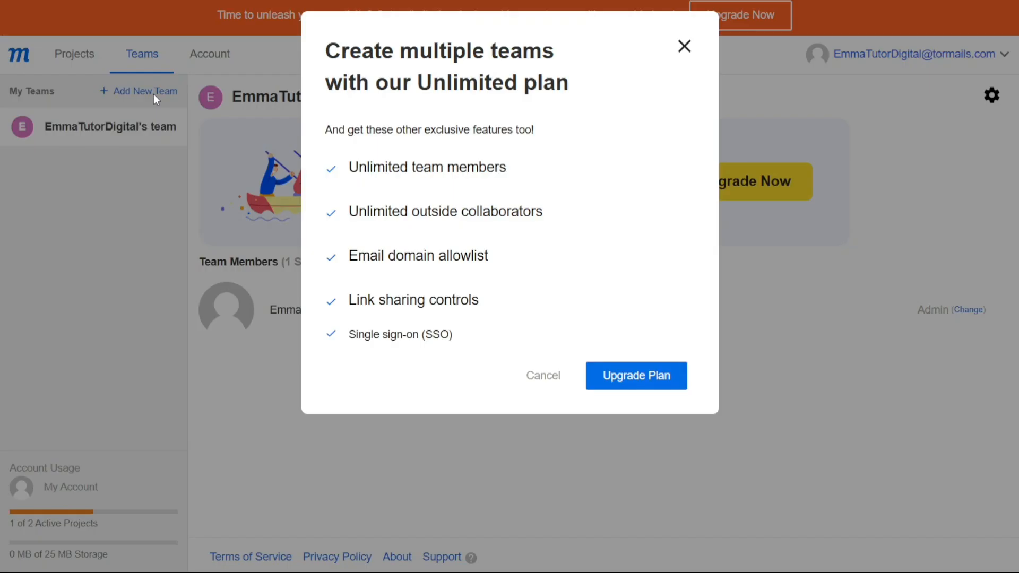
{"action": "mouse_move", "coordinate": [441, 217]}
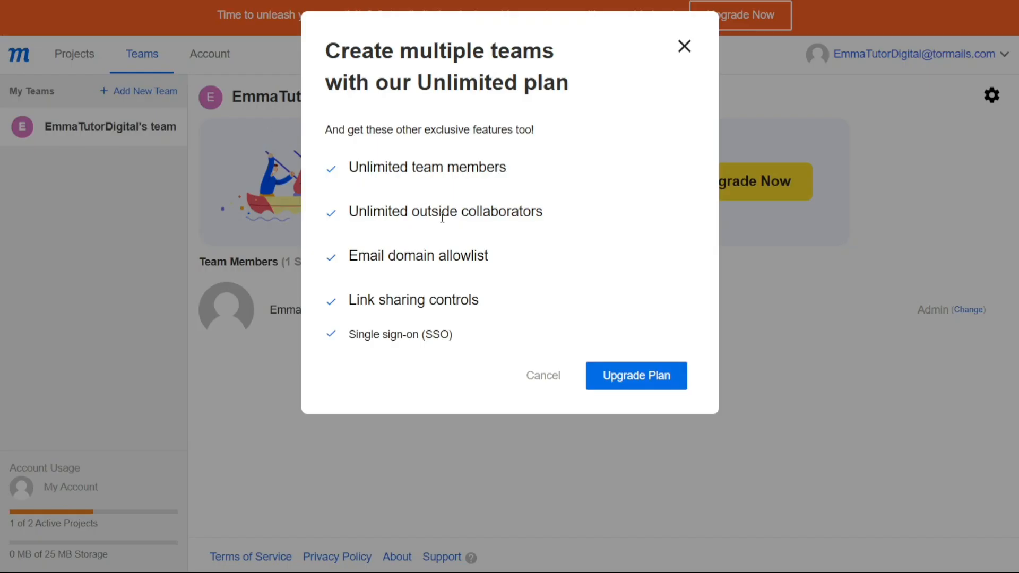
{"action": "mouse_move", "coordinate": [549, 370]}
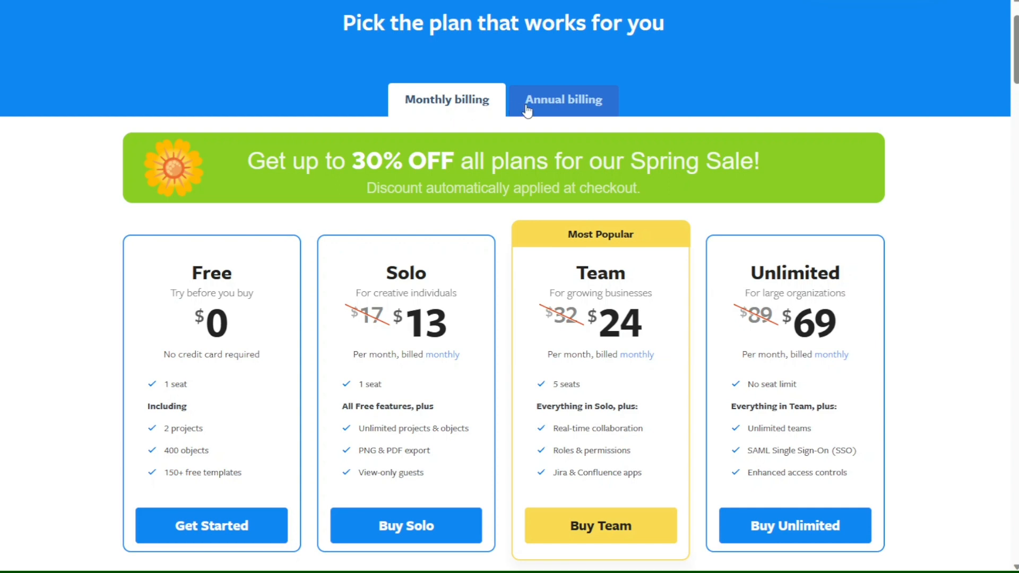
{"action": "left_click", "coordinate": [564, 99]}
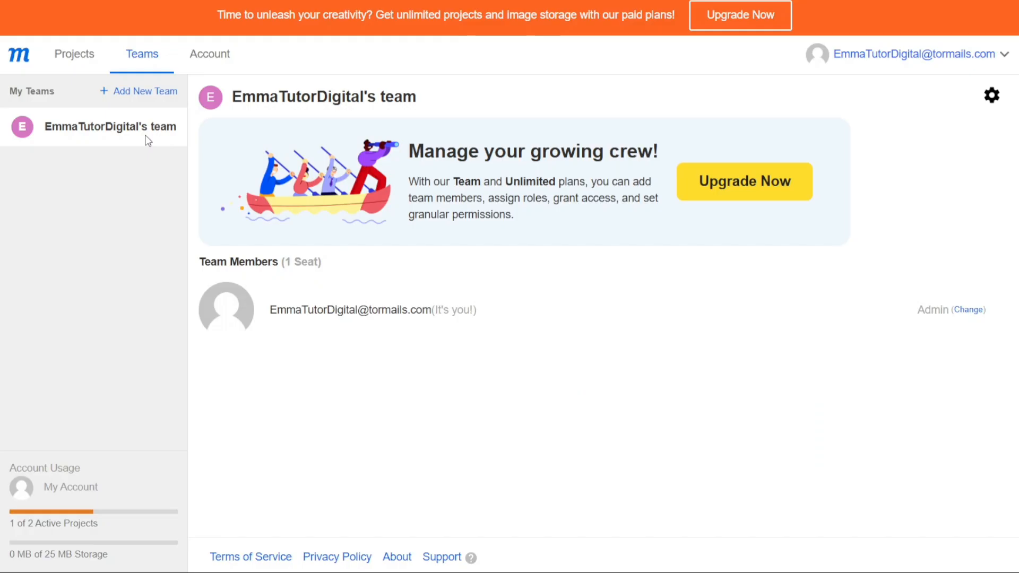
{"action": "left_click", "coordinate": [209, 54]}
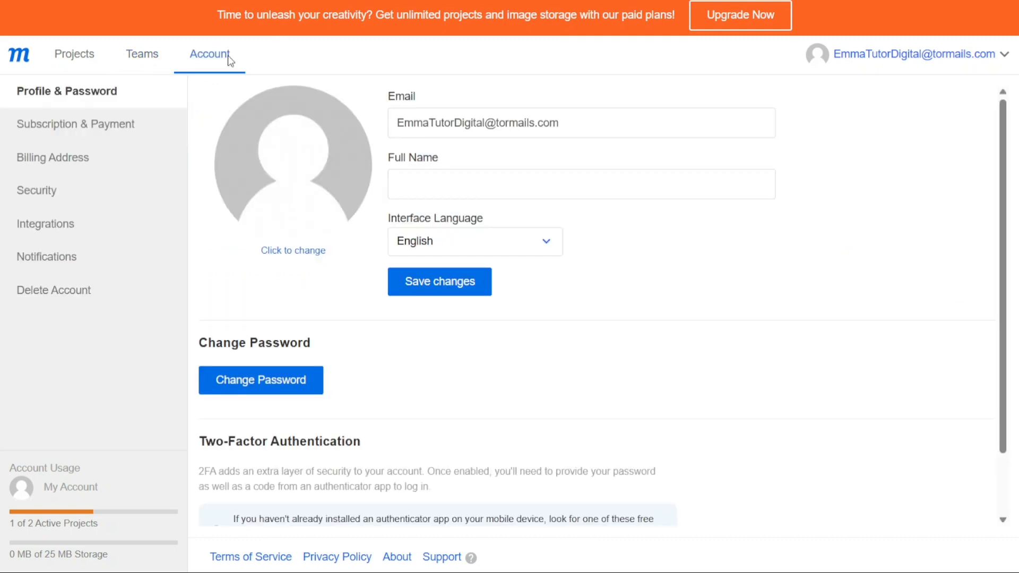
{"action": "left_click", "coordinate": [581, 184]}
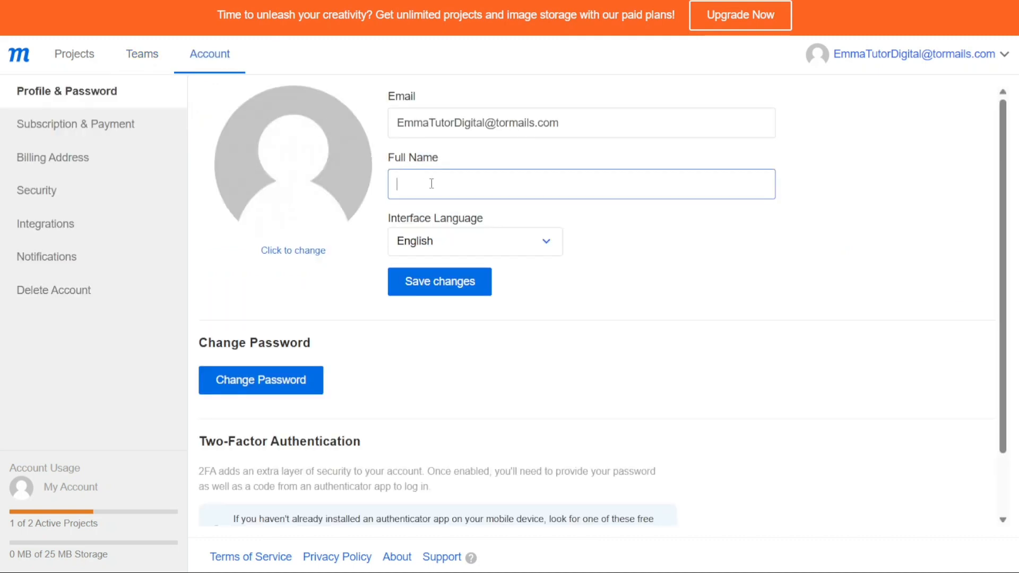
{"action": "type", "text": "Emma"}
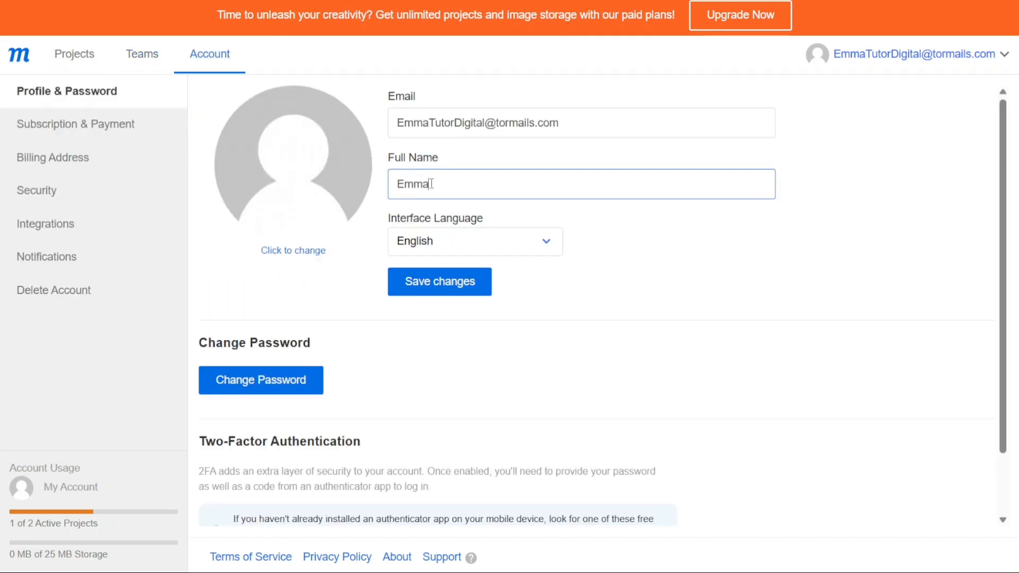
{"action": "type", "text": "Smah"}
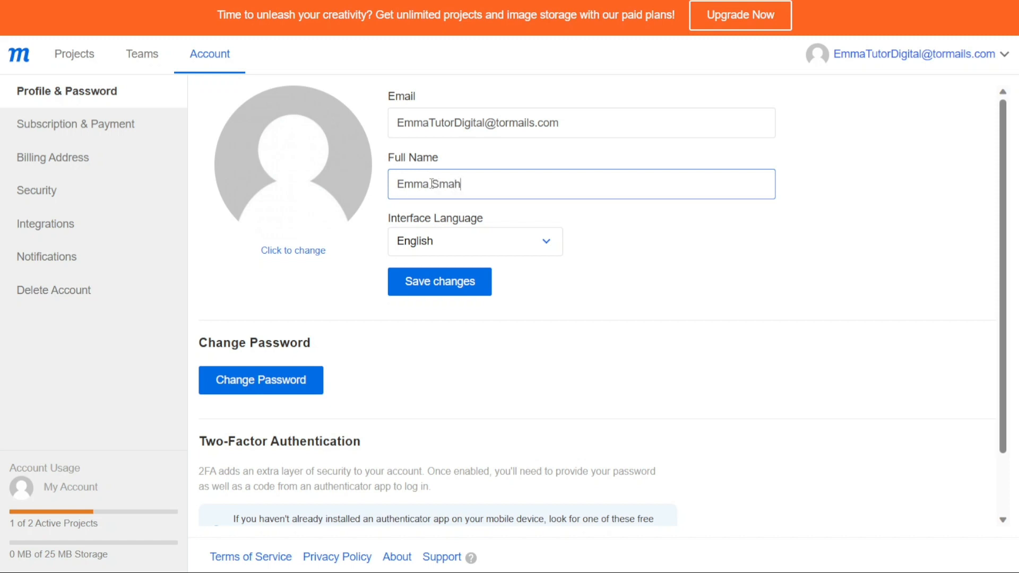
{"action": "left_click", "coordinate": [440, 281]}
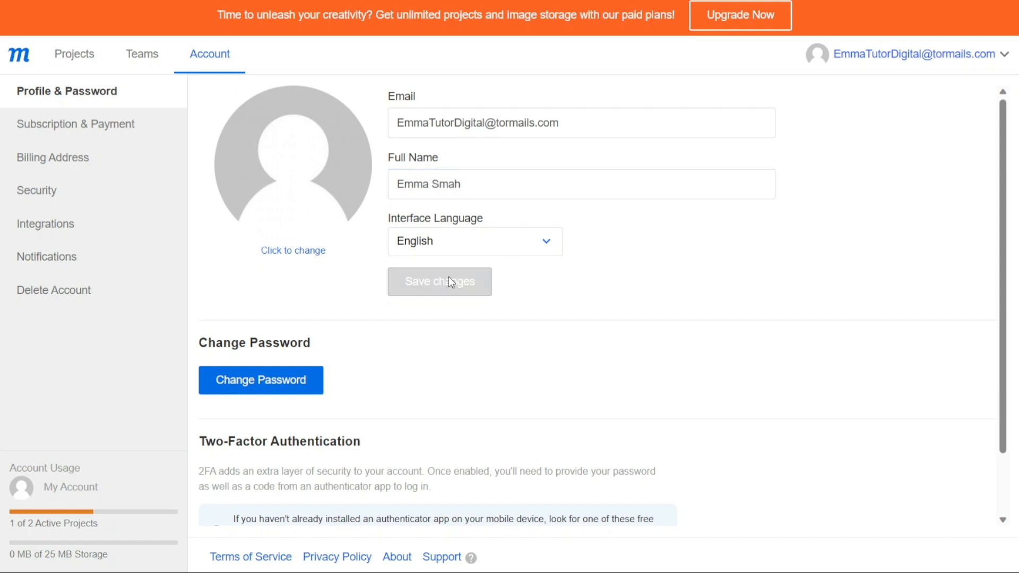
{"action": "left_click", "coordinate": [440, 282]}
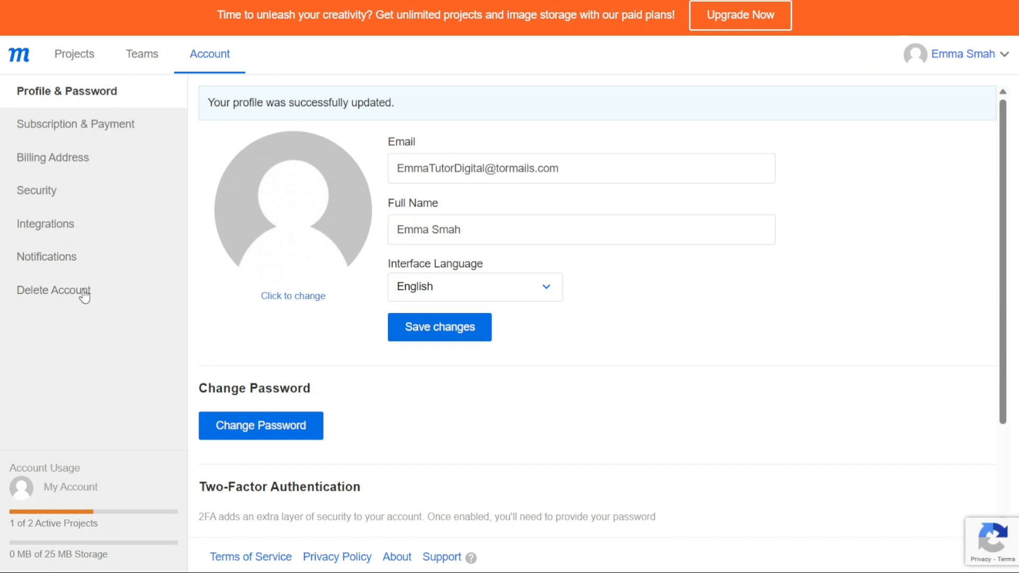
{"action": "left_click", "coordinate": [44, 223]}
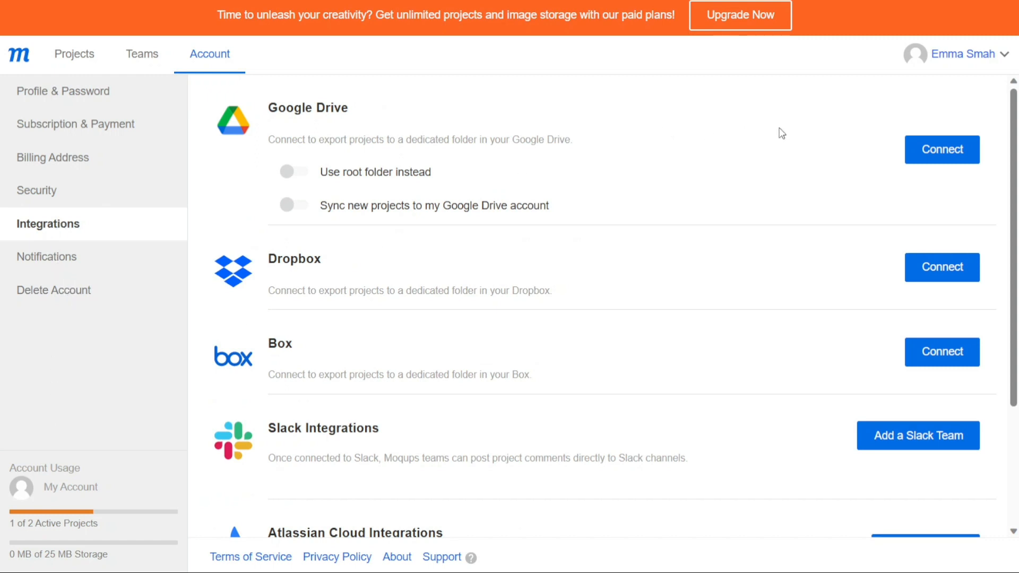
- Open and close the top-right account menu, returning to Profile & Password settings
{"action": "left_click", "coordinate": [960, 54]}
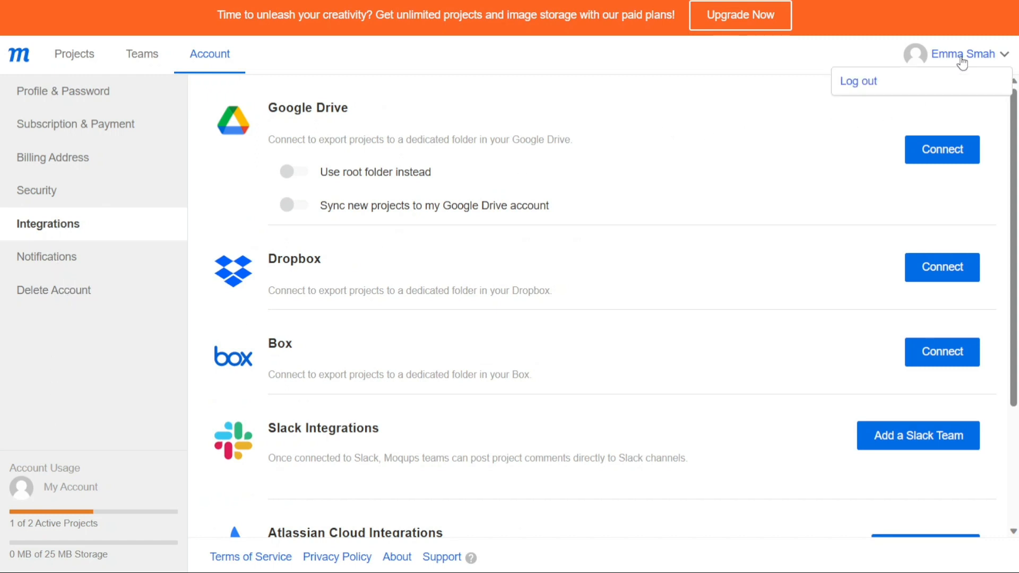
{"action": "left_click", "coordinate": [63, 90]}
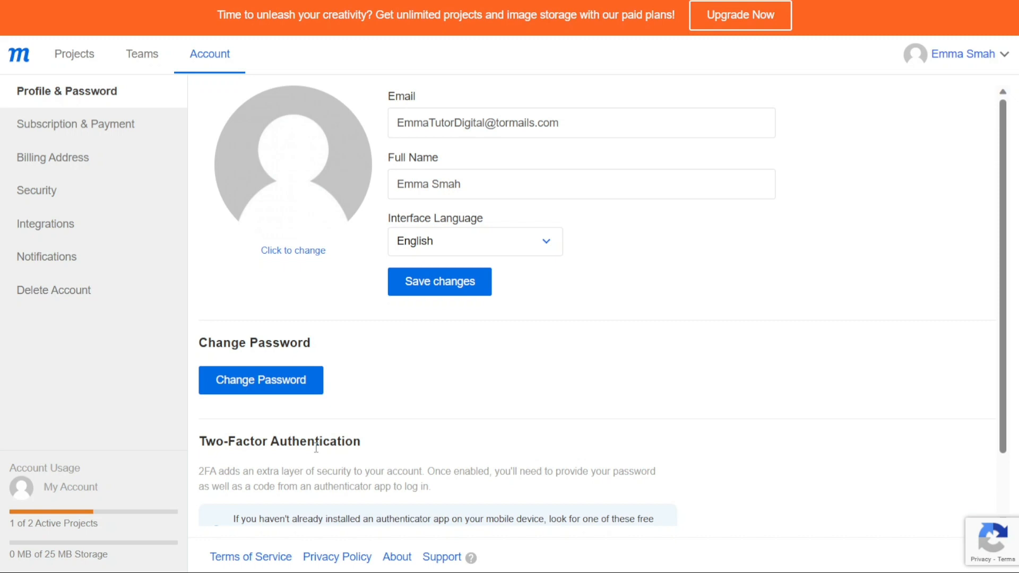
{"action": "mouse_move", "coordinate": [215, 169]}
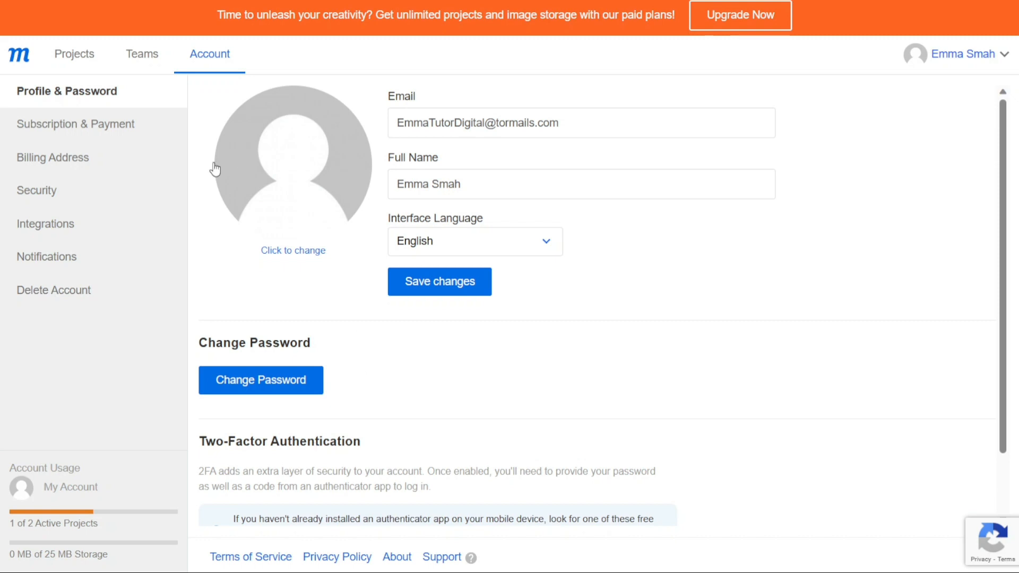
- View Subscription & Payment, showing the active free plan and no payments
{"action": "left_click", "coordinate": [75, 124]}
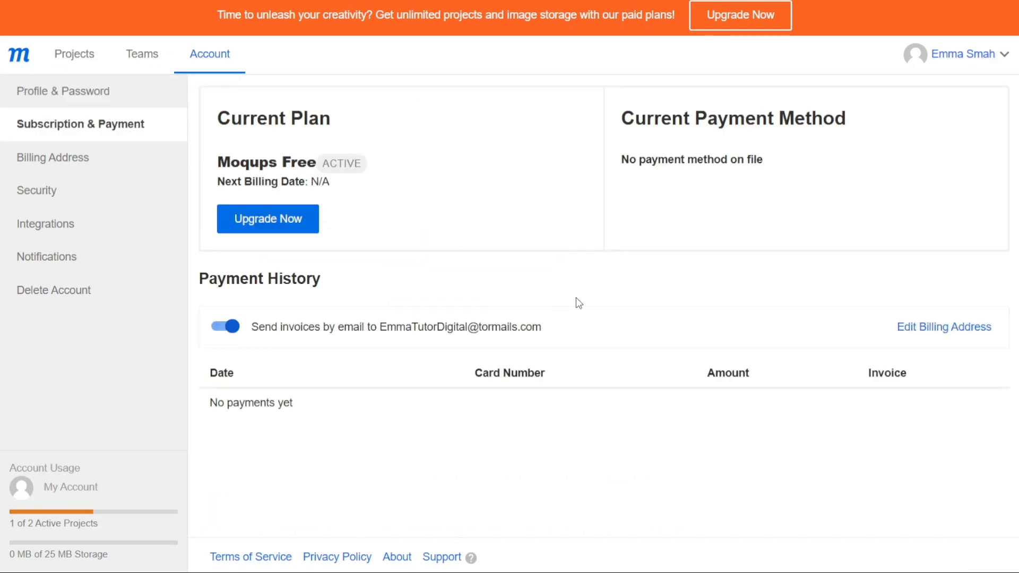
{"action": "mouse_move", "coordinate": [373, 260]}
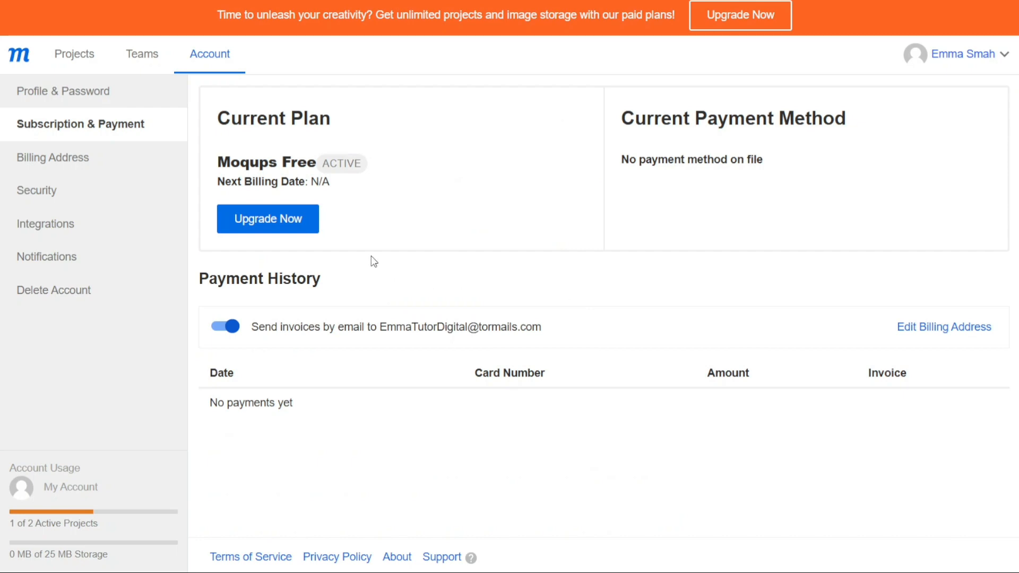
{"action": "mouse_move", "coordinate": [619, 285]}
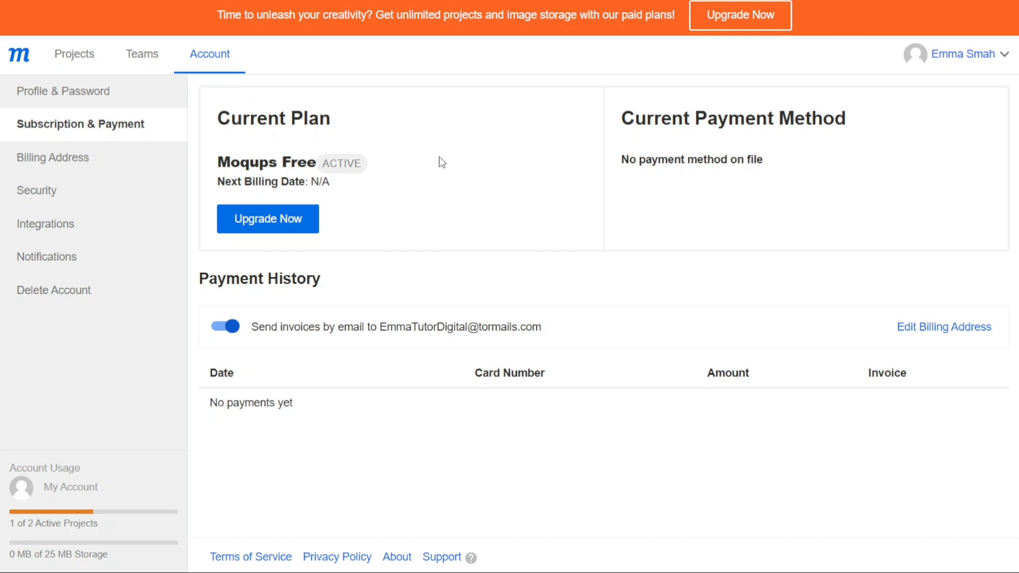
{"action": "mouse_move", "coordinate": [63, 224]}
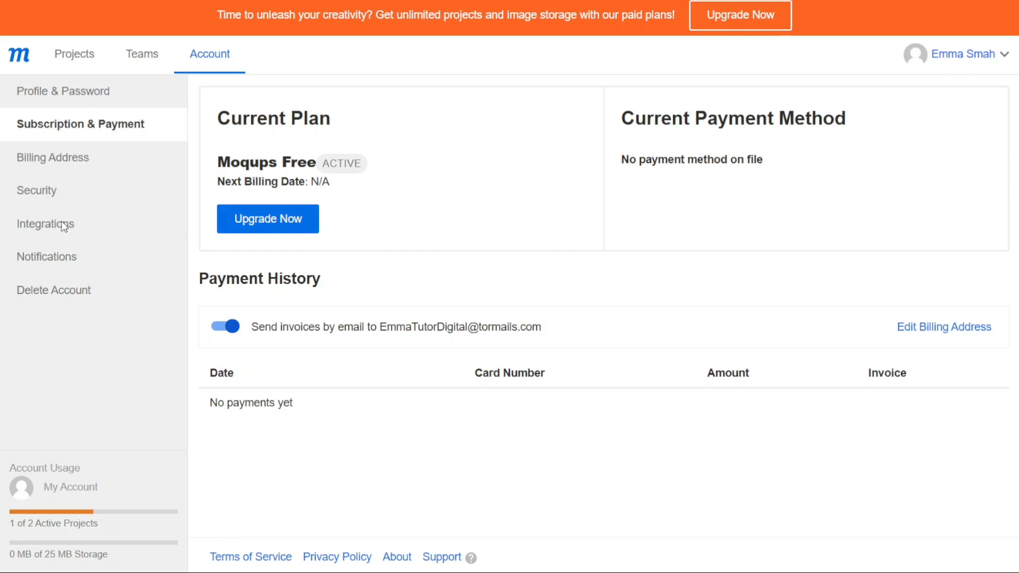
- Open Integrations and scroll down to Atlassian Cloud and Other Webhooks
{"action": "left_click", "coordinate": [45, 223]}
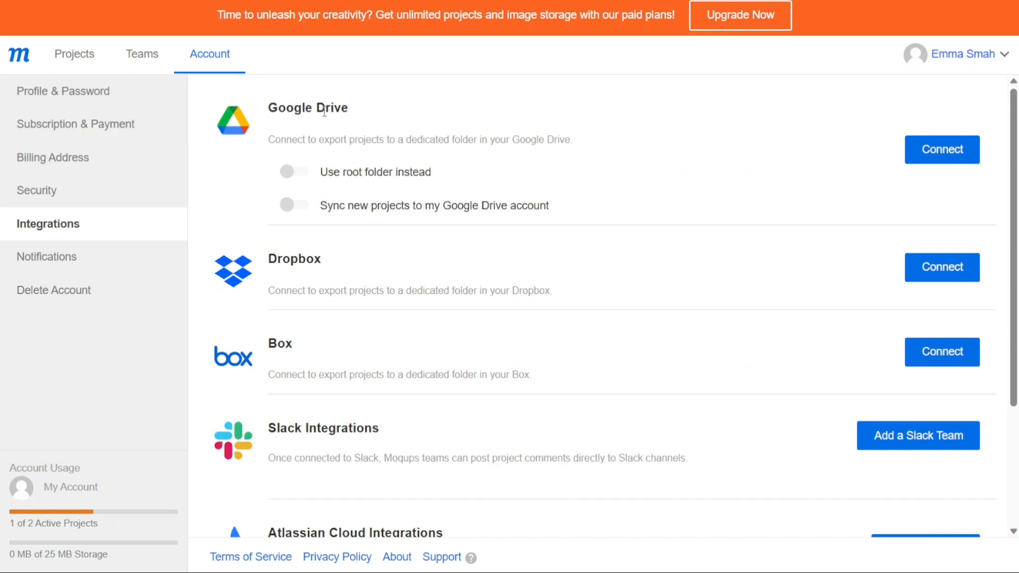
{"action": "mouse_move", "coordinate": [909, 145]}
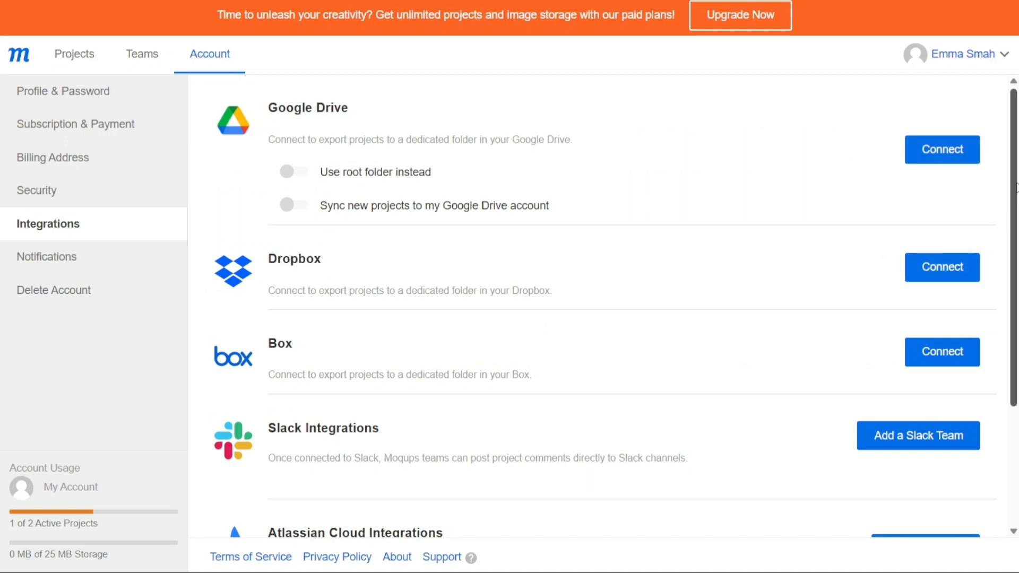
{"action": "scroll", "scroll_direction": "down", "scroll_amount": 3}
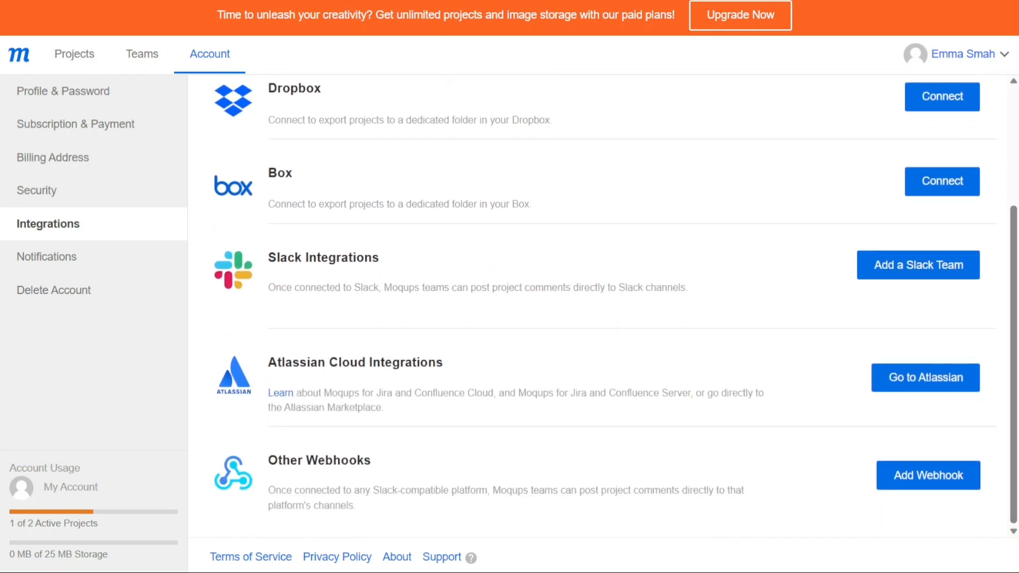
{"action": "mouse_move", "coordinate": [745, 335]}
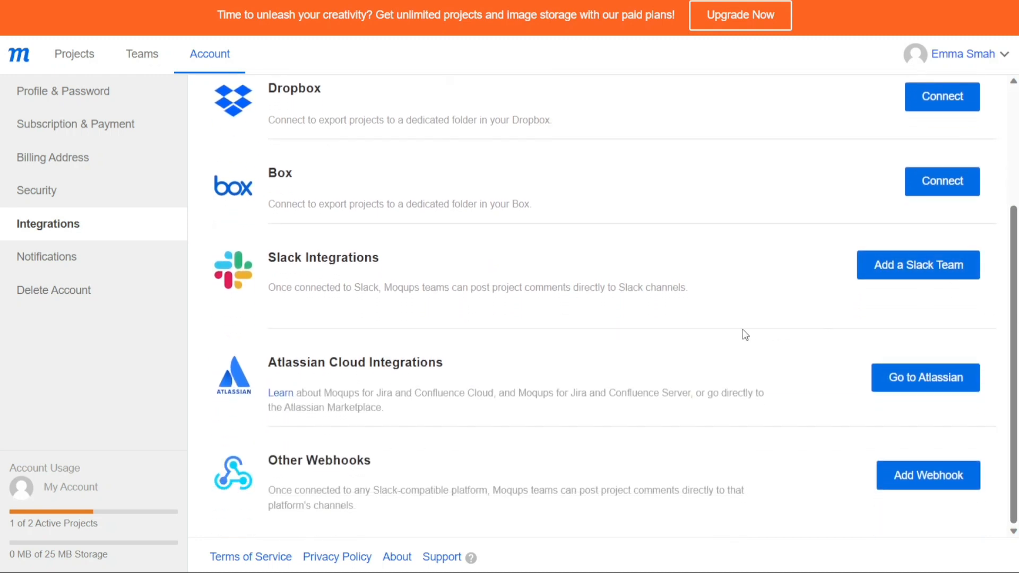
{"action": "mouse_move", "coordinate": [115, 256]}
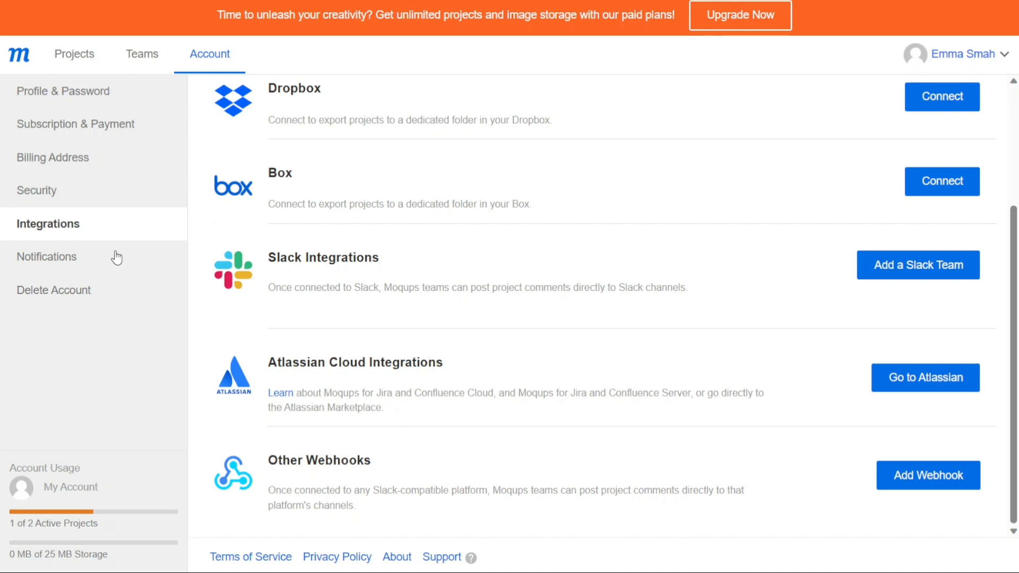
- Review the email Notifications settings, then go back to the Projects dashboard
{"action": "left_click", "coordinate": [46, 256]}
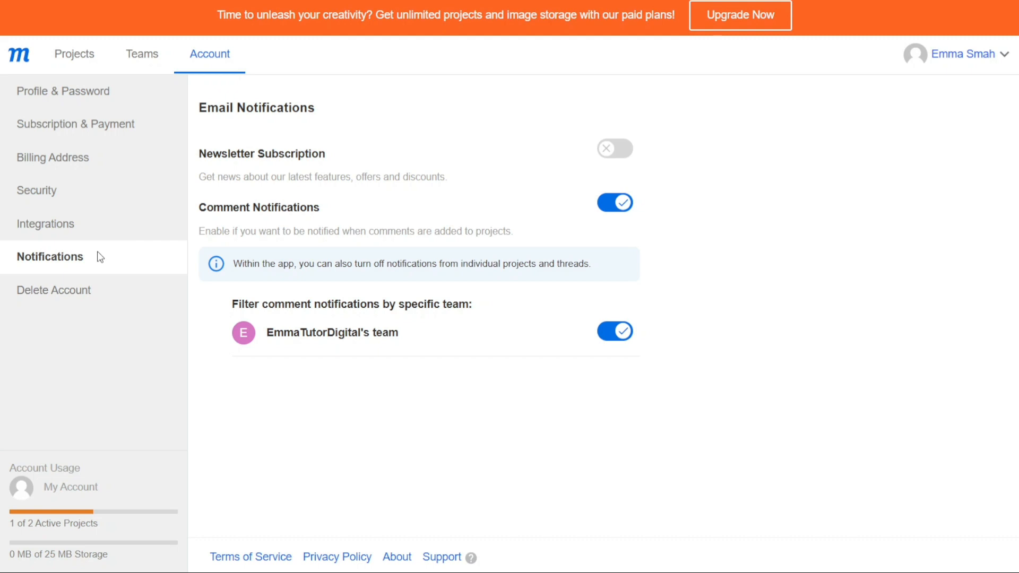
{"action": "mouse_move", "coordinate": [58, 296]}
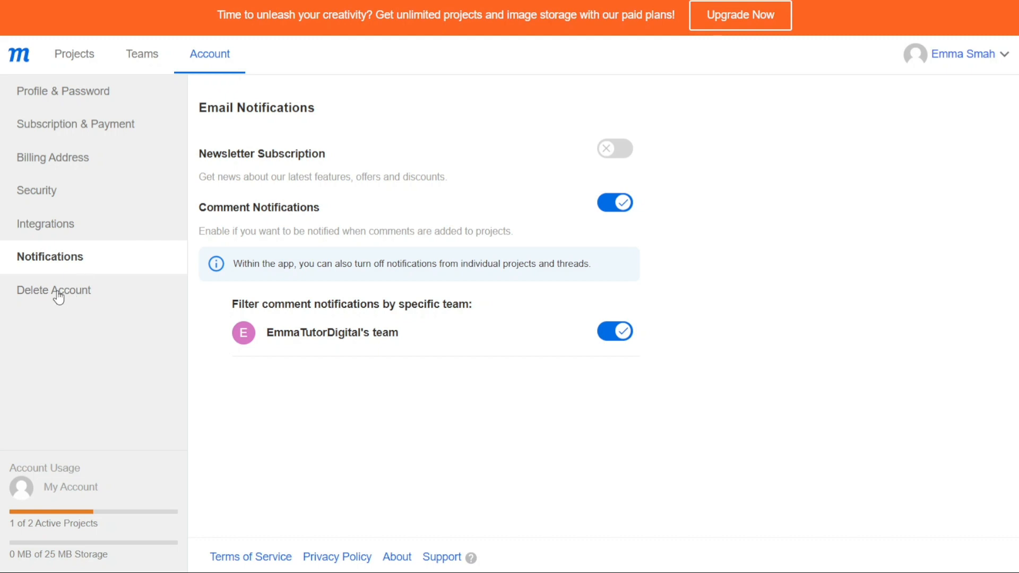
{"action": "left_click", "coordinate": [73, 54]}
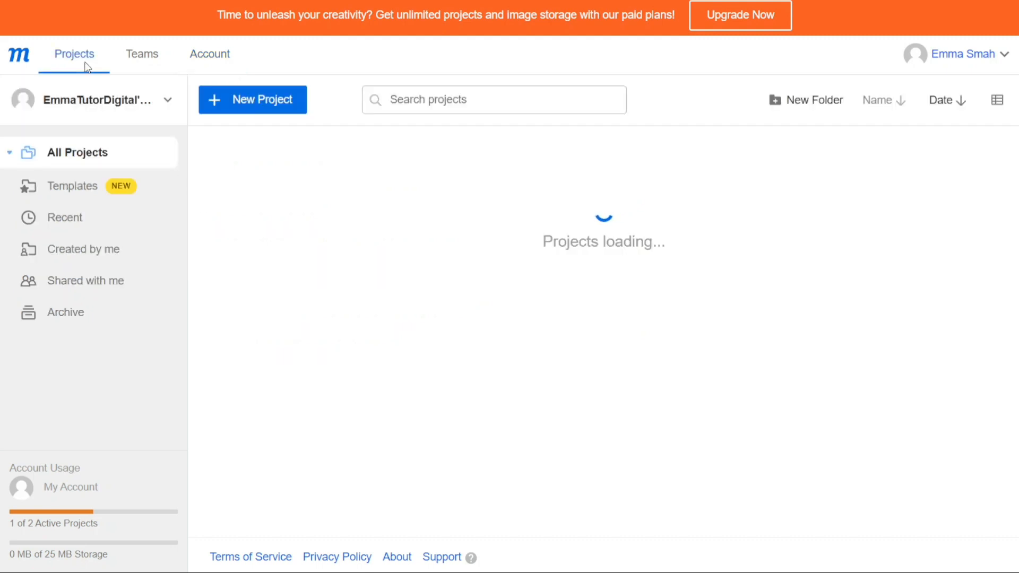